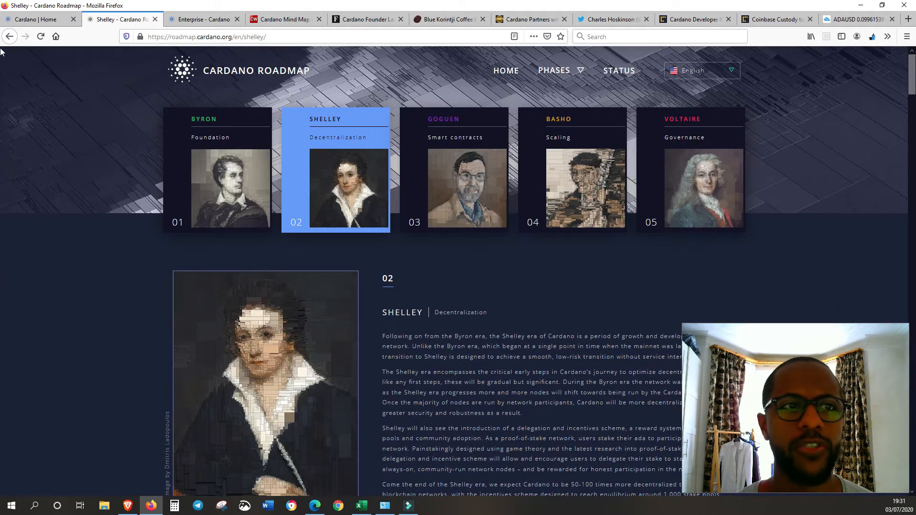
Switch to the Cardano Home tab and read down from the mission statement to Ouroboros.
click(38, 19)
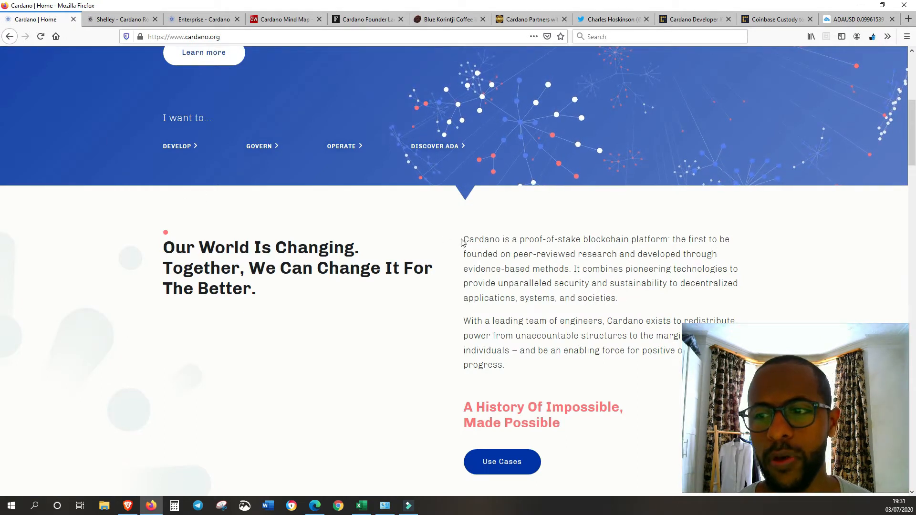
scroll(down, 3)
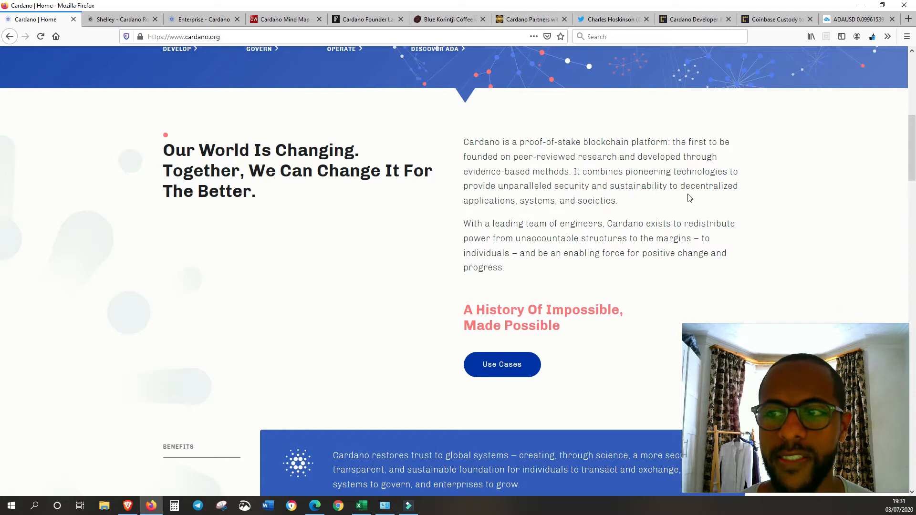
mouse_move(558, 214)
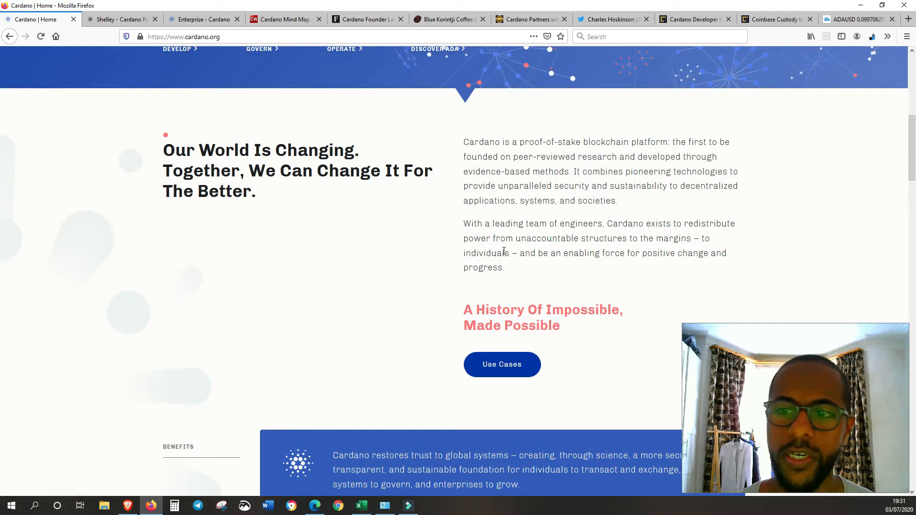
mouse_move(587, 268)
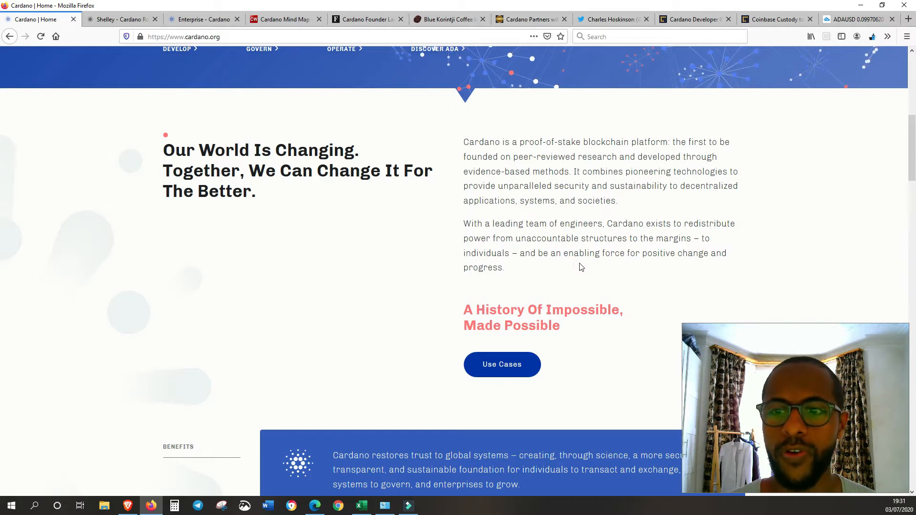
scroll(down, 3)
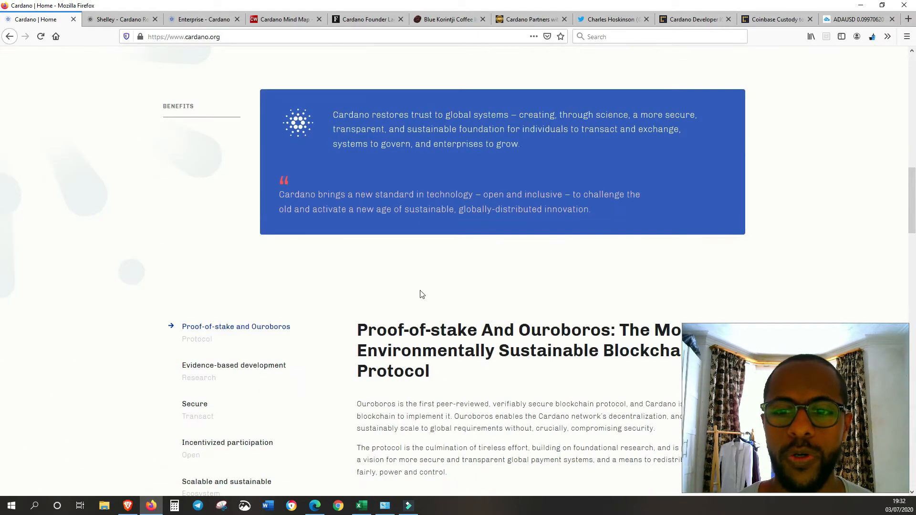
scroll(down, 3)
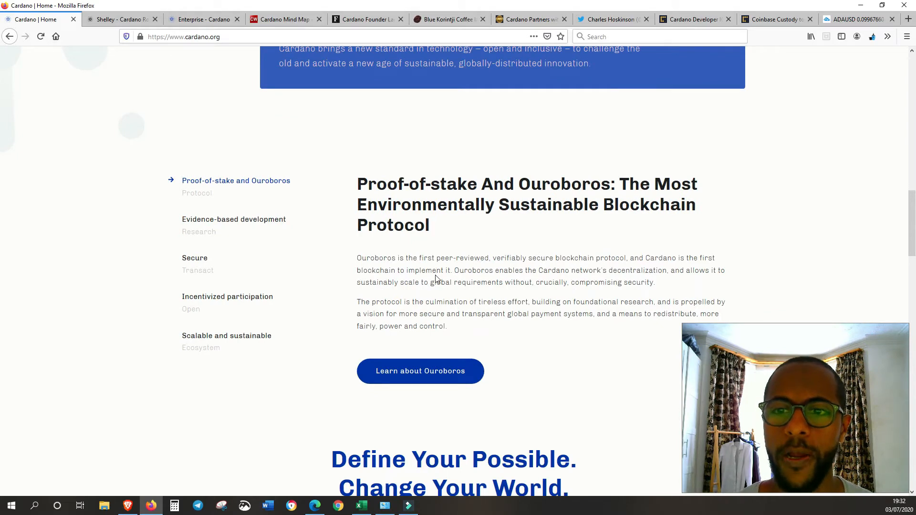
scroll(down, 3)
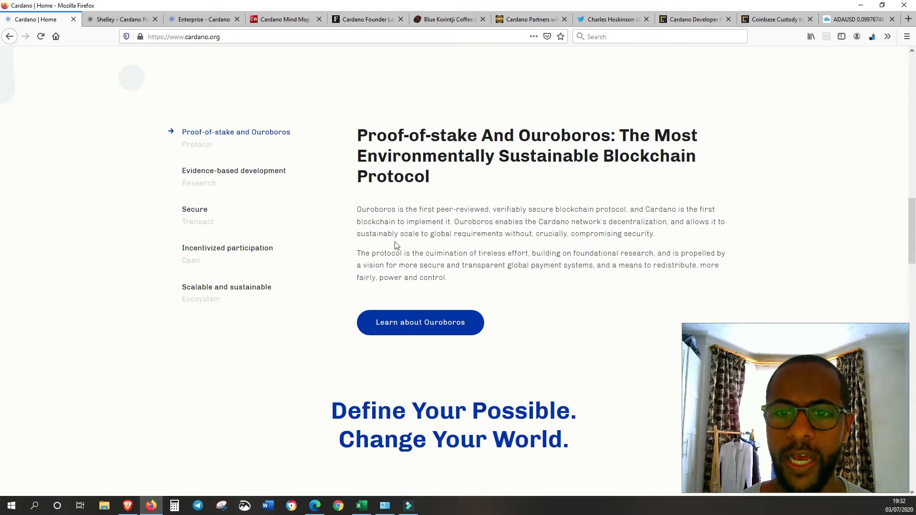
mouse_move(471, 235)
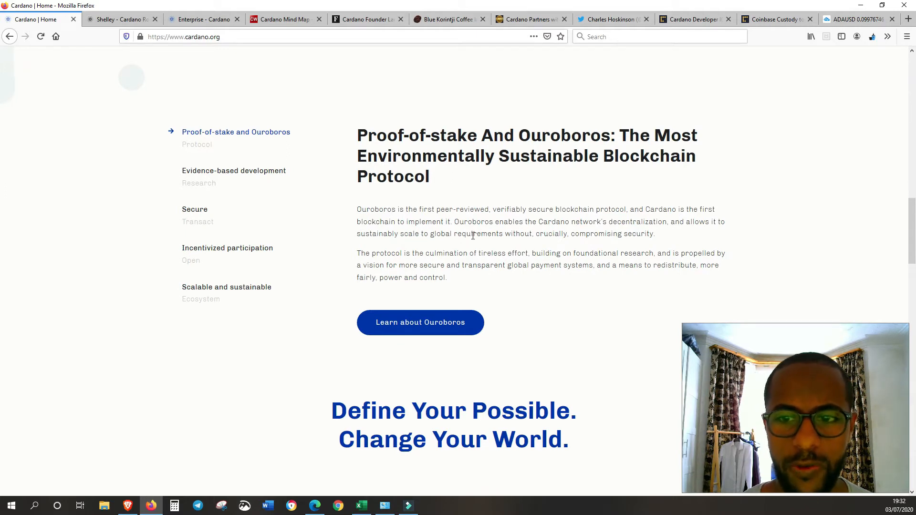
mouse_move(583, 243)
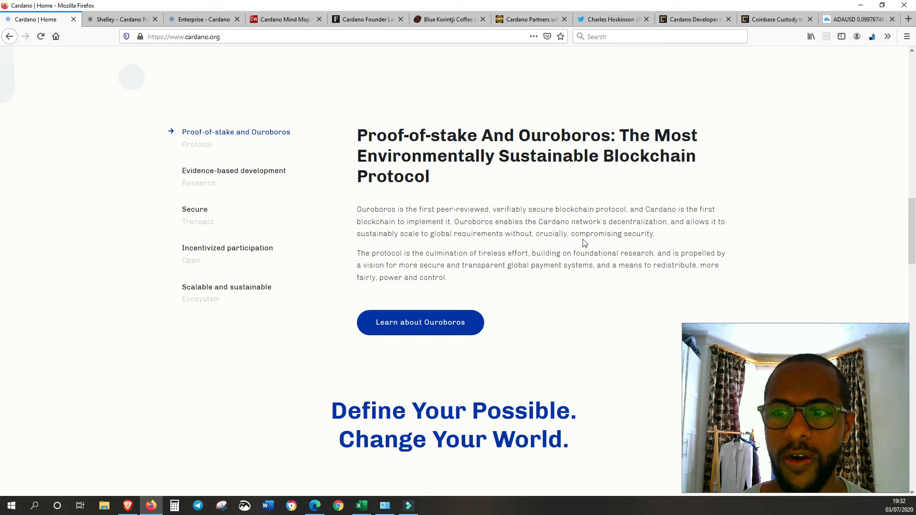
mouse_move(645, 238)
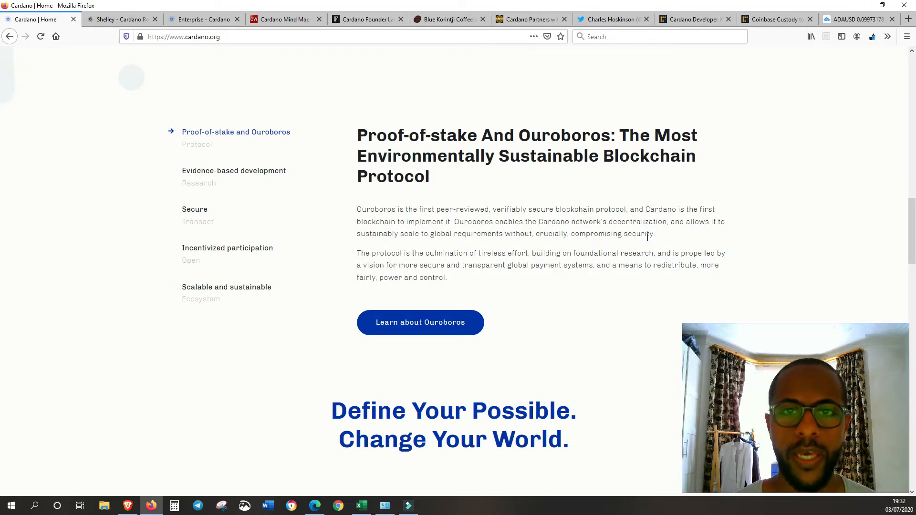
Return to the Shelley roadmap tab with its five phases and decentralization overview.
click(120, 19)
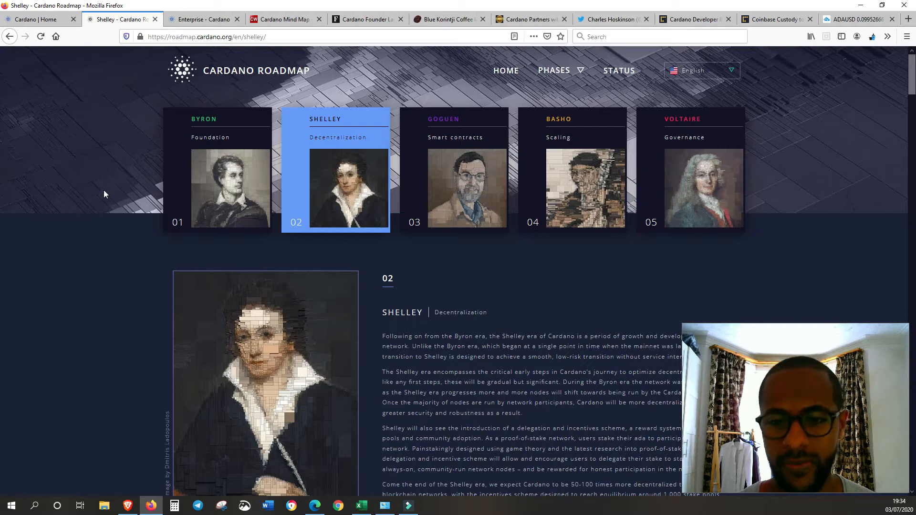
mouse_move(229, 163)
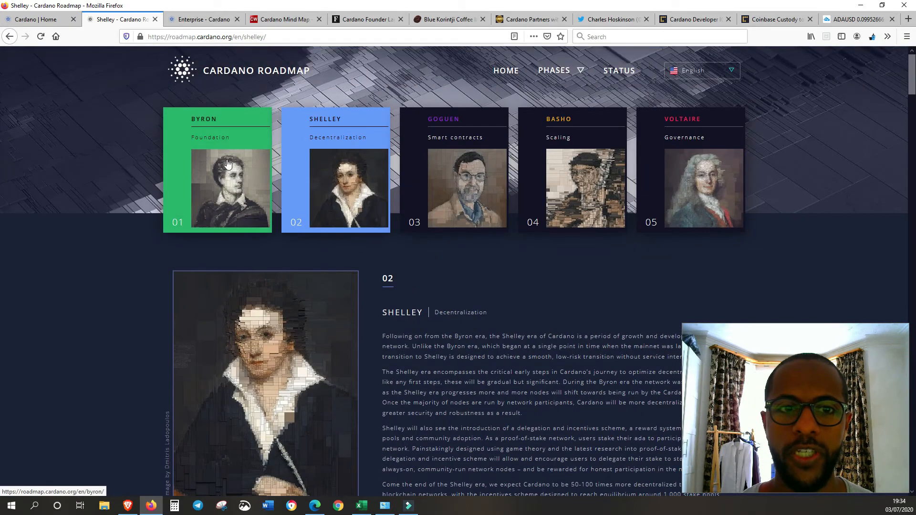
mouse_move(175, 159)
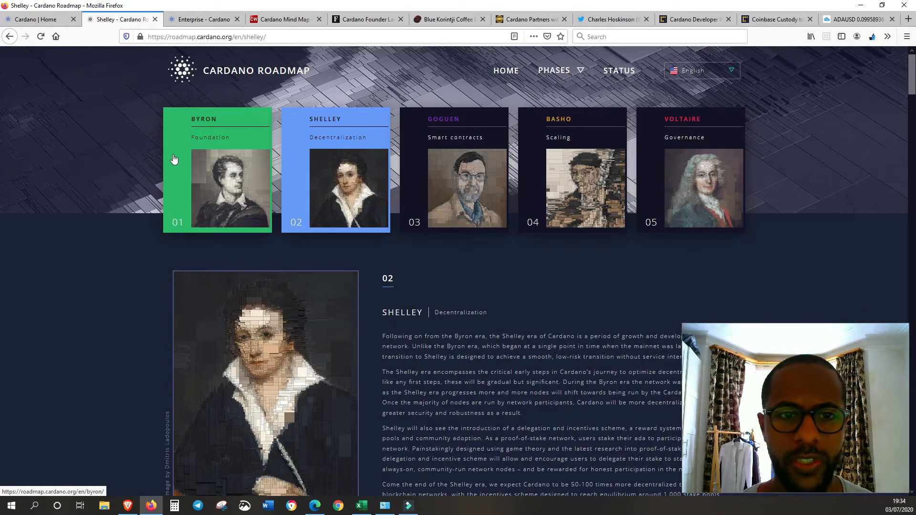
Open the Byron era page, scroll to statistics like 30+ exchange listings, then back up.
click(230, 169)
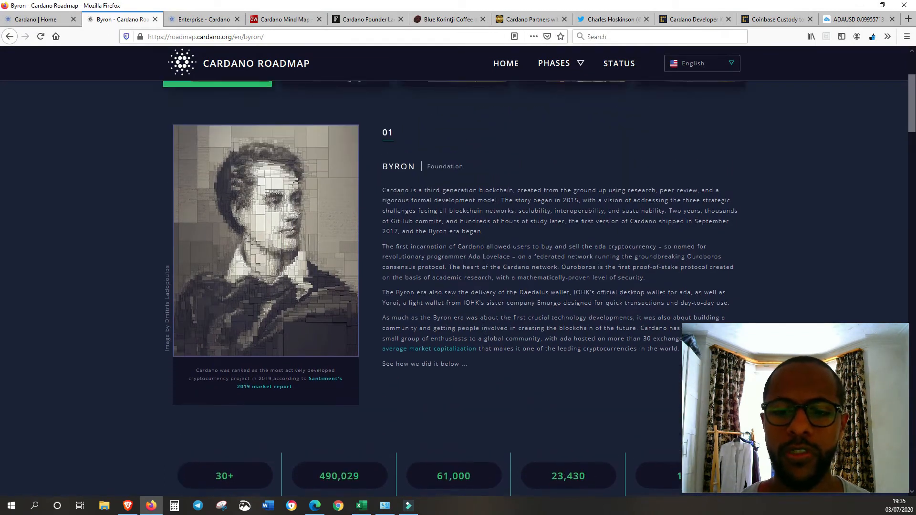
scroll(down, 3)
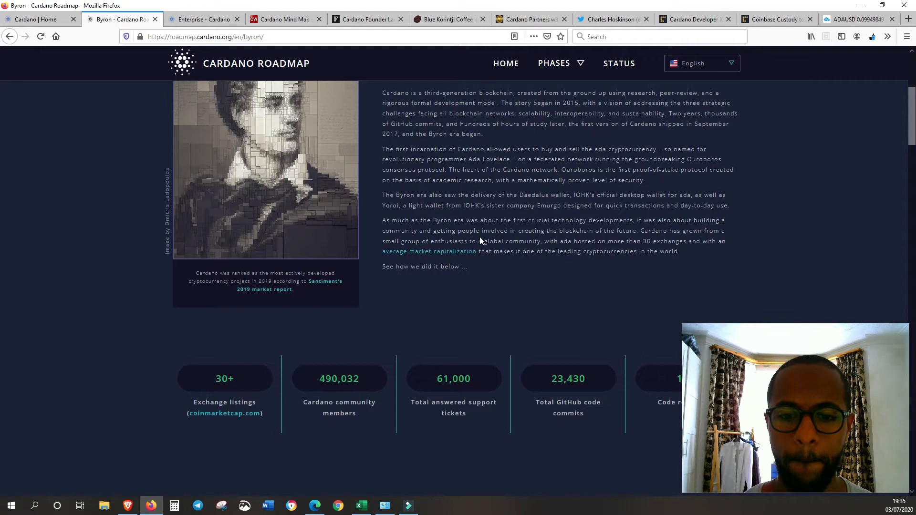
scroll(down, 3)
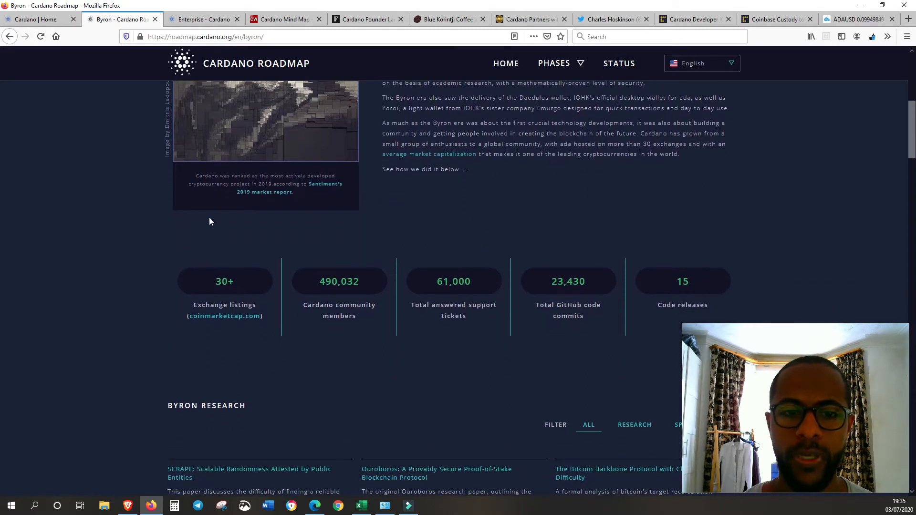
mouse_move(478, 242)
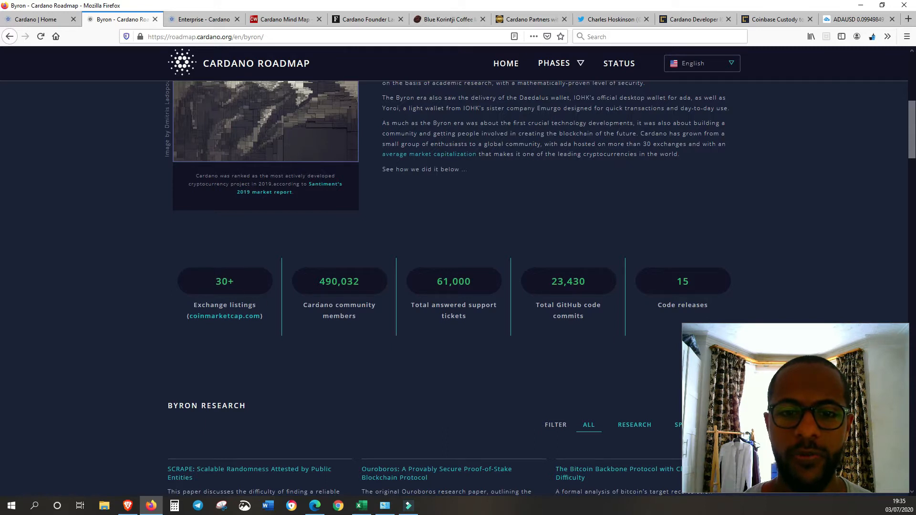
mouse_move(438, 328)
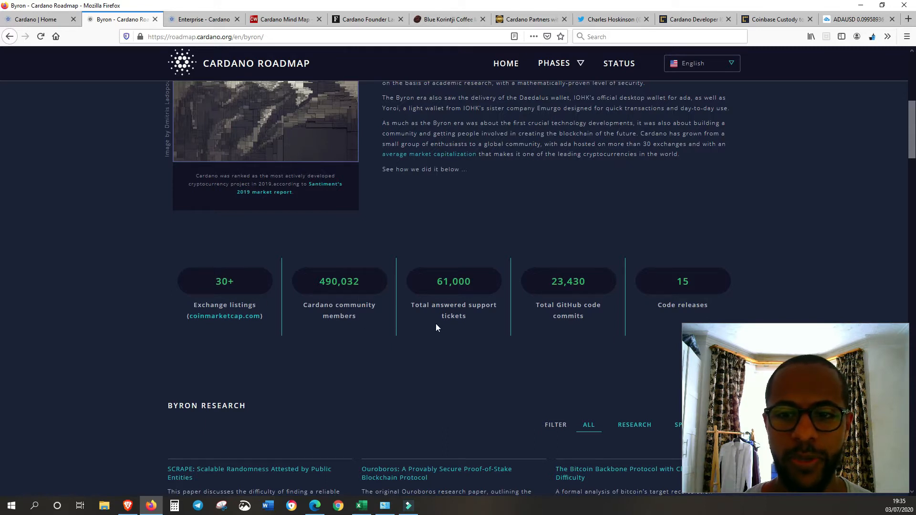
mouse_move(491, 325)
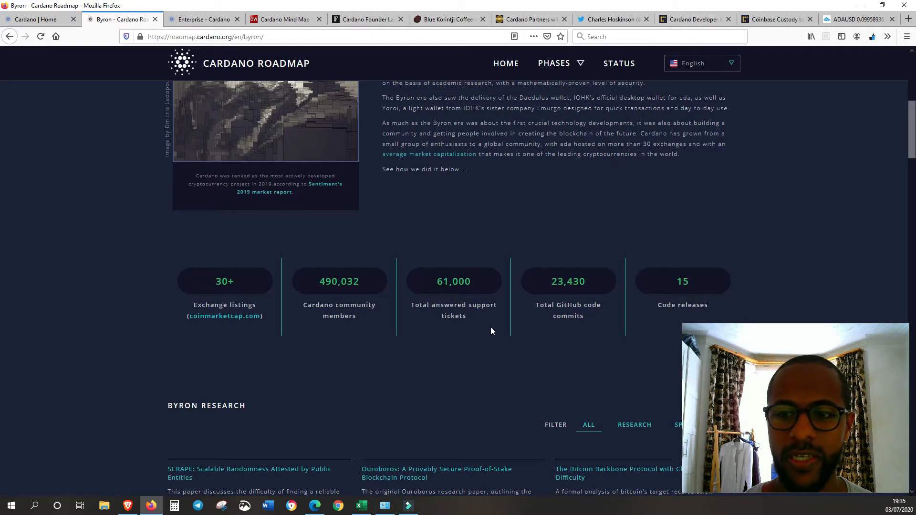
mouse_move(595, 293)
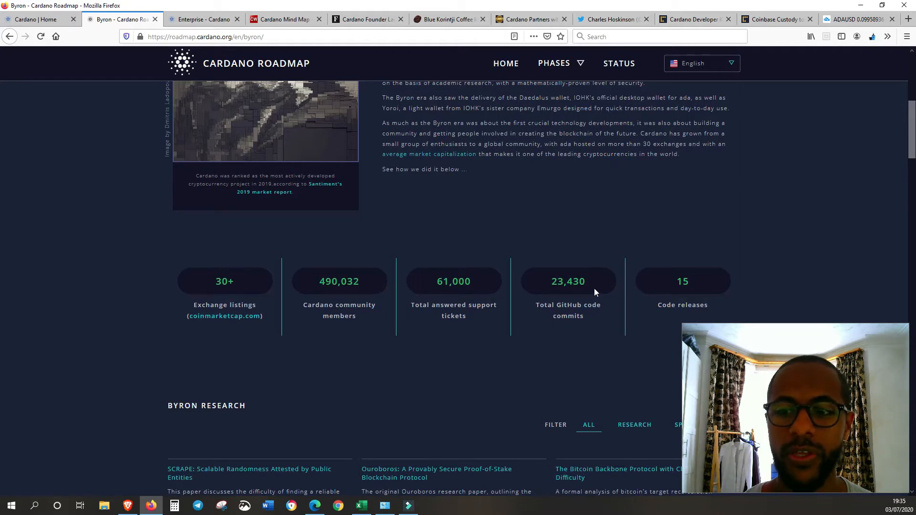
mouse_move(589, 323)
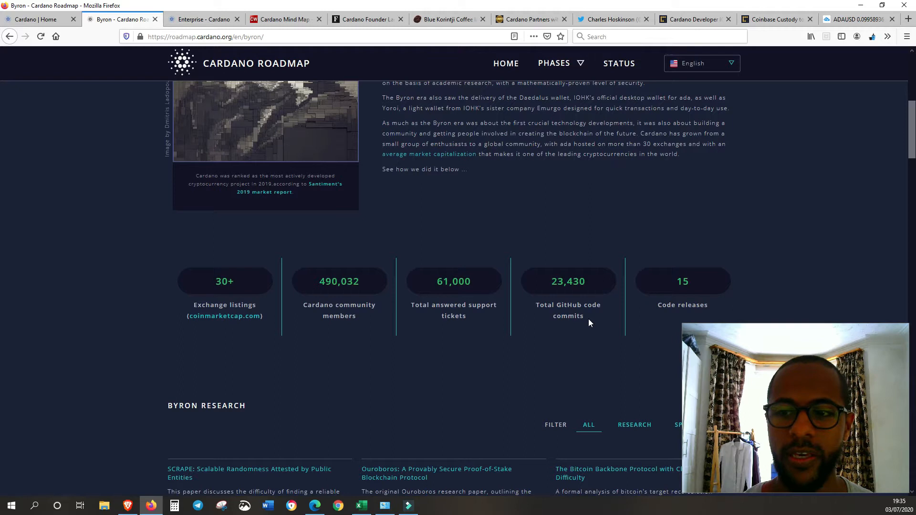
mouse_move(669, 300)
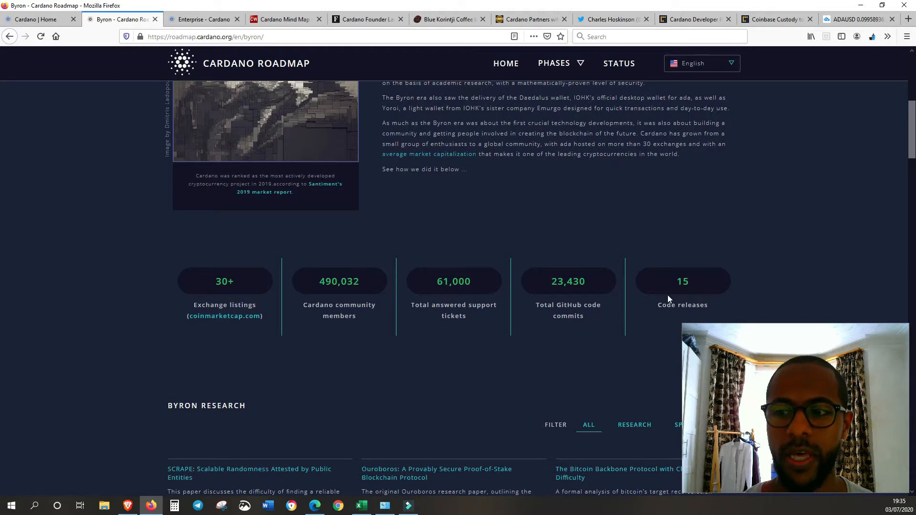
scroll(up, 3)
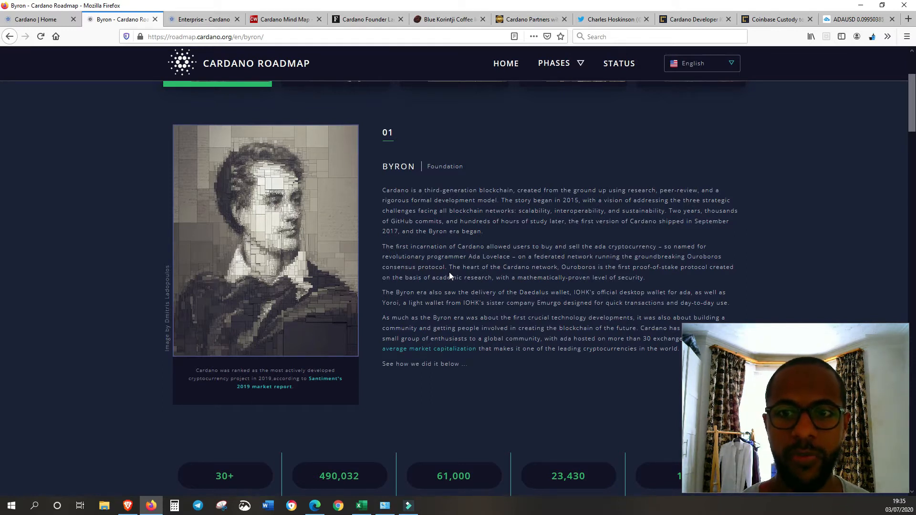
scroll(up, 3)
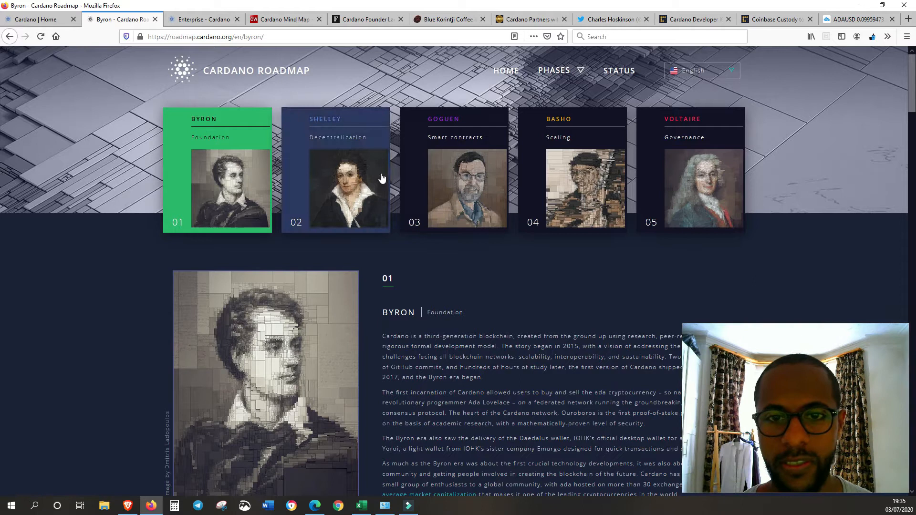
Open the Shelley card, read down to Shelley research, then scroll back to the top.
click(336, 188)
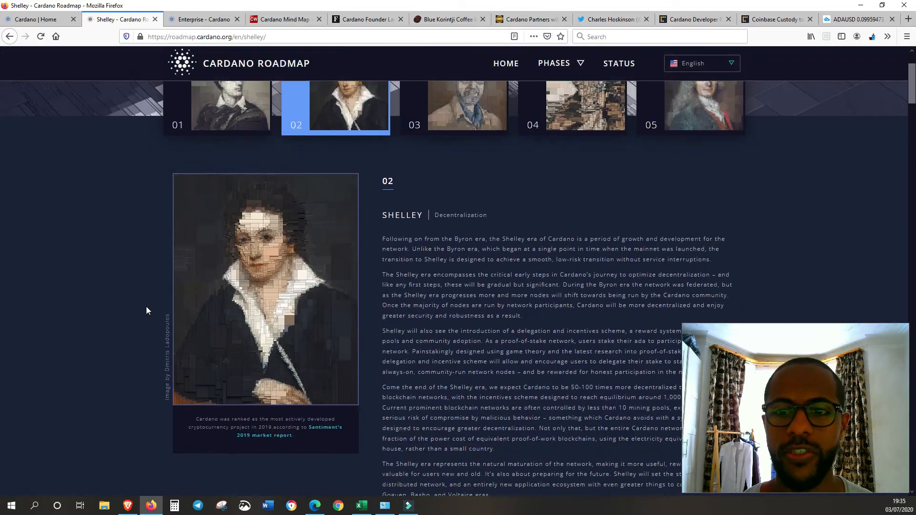
scroll(down, 3)
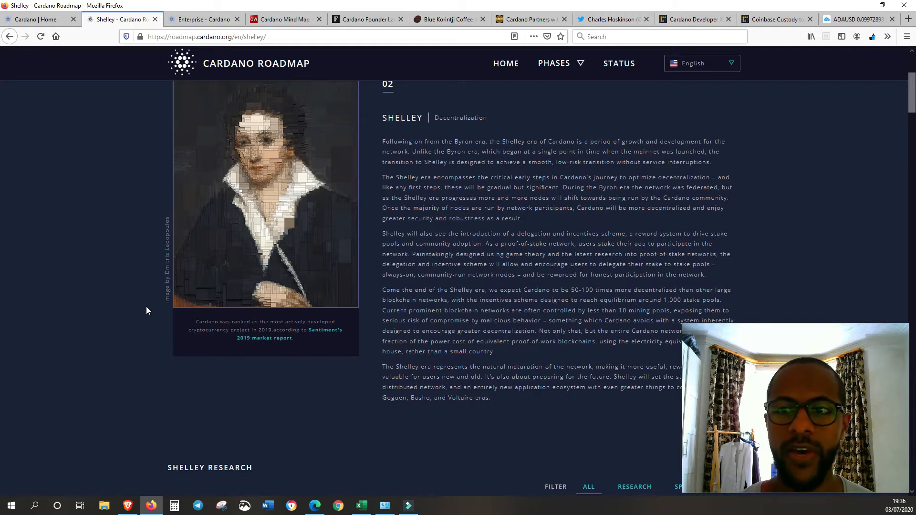
scroll(up, 3)
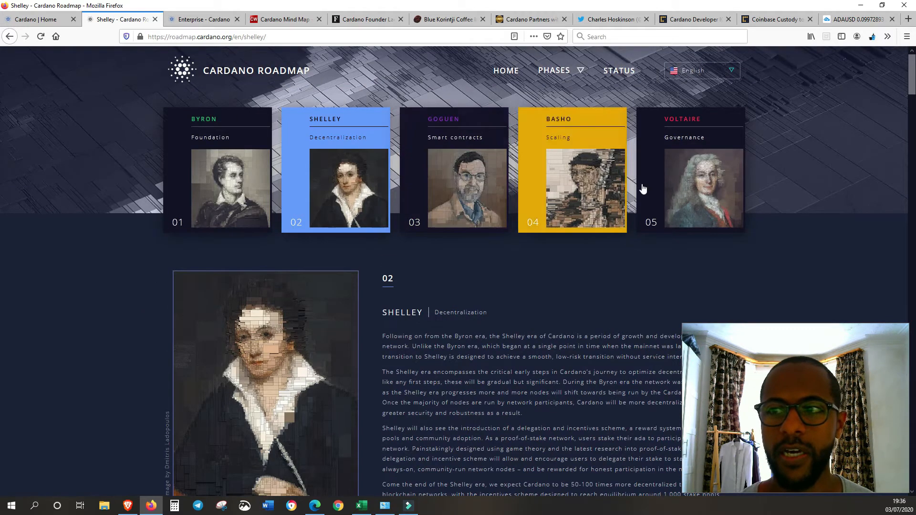
mouse_move(598, 333)
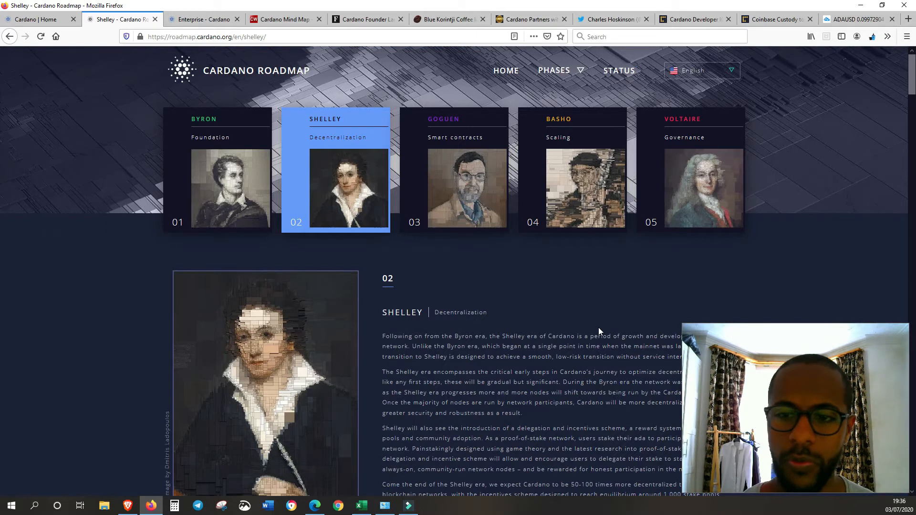
scroll(down, 3)
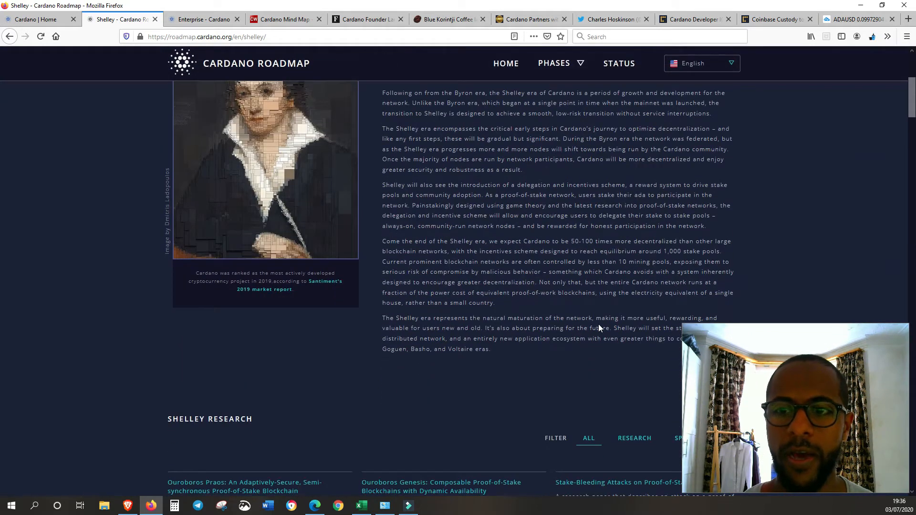
scroll(up, 3)
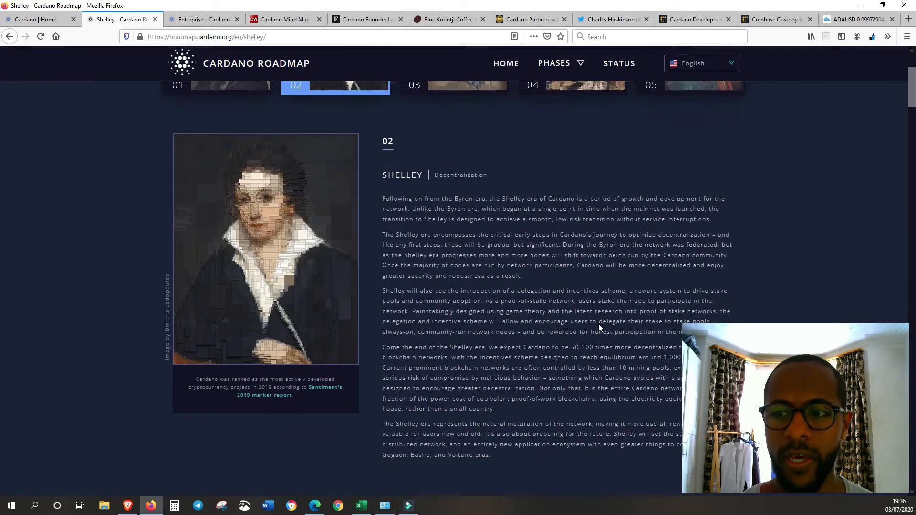
scroll(down, 3)
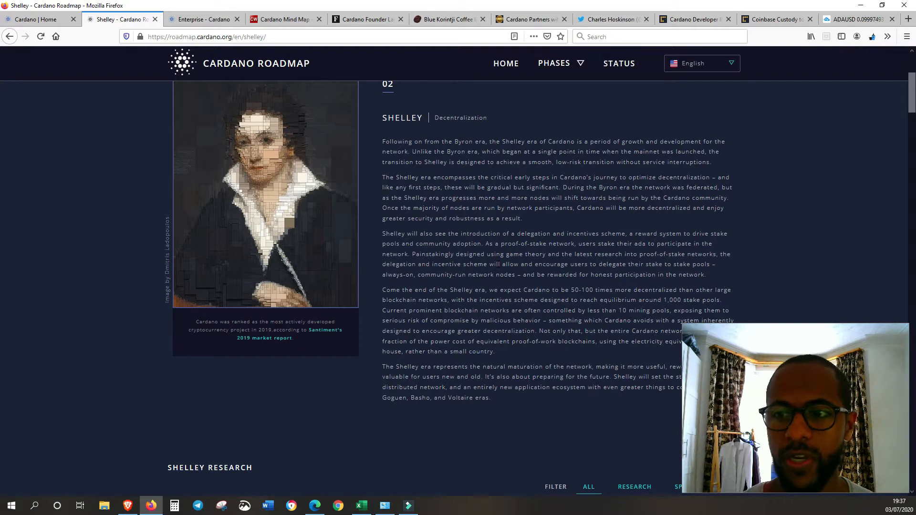
scroll(down, 3)
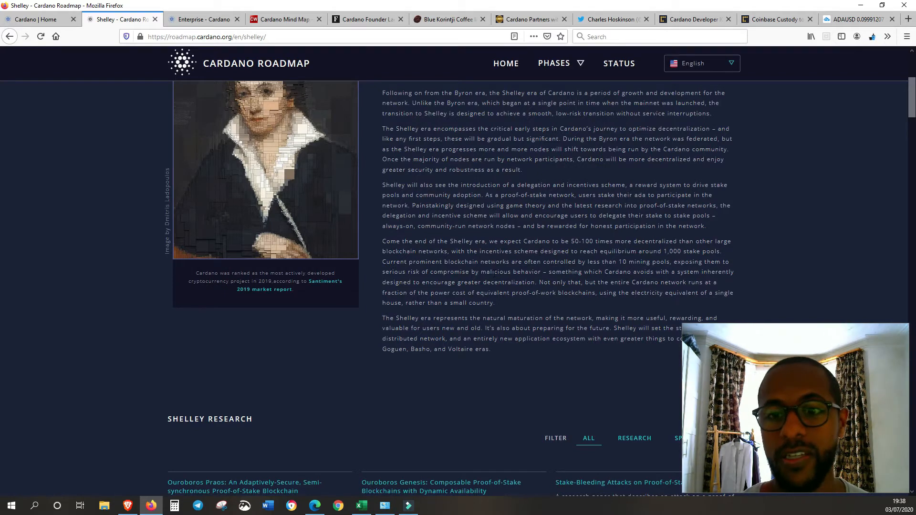
scroll(up, 3)
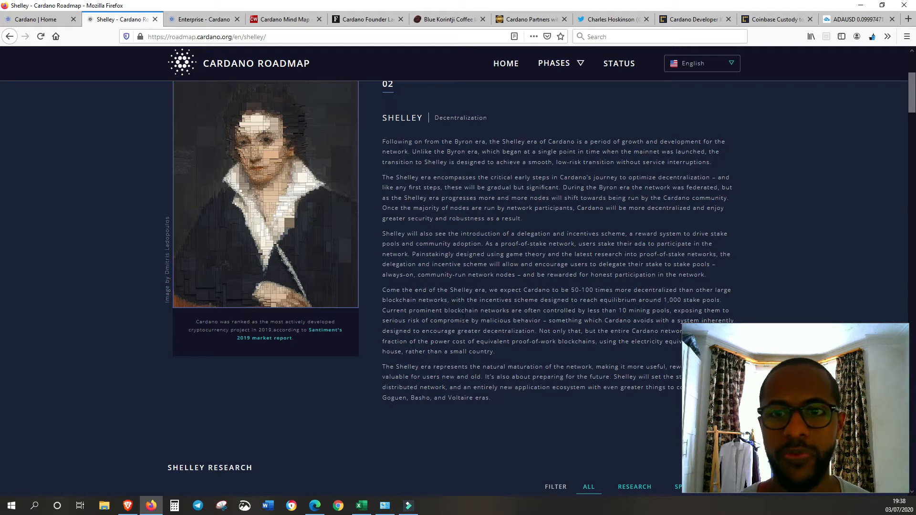
scroll(up, 3)
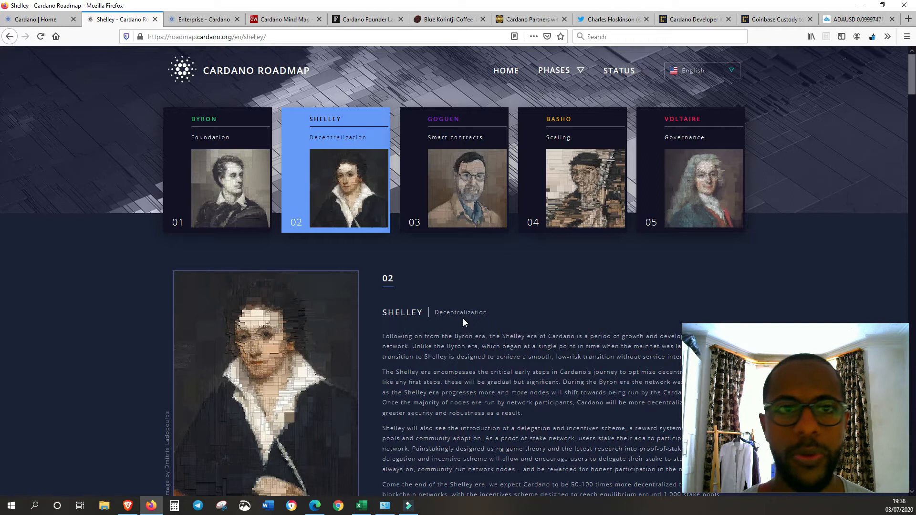
click(203, 20)
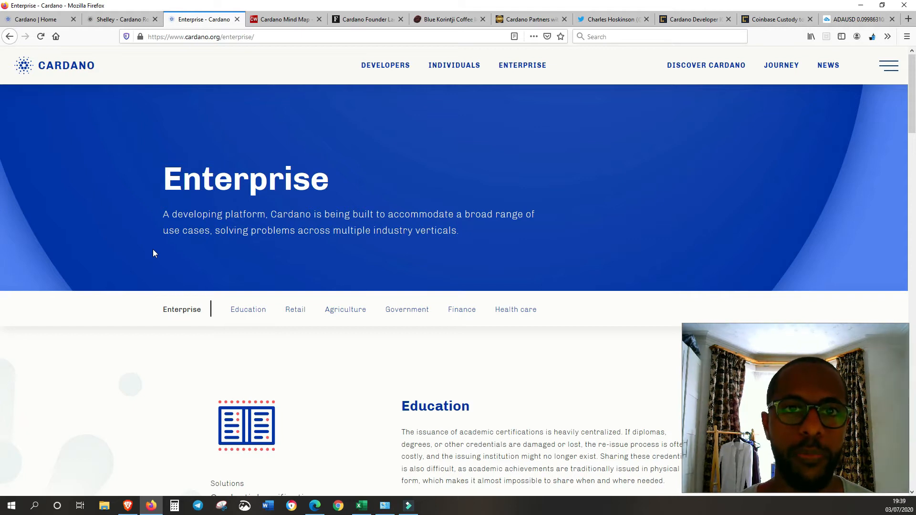
Scroll through the upper enterprise use-case sections of the cardano.org Enterprise page.
scroll(down, 3)
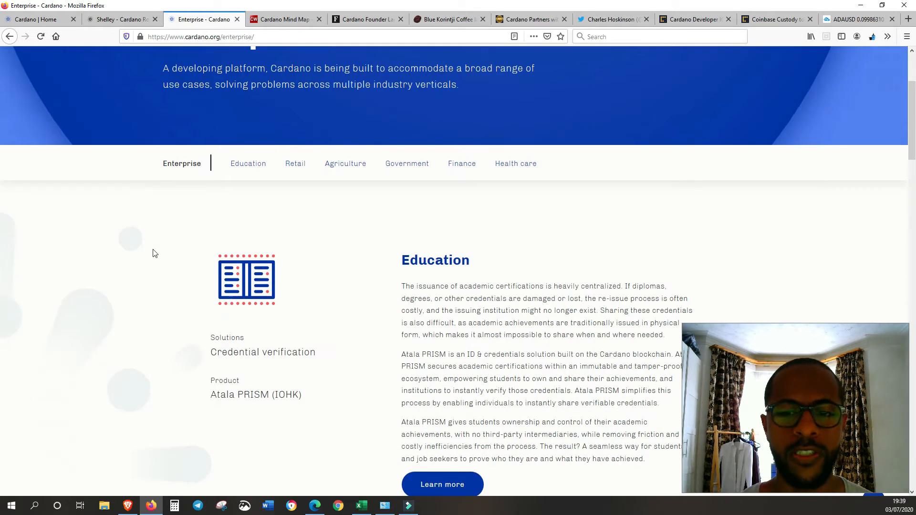
scroll(down, 3)
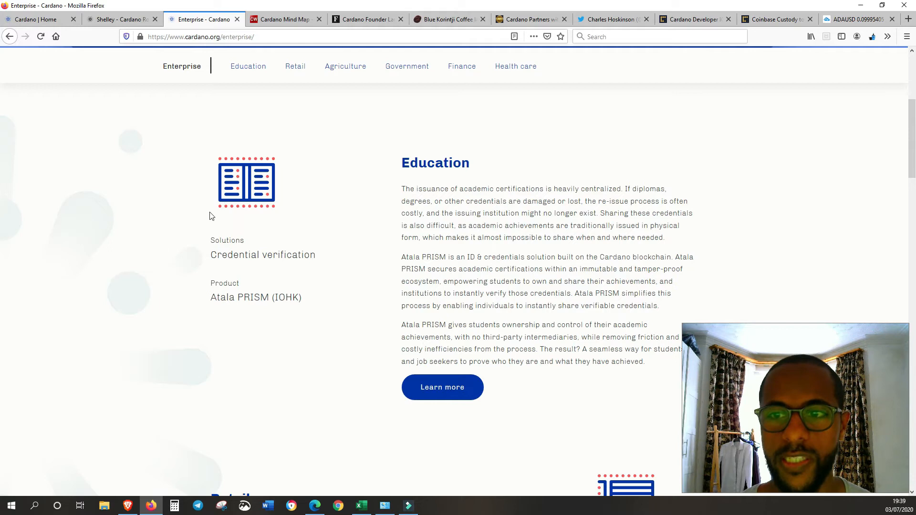
scroll(down, 3)
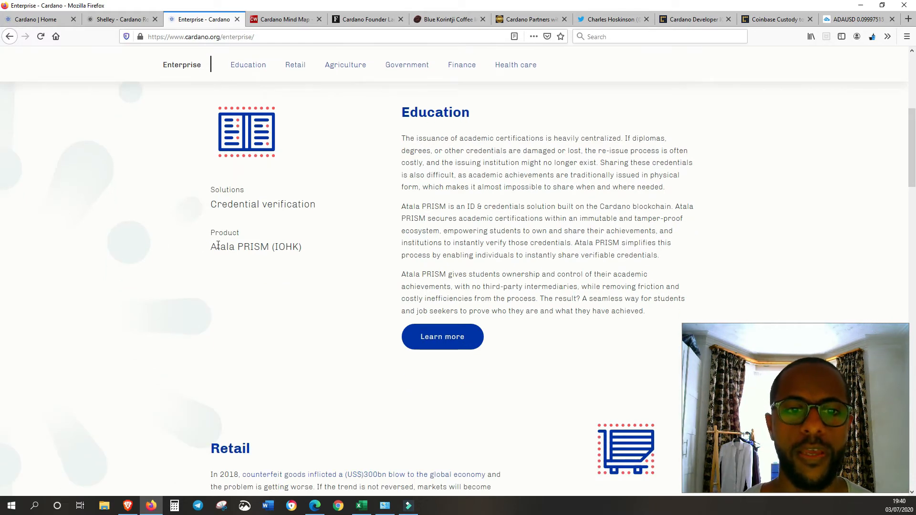
scroll(down, 3)
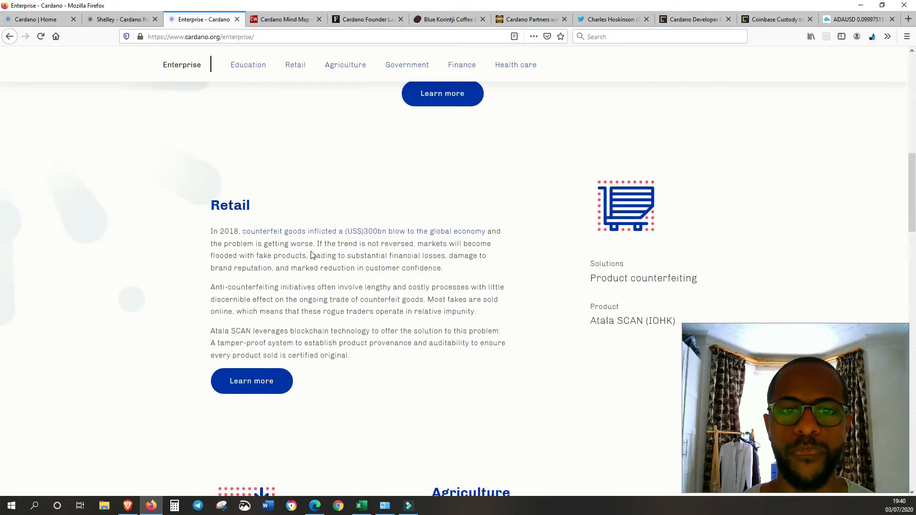
scroll(down, 3)
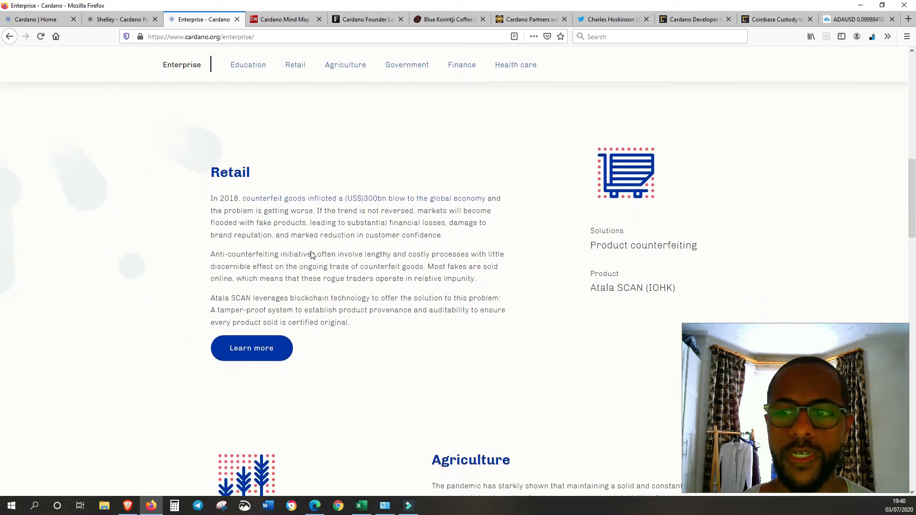
scroll(down, 3)
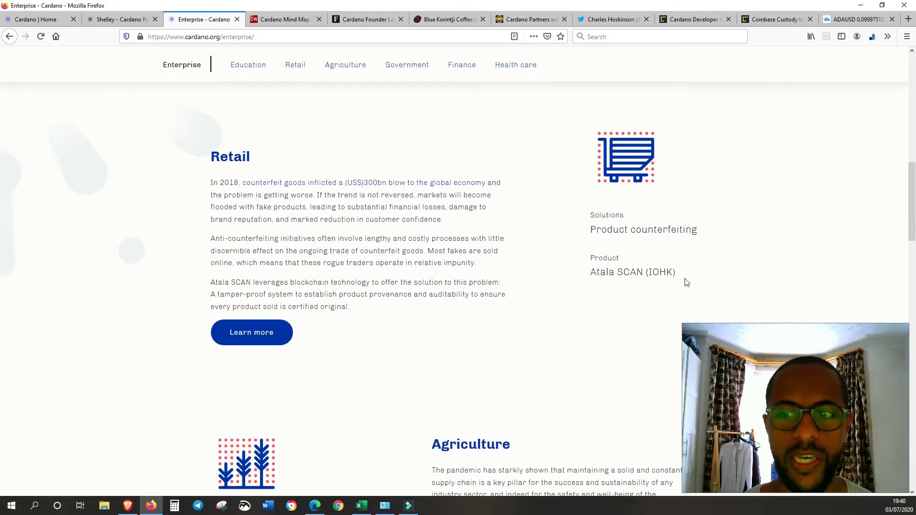
scroll(down, 3)
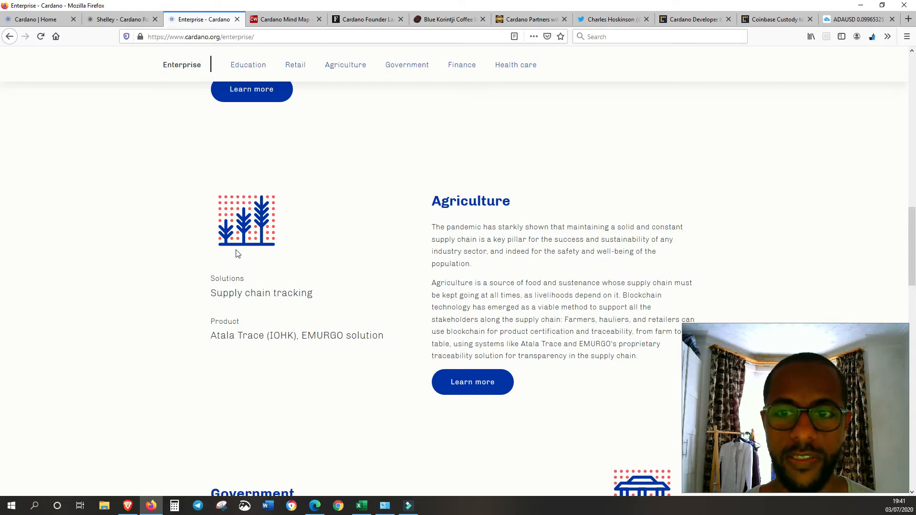
Read the rest of the Enterprise page to its footer, then switch to the Cardano Mind Map tab.
scroll(down, 3)
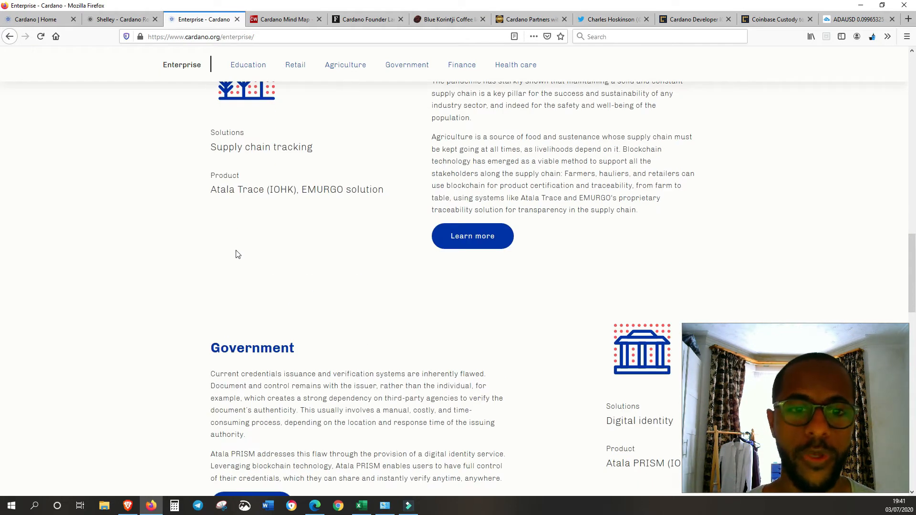
scroll(down, 3)
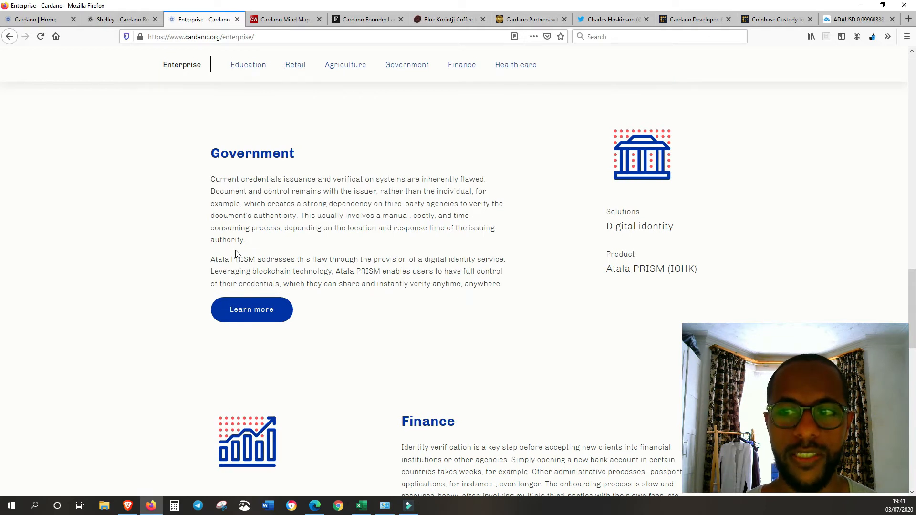
scroll(down, 3)
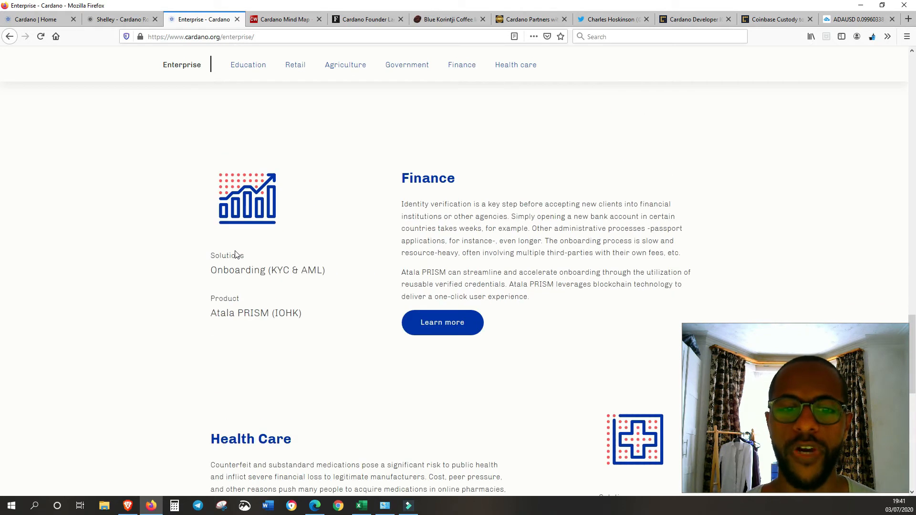
scroll(down, 3)
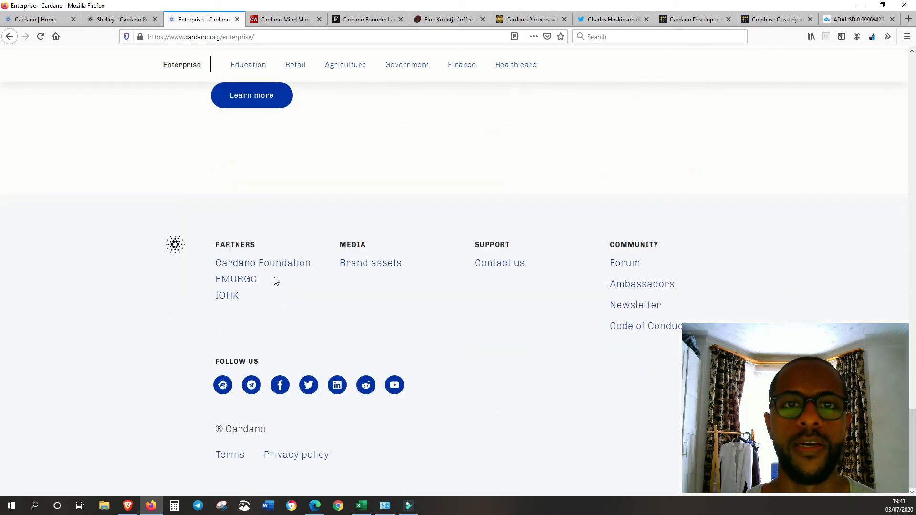
scroll(up, 3)
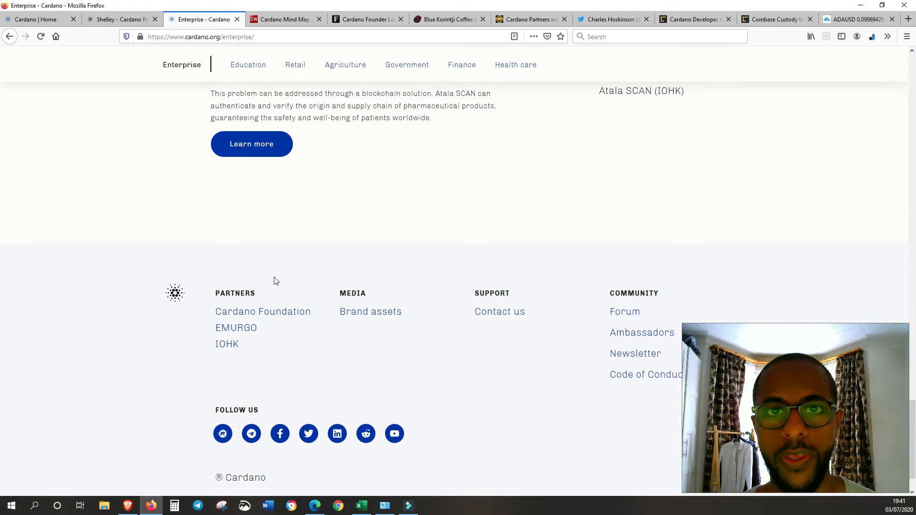
click(285, 19)
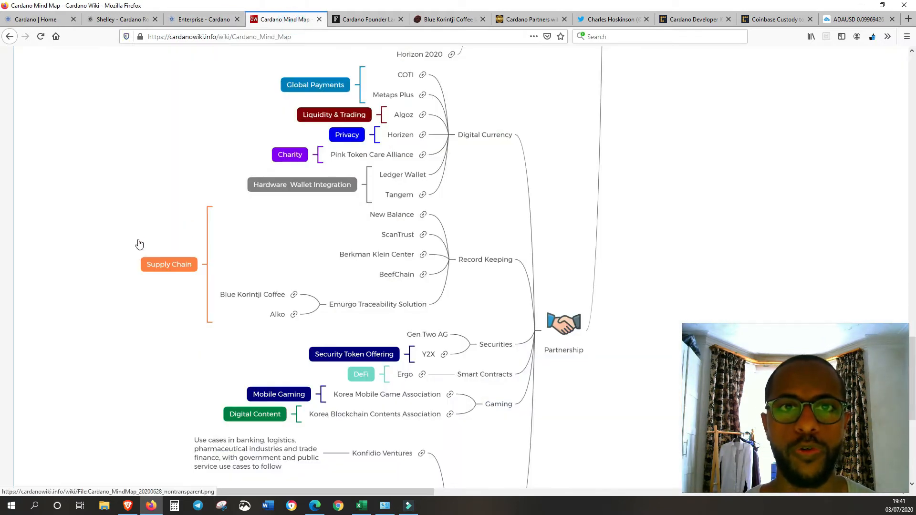
Scroll around the top branches of the Cardano Mind Map.
scroll(up, 3)
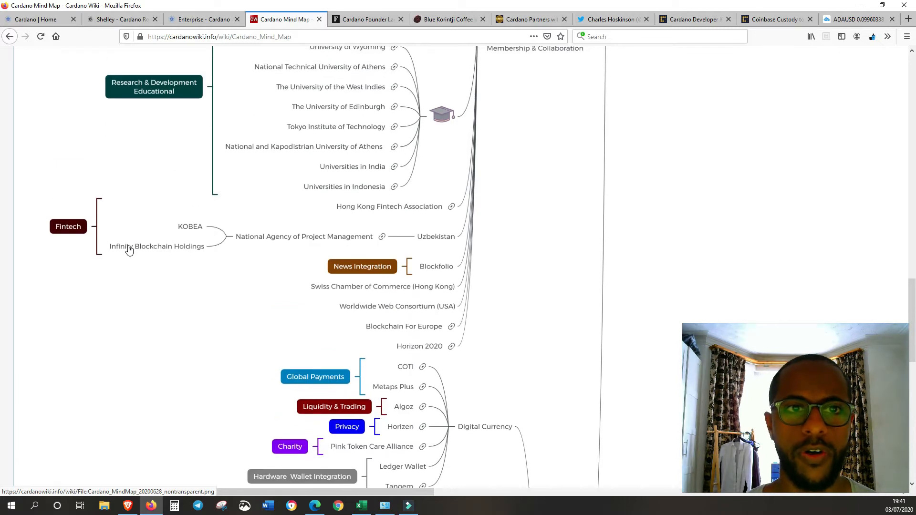
scroll(up, 3)
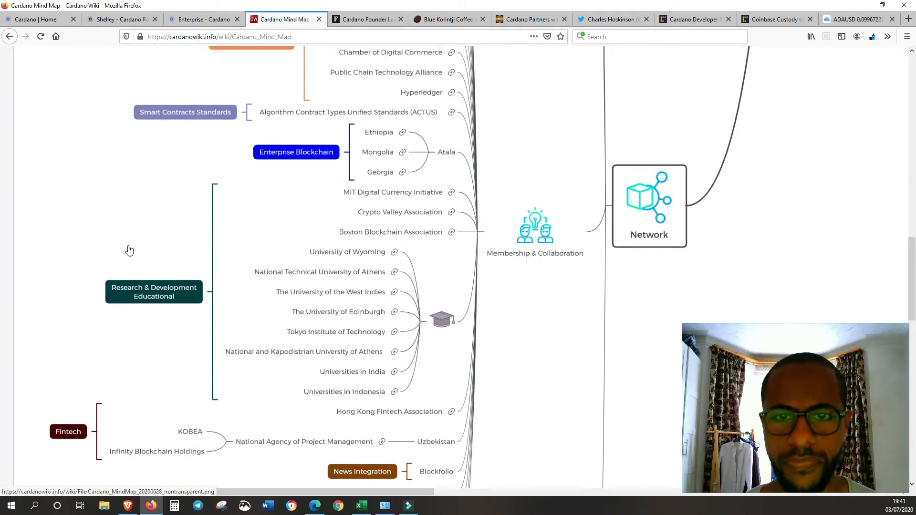
scroll(up, 3)
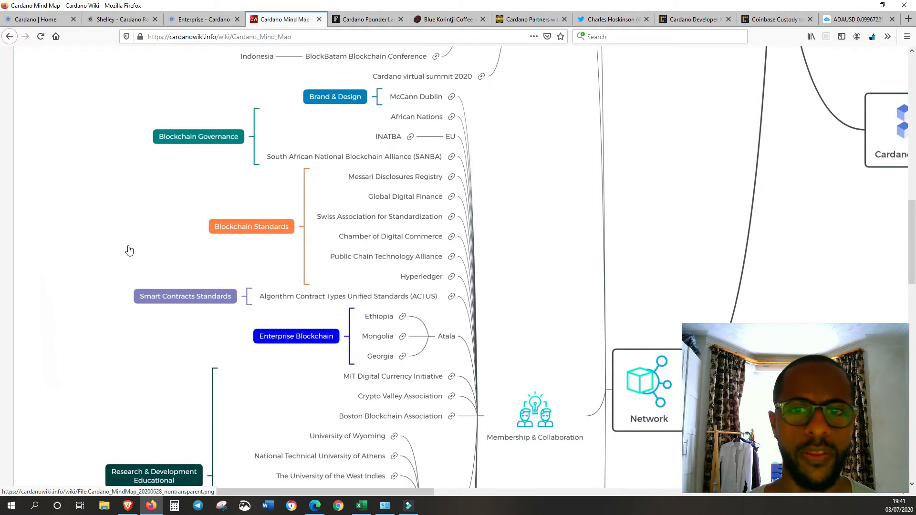
scroll(down, 3)
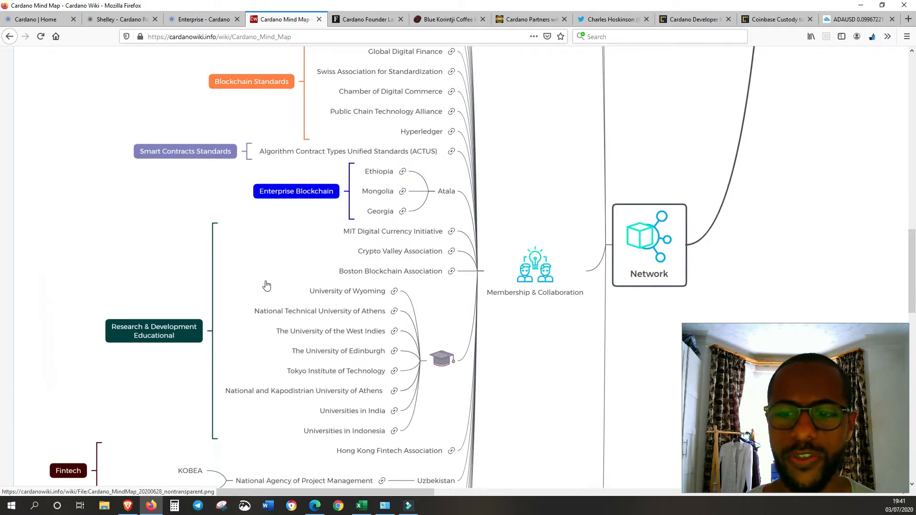
scroll(up, 3)
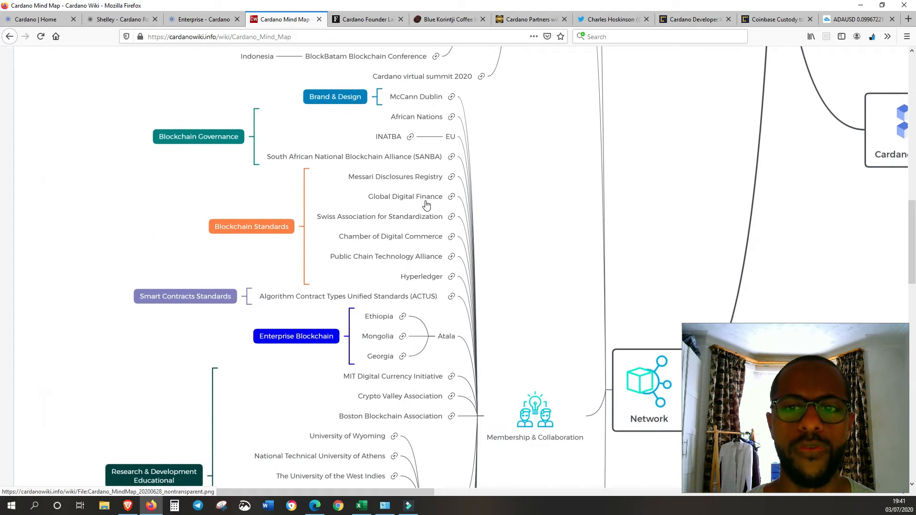
scroll(up, 3)
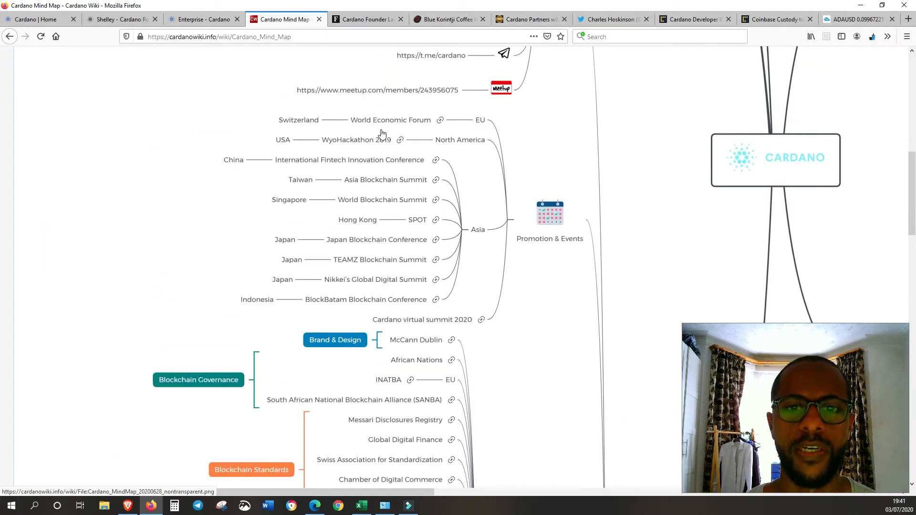
scroll(down, 3)
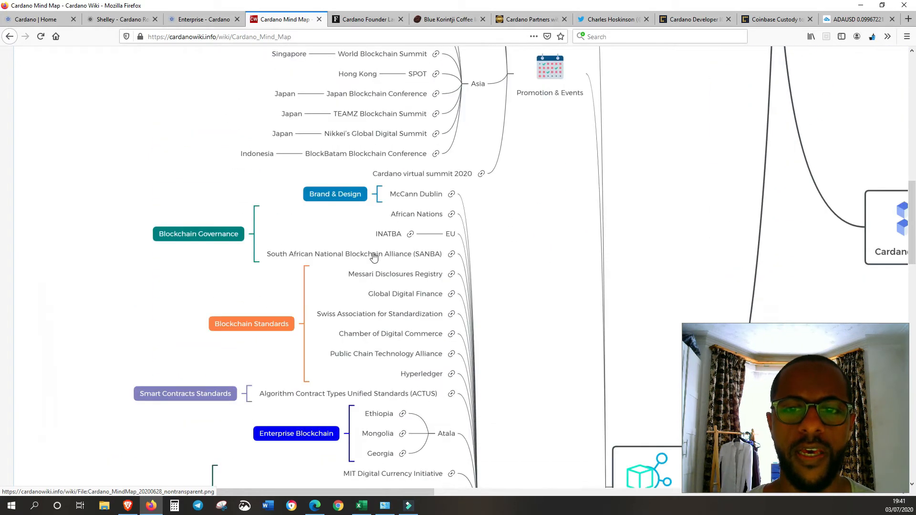
mouse_move(206, 317)
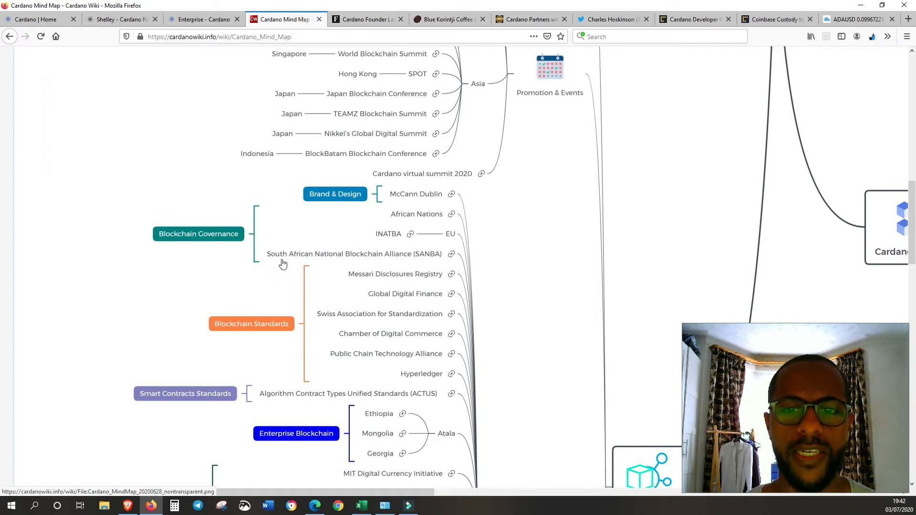
Scroll past the events and membership branches down to the Partnership section.
scroll(down, 3)
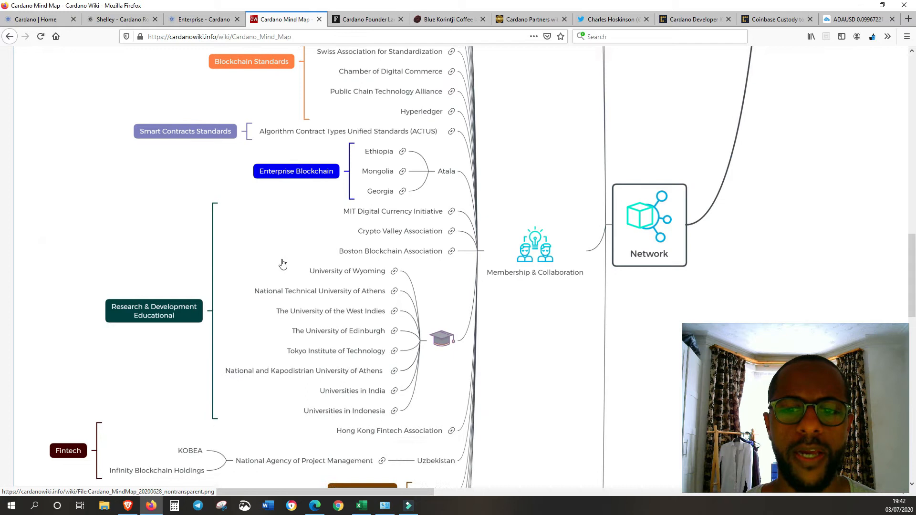
scroll(down, 3)
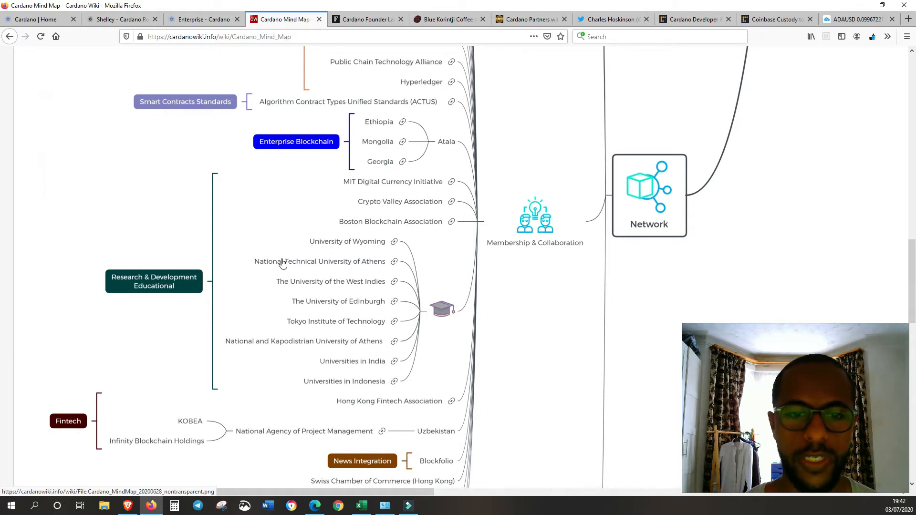
scroll(down, 3)
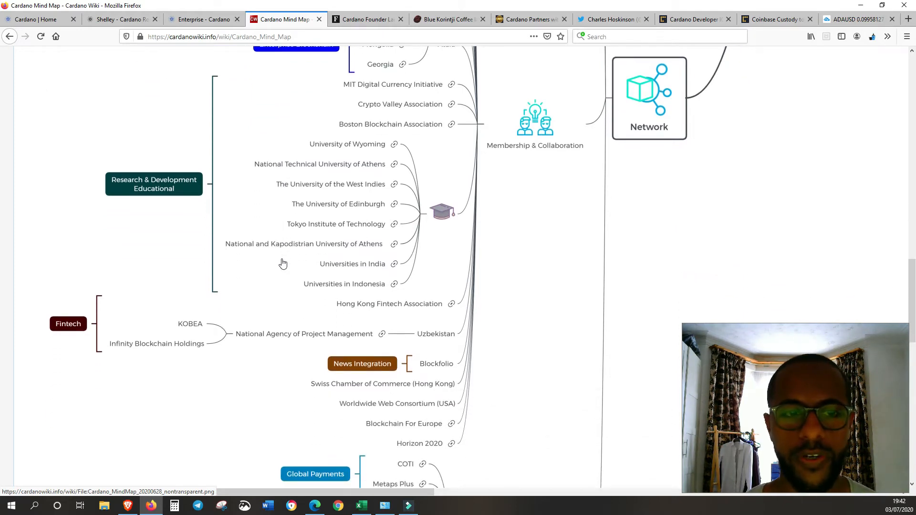
scroll(down, 3)
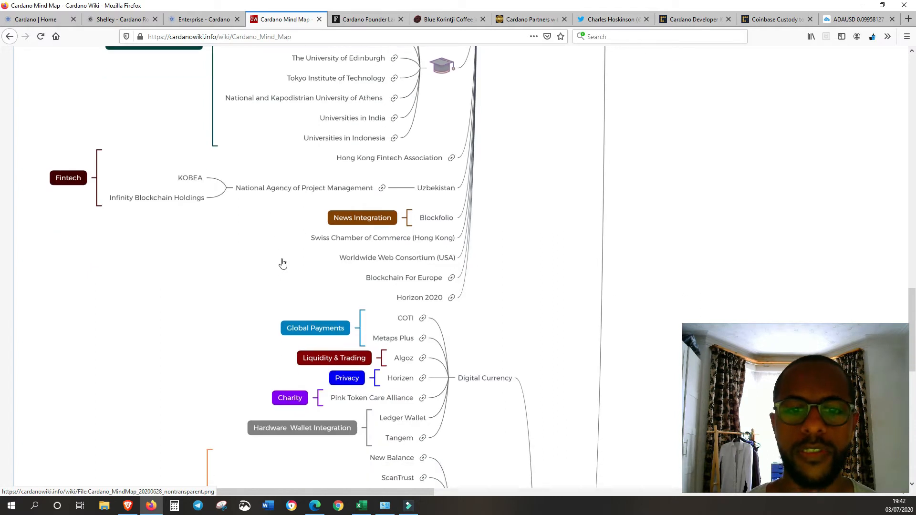
scroll(down, 3)
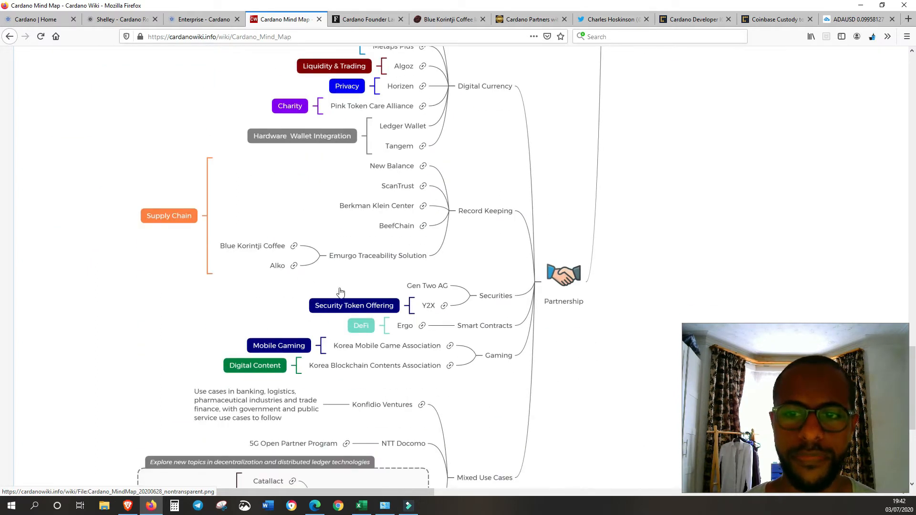
mouse_move(426, 278)
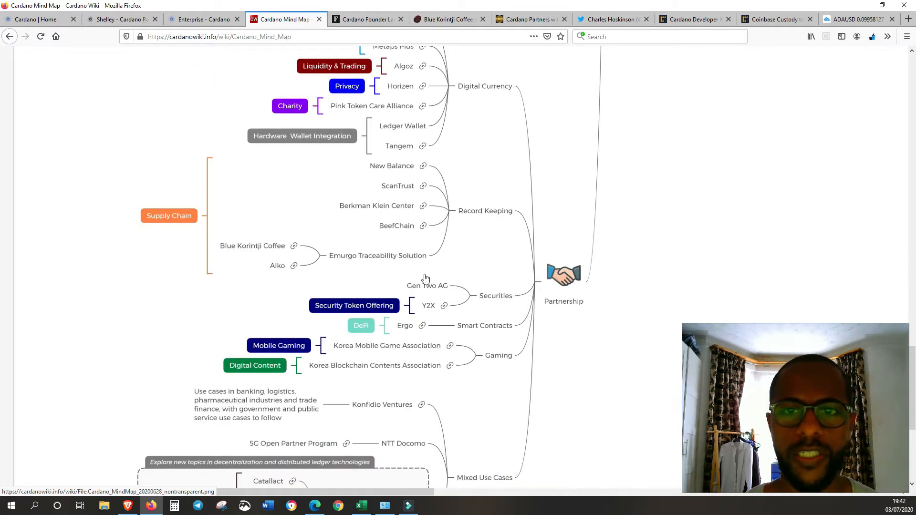
Scroll the mind map to show Report, Community and Promotion & Events beside Roadmap.
scroll(up, 3)
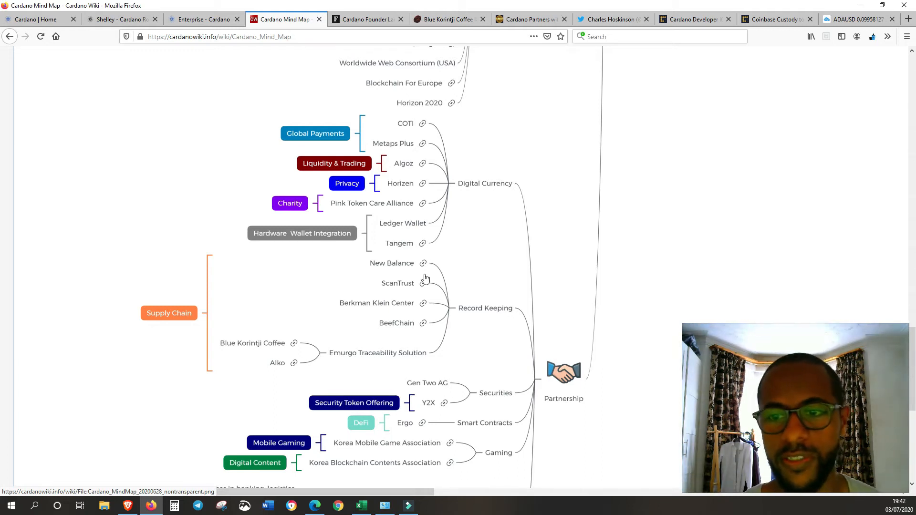
scroll(up, 3)
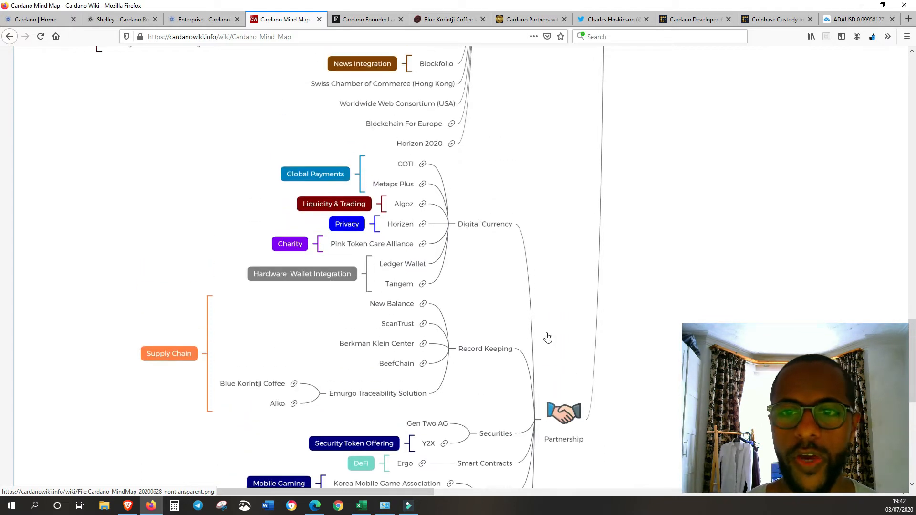
scroll(down, 3)
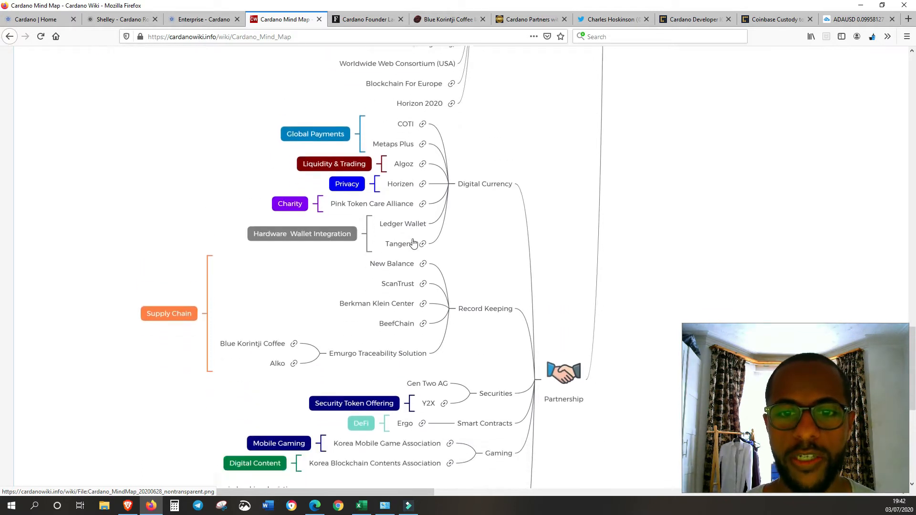
scroll(down, 3)
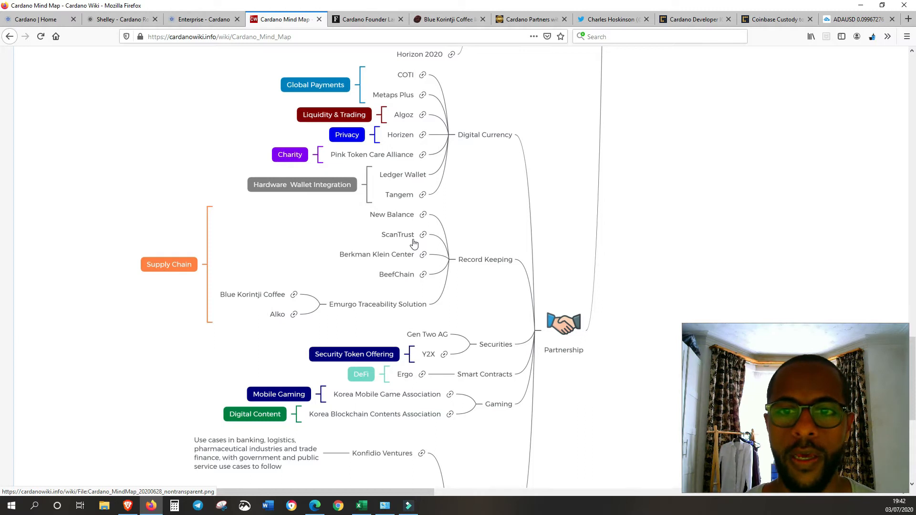
scroll(up, 3)
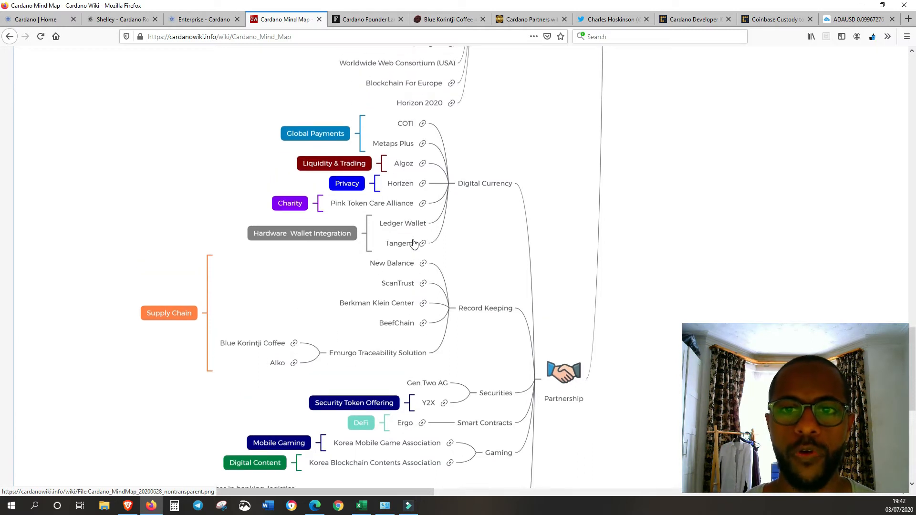
mouse_move(402, 227)
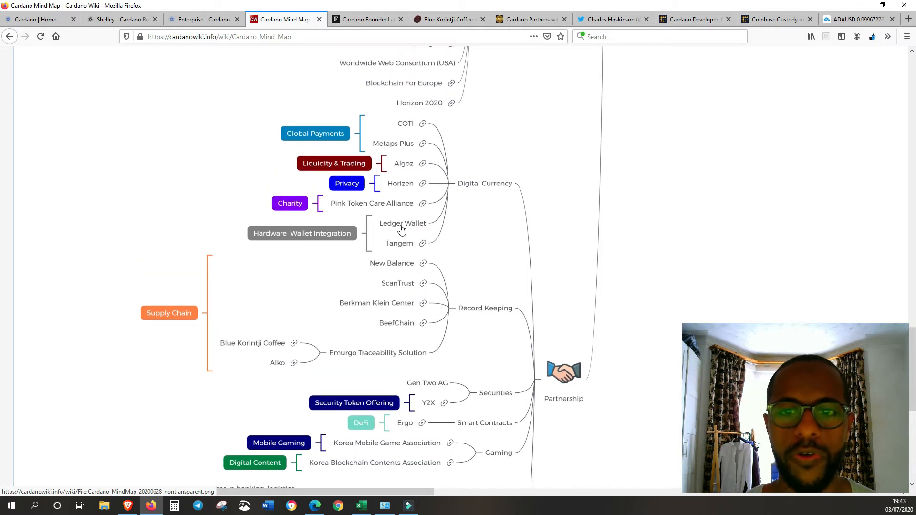
mouse_move(398, 258)
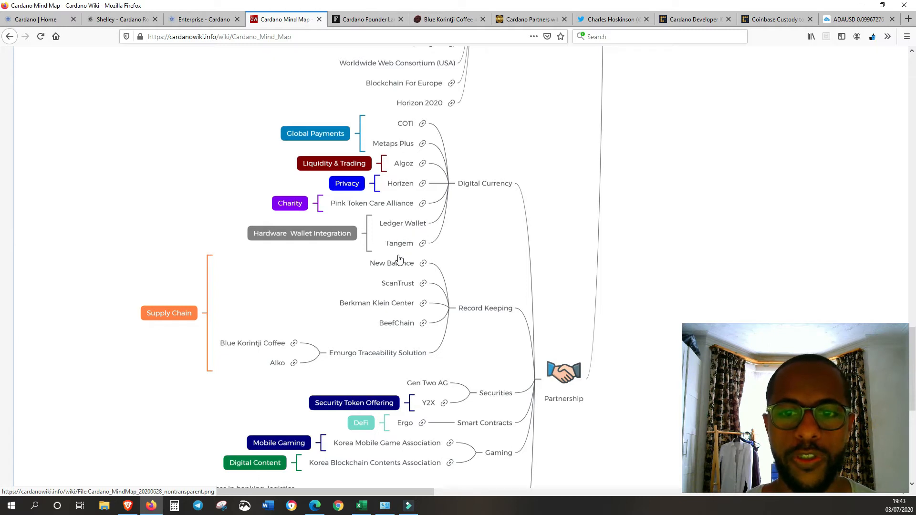
mouse_move(448, 219)
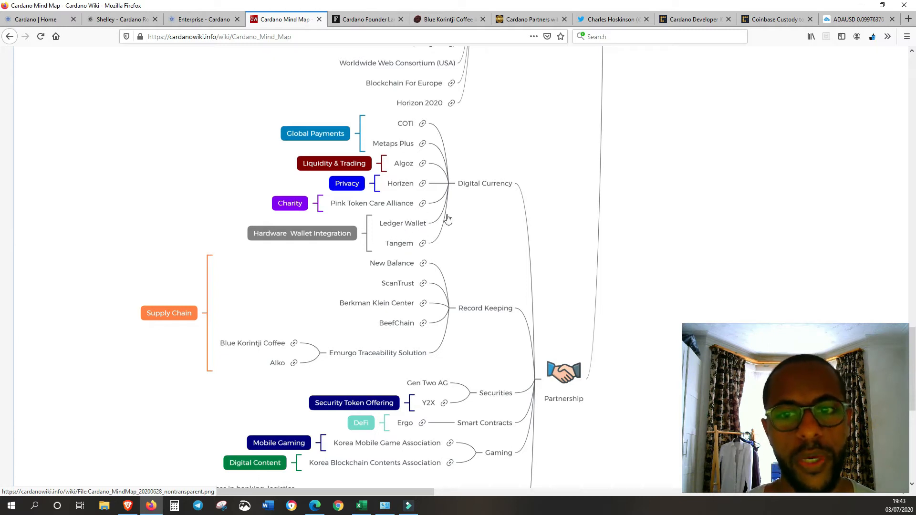
mouse_move(485, 241)
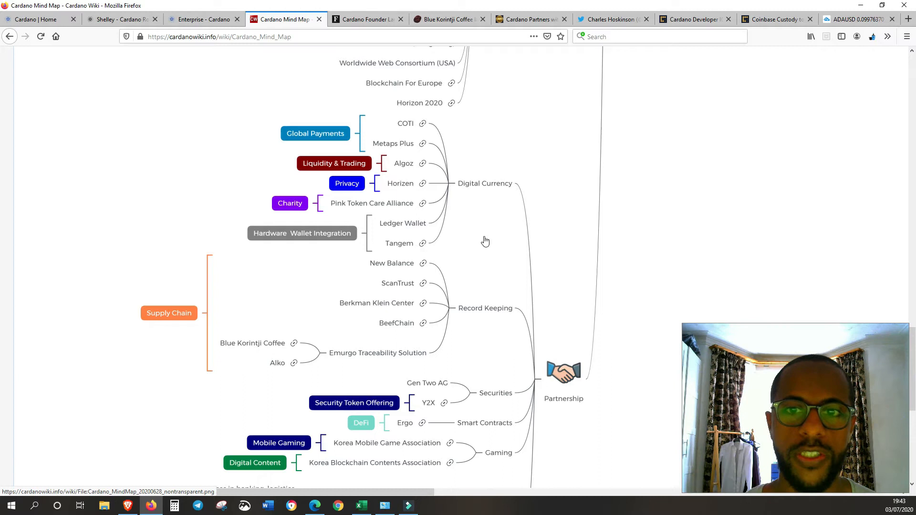
scroll(down, 3)
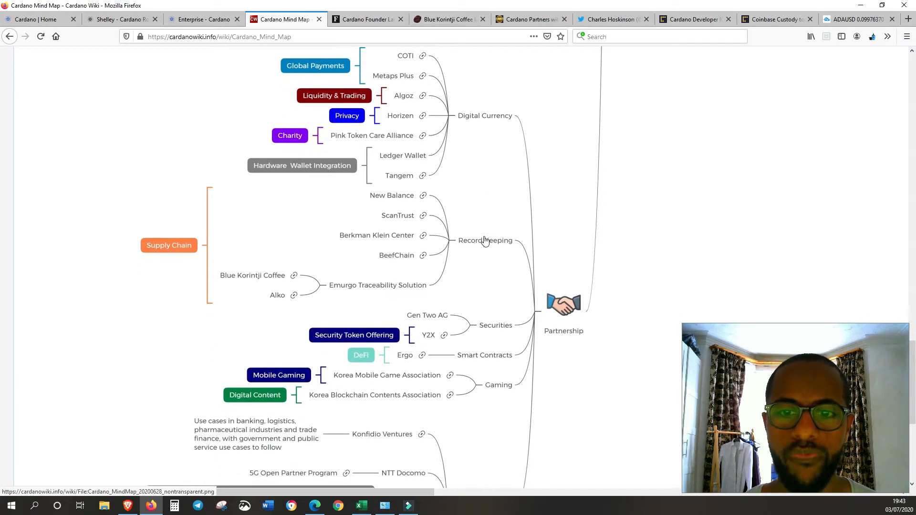
scroll(down, 3)
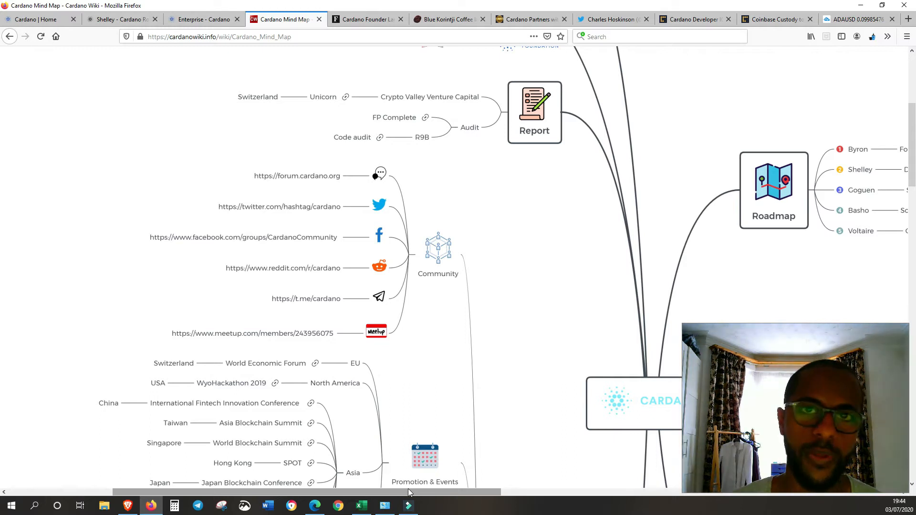
mouse_move(393, 402)
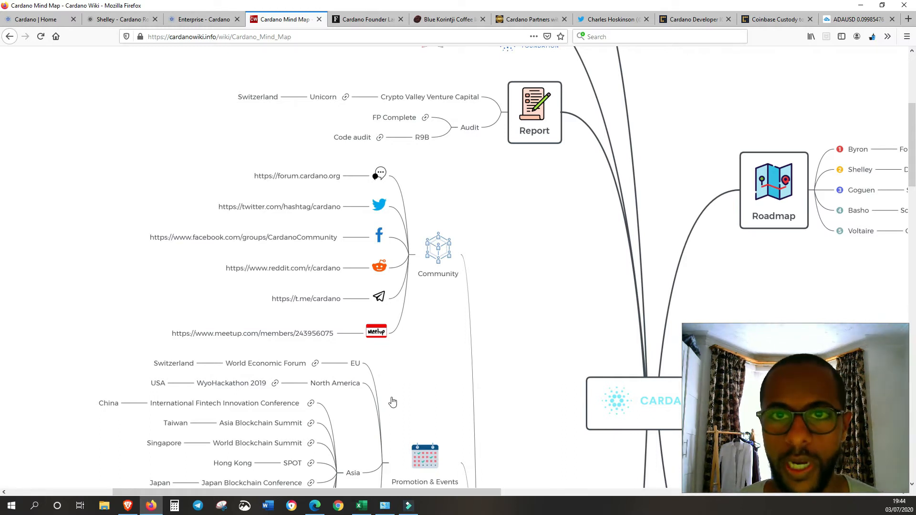
Read the Forbes Cardano–Ethiopia article up to its quote about MoUs and digital payments.
click(365, 19)
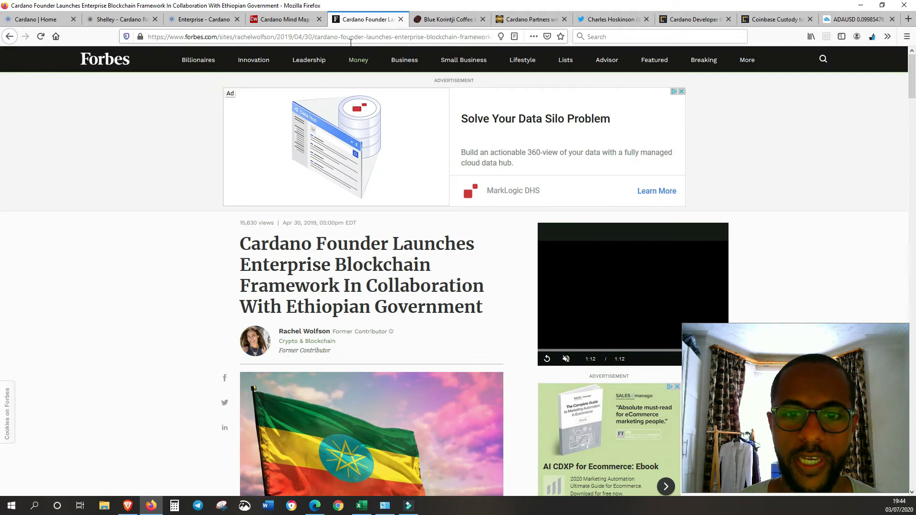
mouse_move(173, 253)
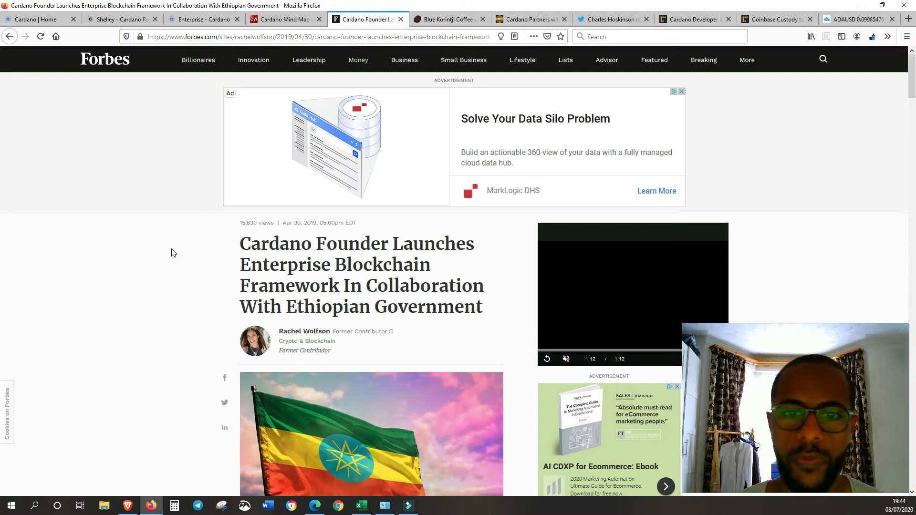
scroll(down, 3)
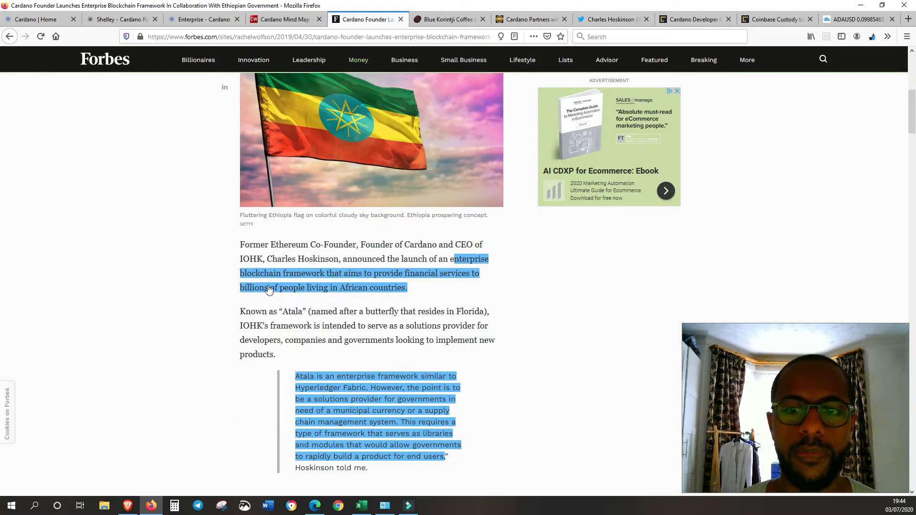
mouse_move(227, 278)
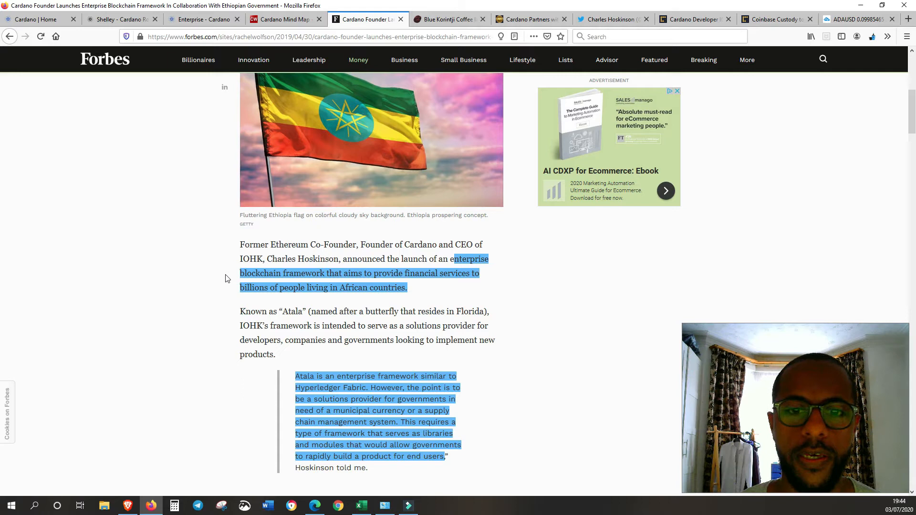
mouse_move(326, 287)
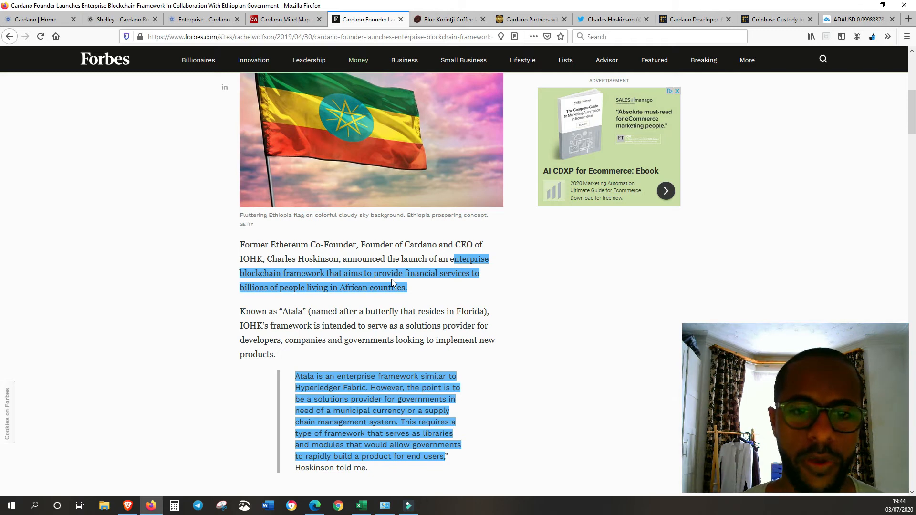
mouse_move(205, 320)
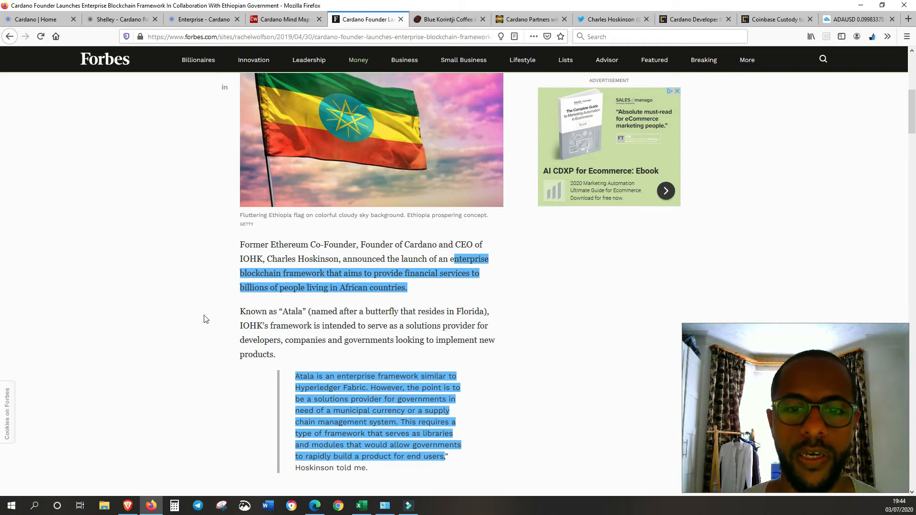
scroll(down, 3)
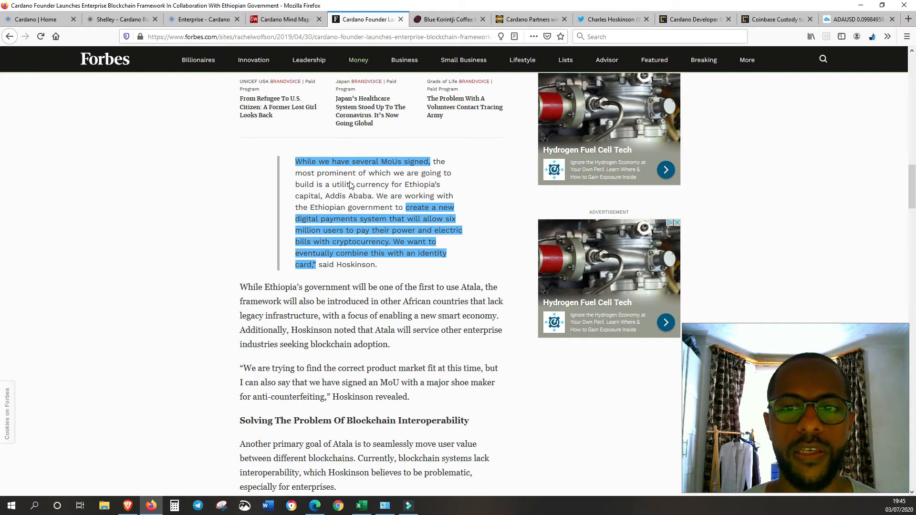
mouse_move(369, 194)
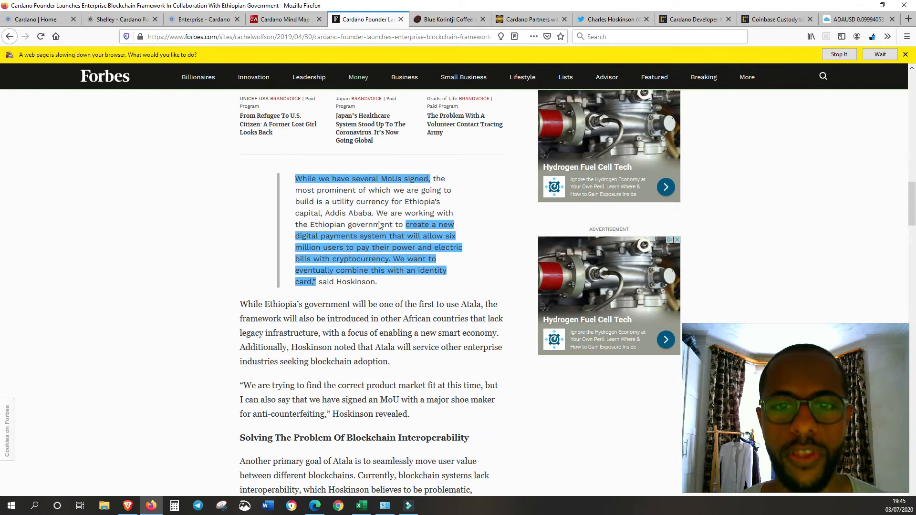
mouse_move(412, 226)
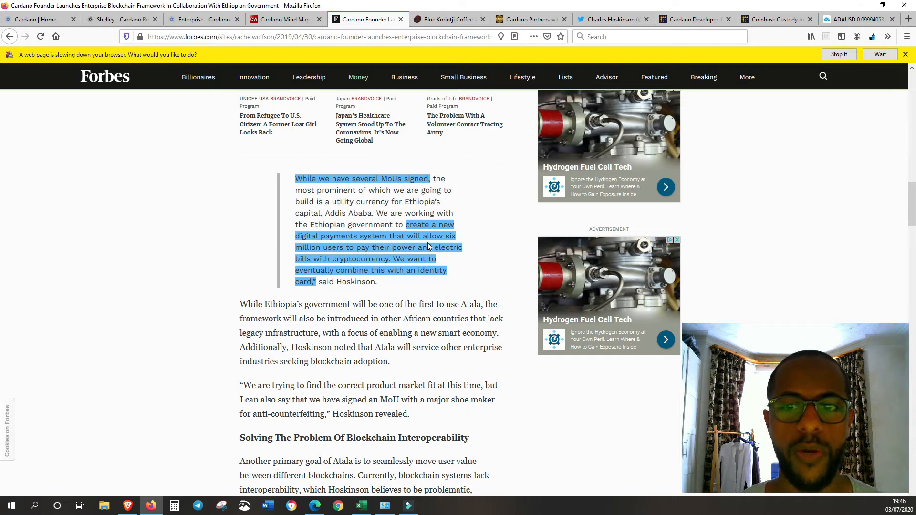
mouse_move(434, 259)
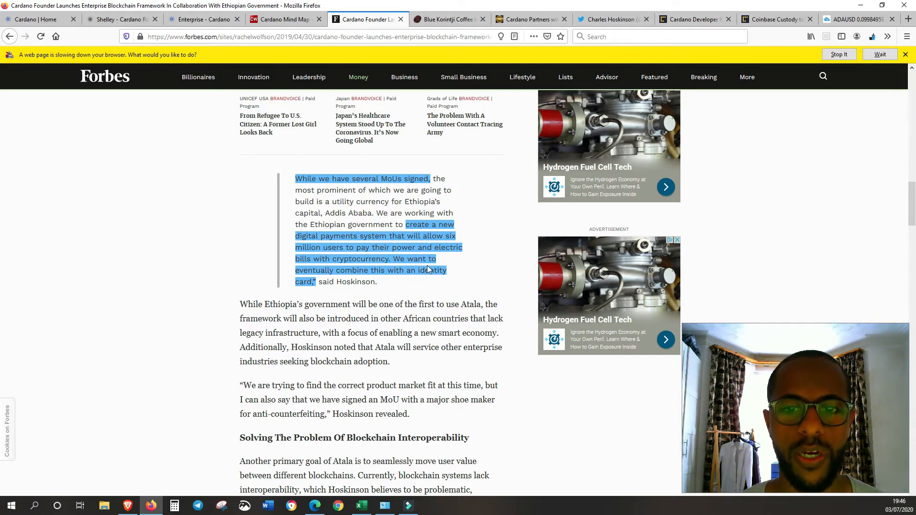
mouse_move(401, 282)
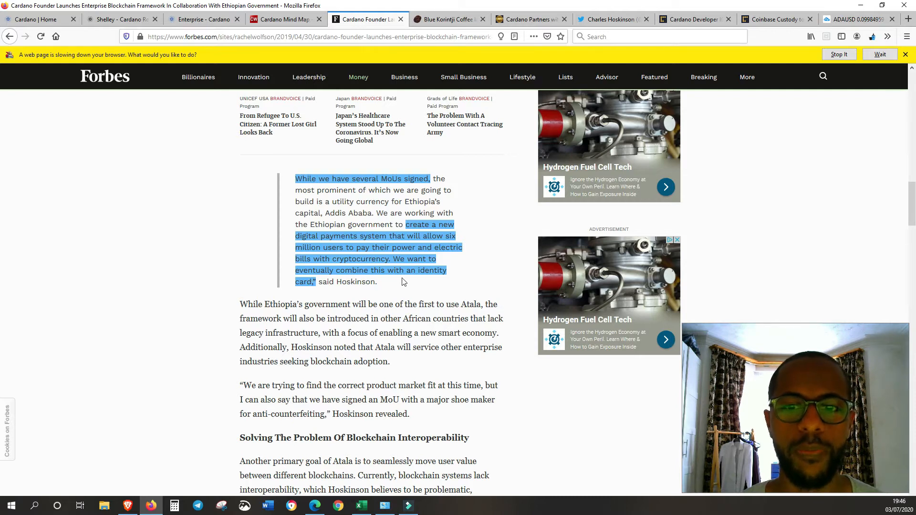
scroll(down, 3)
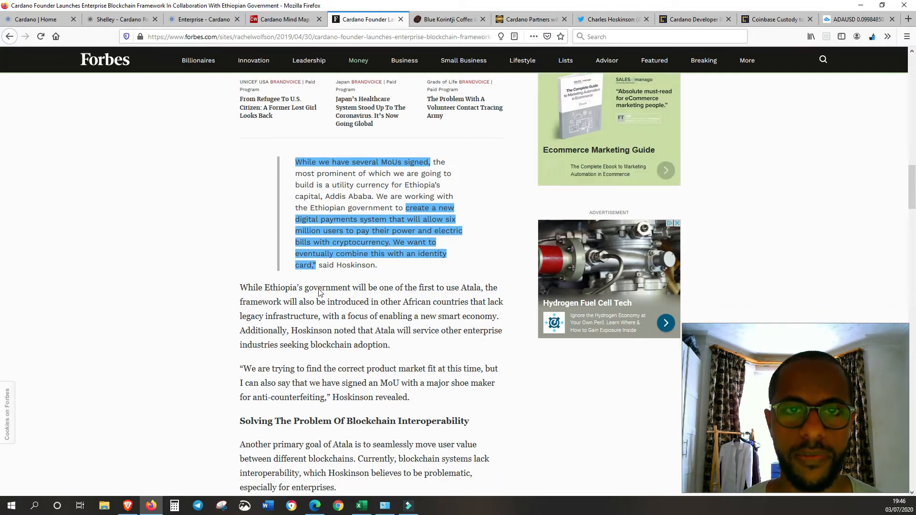
click(203, 19)
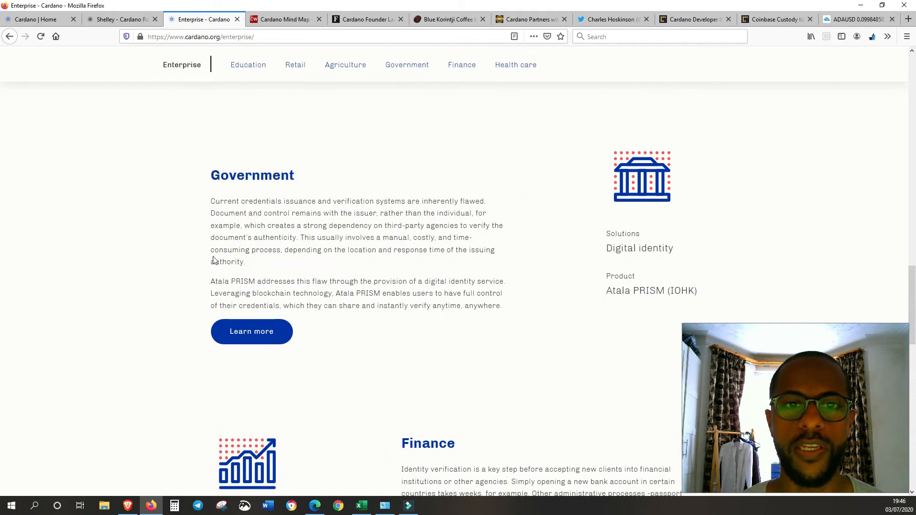
scroll(down, 3)
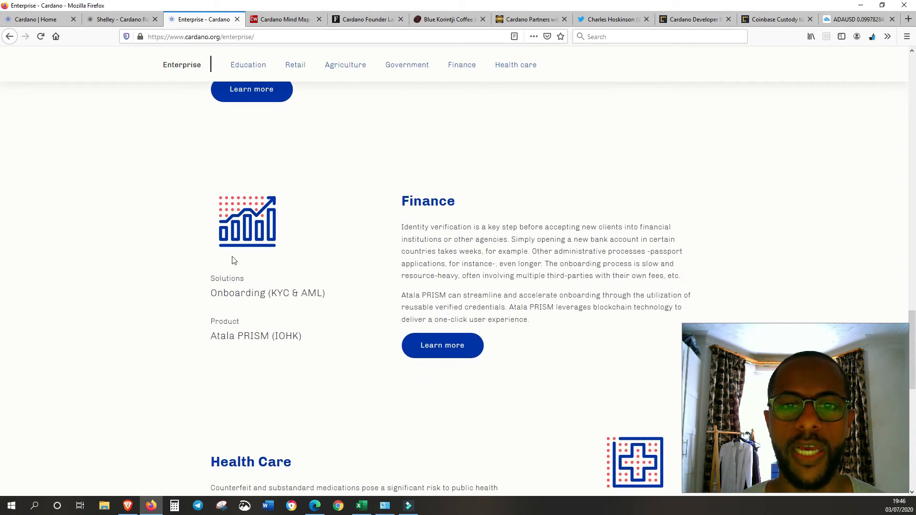
click(367, 19)
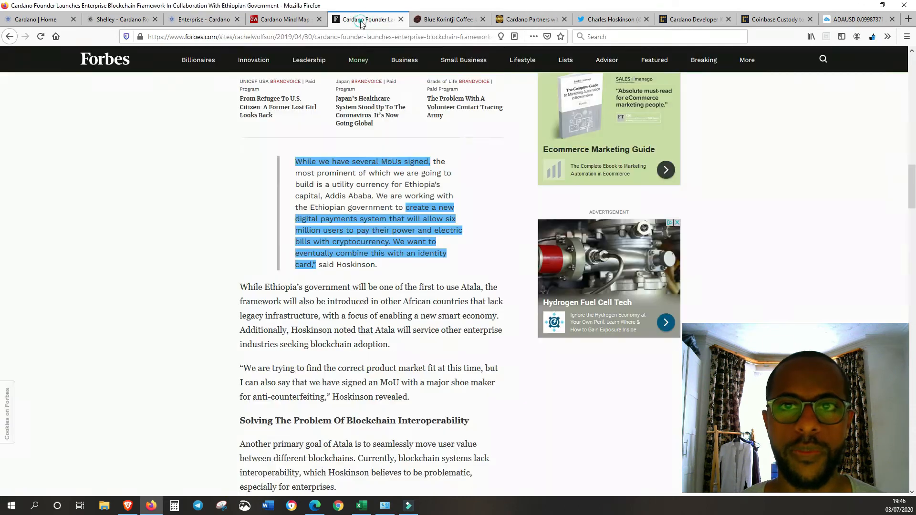
Finish reading the Forbes Ethiopia article, then switch to the Blue Korintji Coffee tab.
scroll(up, 3)
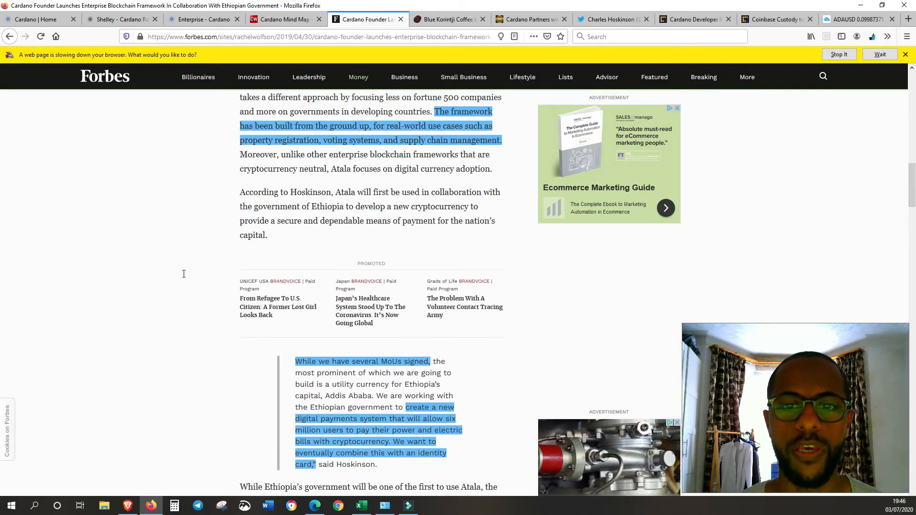
scroll(down, 3)
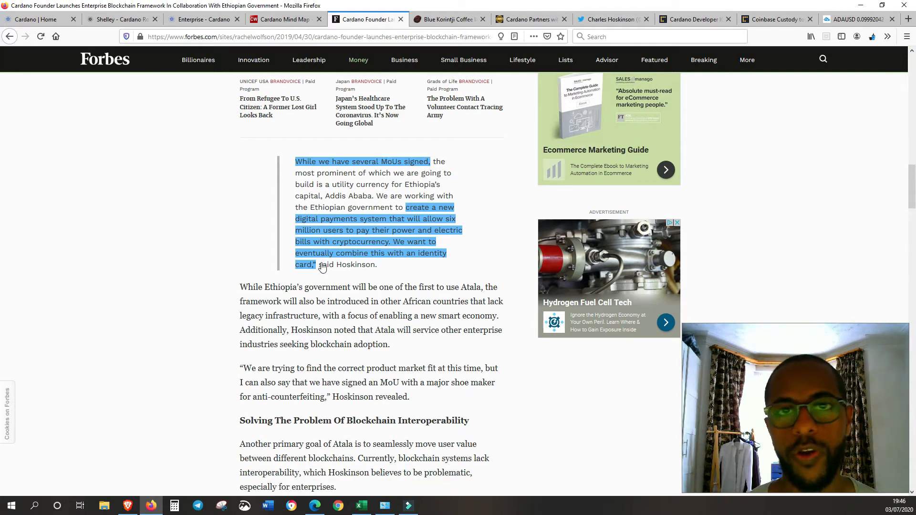
mouse_move(149, 302)
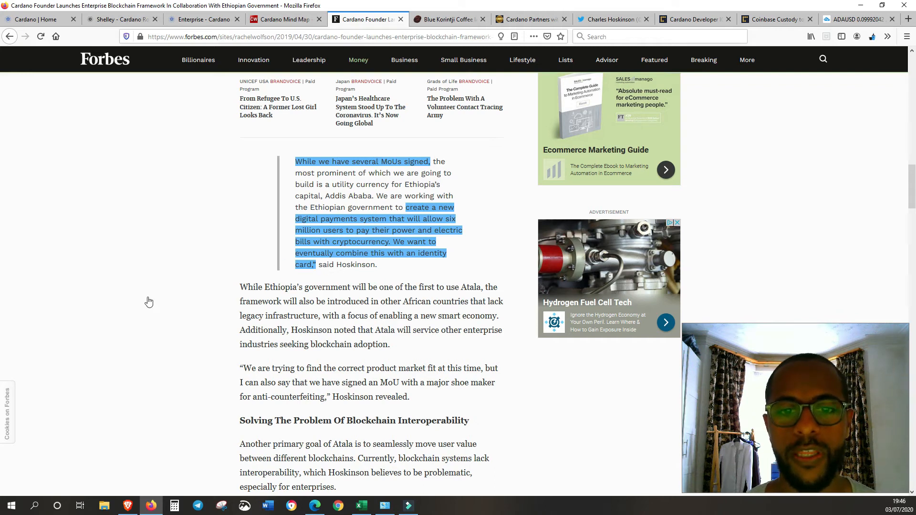
scroll(down, 3)
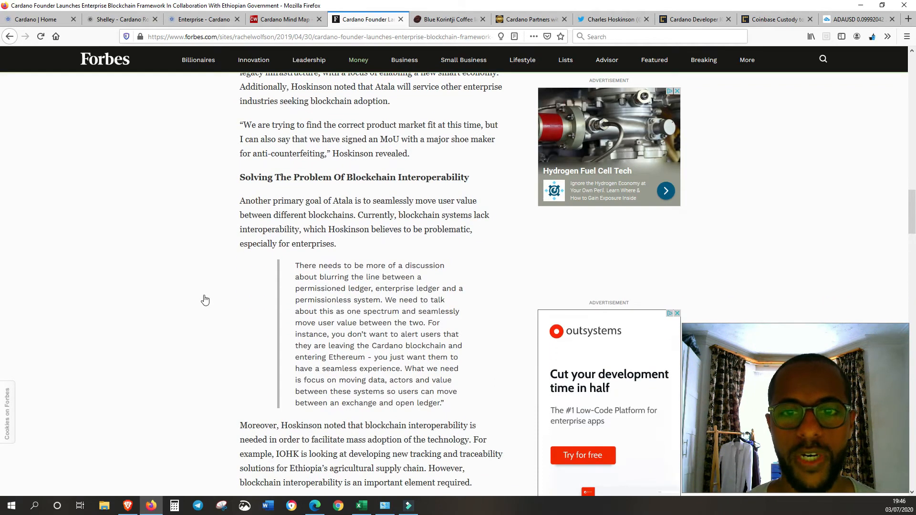
scroll(up, 3)
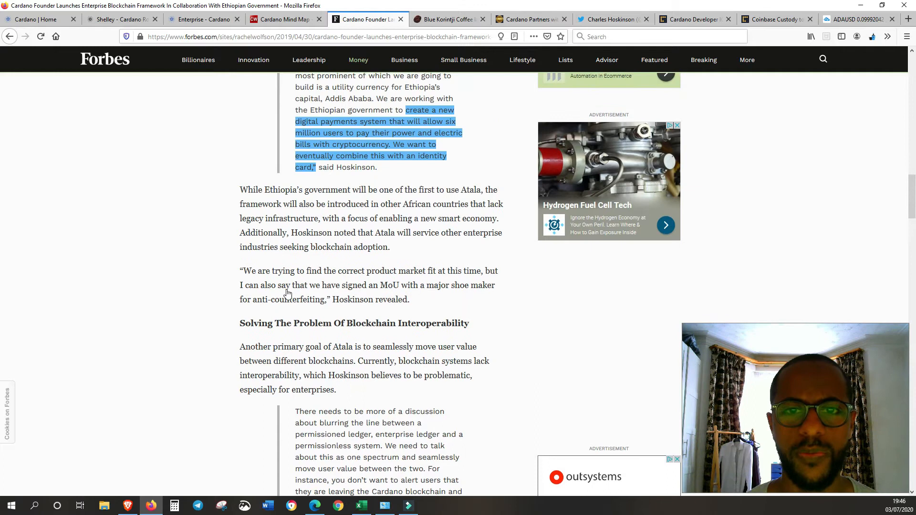
mouse_move(248, 304)
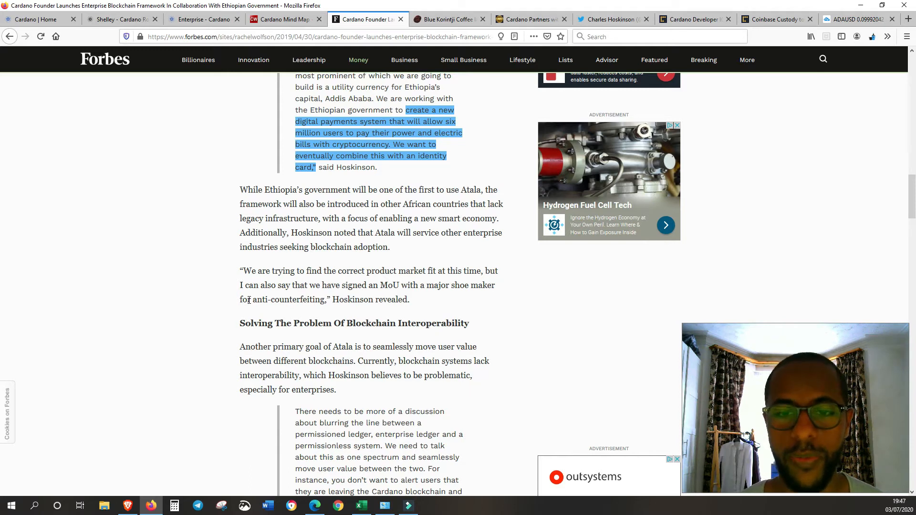
scroll(up, 3)
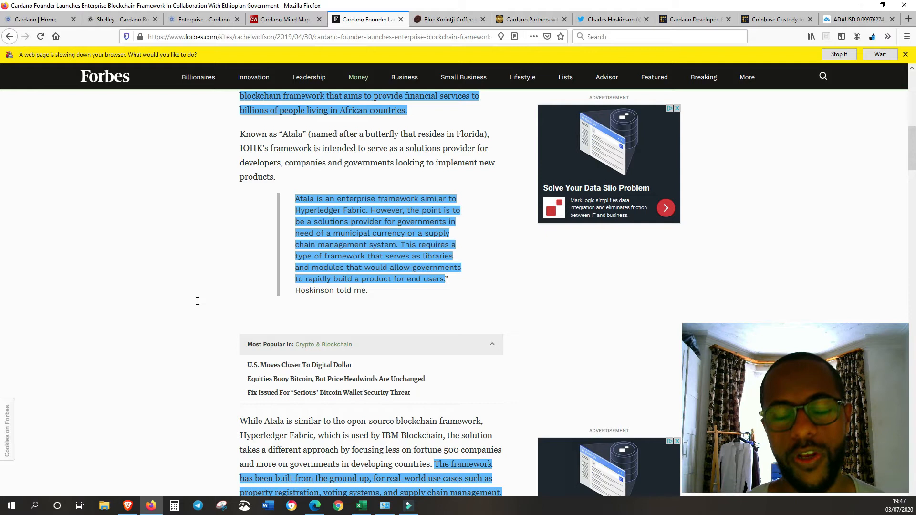
click(445, 19)
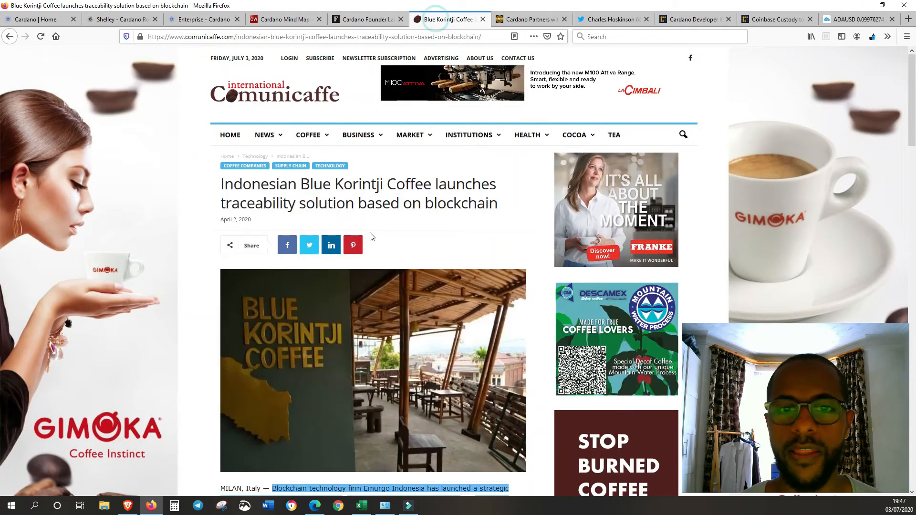
Skim the coffee traceability article, then return to the Enterprise page's Atala PRISM and Retail sections.
scroll(down, 3)
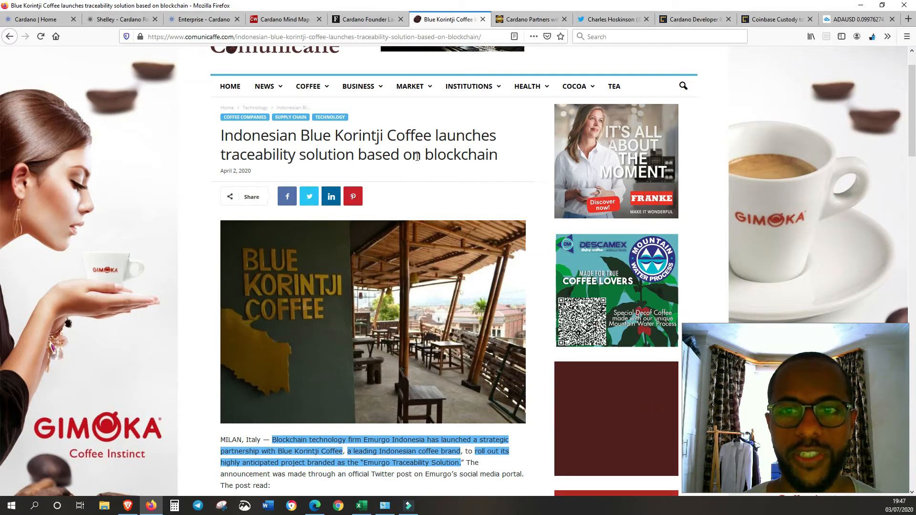
scroll(down, 3)
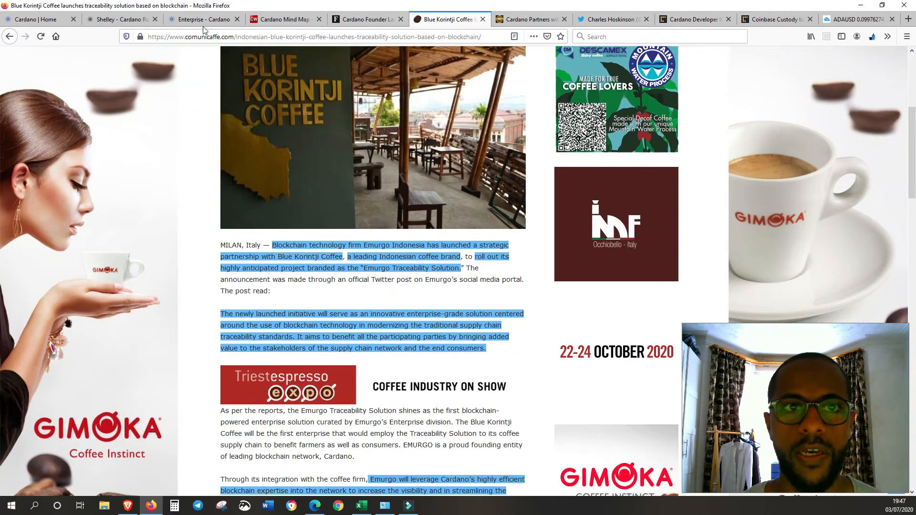
click(203, 19)
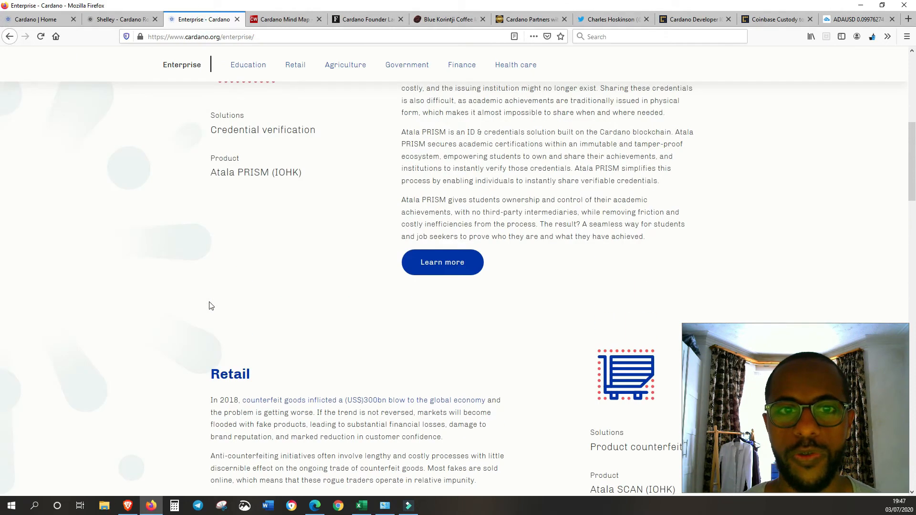
Scroll down to the Agriculture supply-chain section, then return to the Blue Korintji Coffee article.
scroll(down, 3)
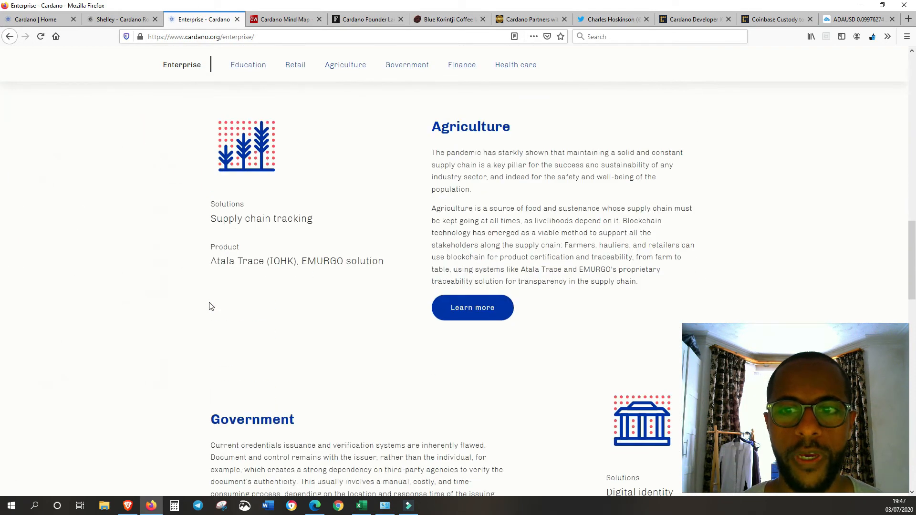
scroll(down, 3)
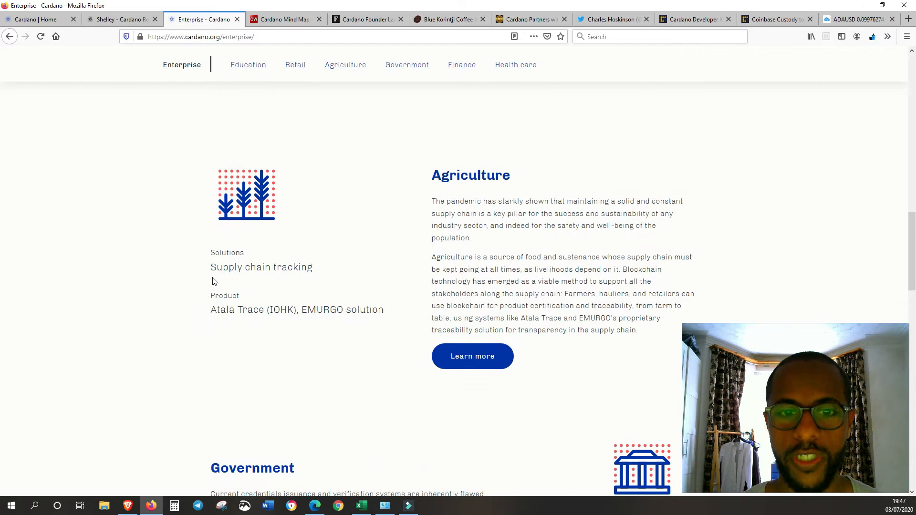
mouse_move(309, 154)
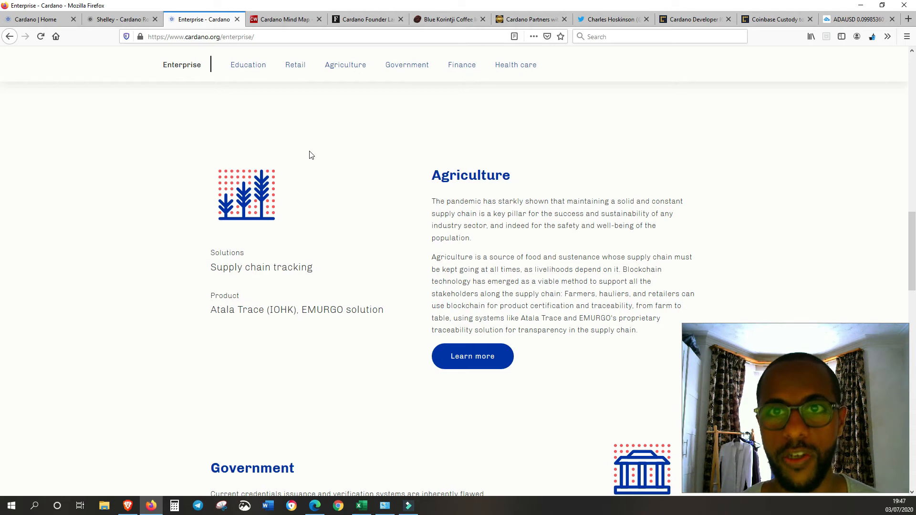
mouse_move(408, 31)
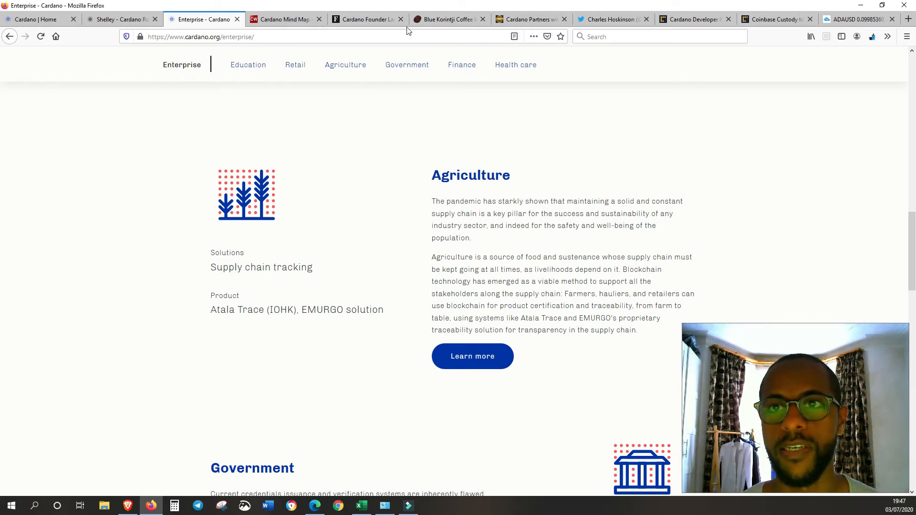
click(447, 19)
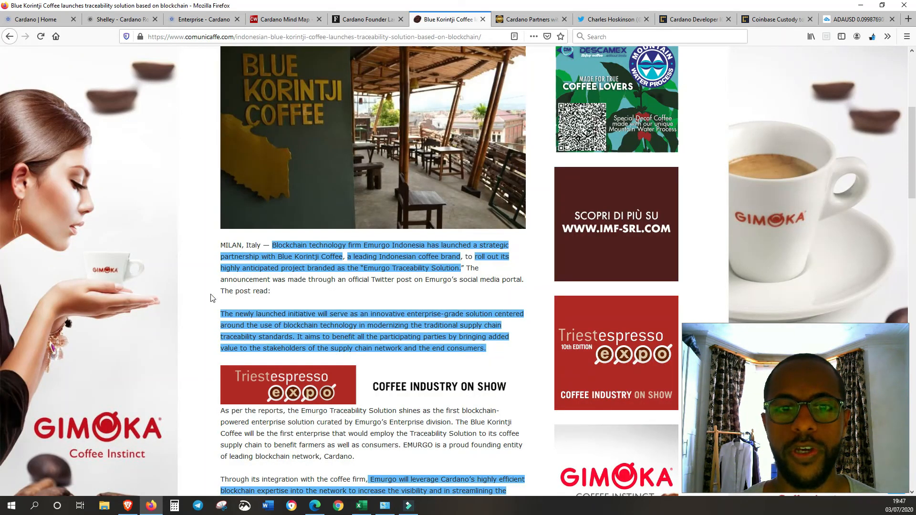
scroll(up, 3)
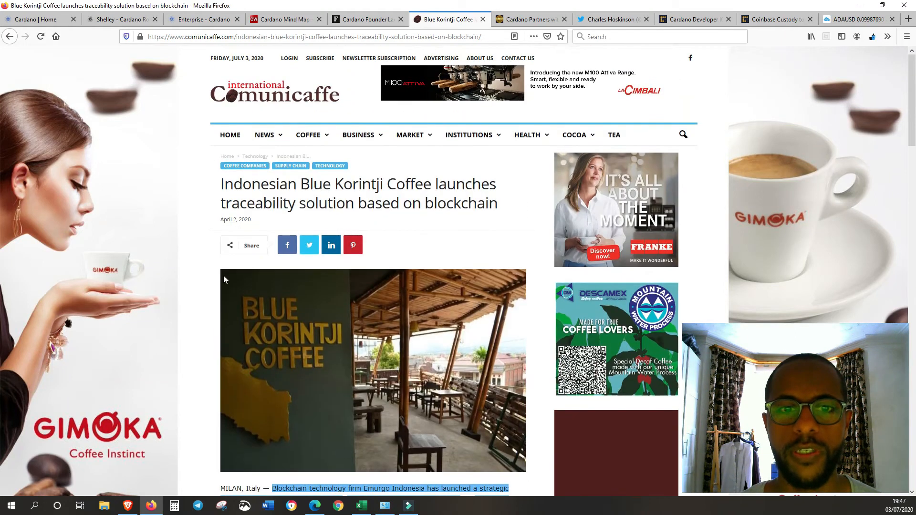
scroll(down, 3)
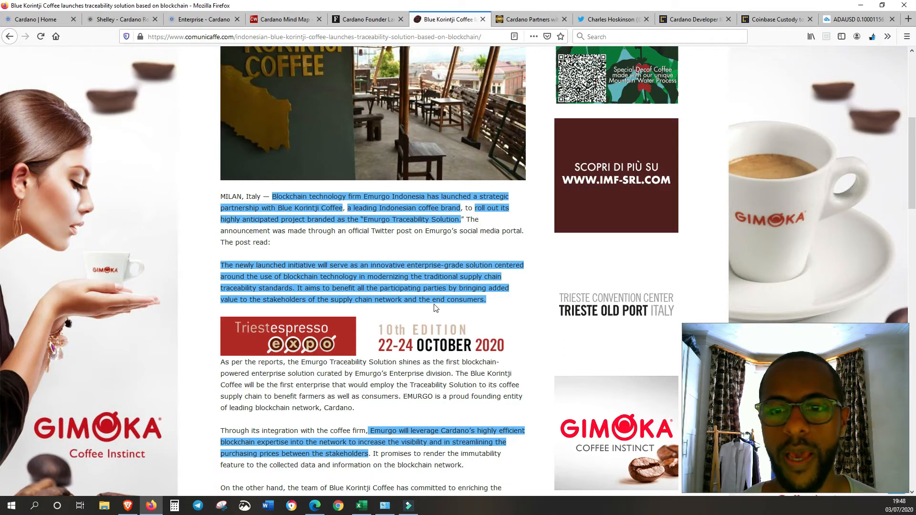
scroll(down, 3)
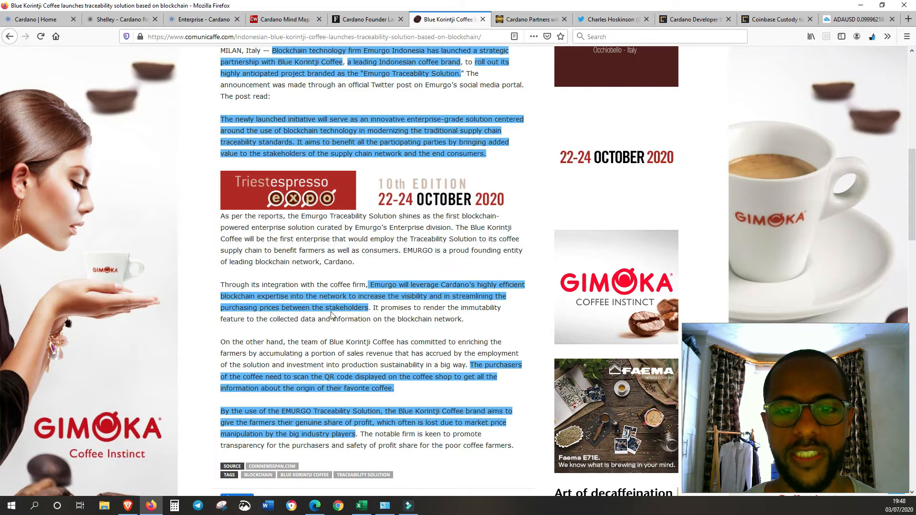
scroll(down, 3)
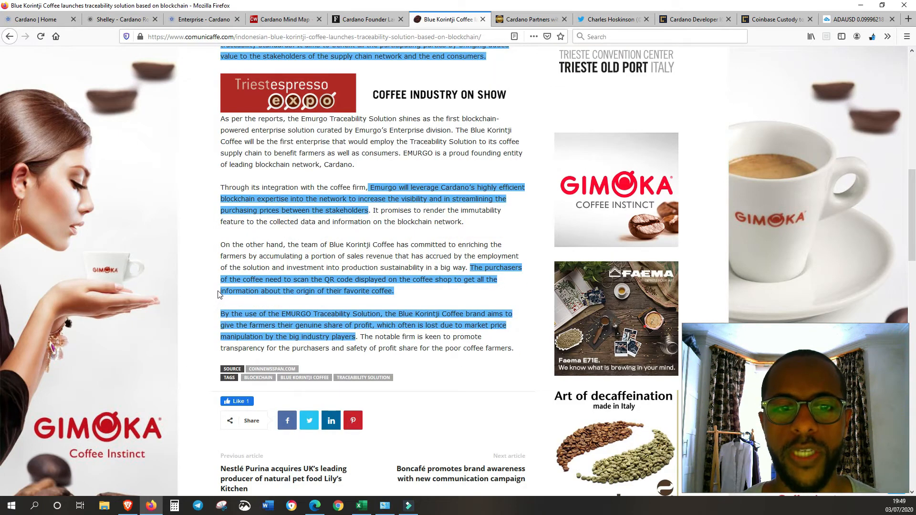
mouse_move(373, 295)
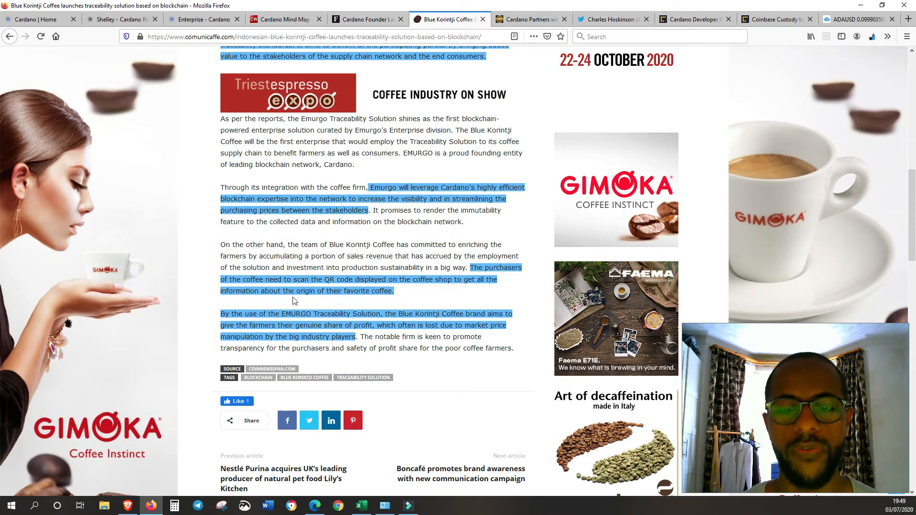
scroll(down, 3)
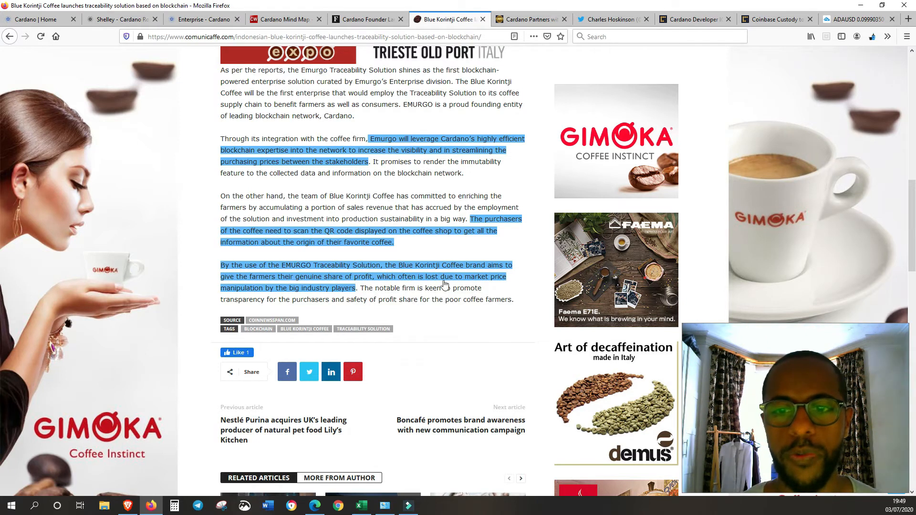
mouse_move(272, 299)
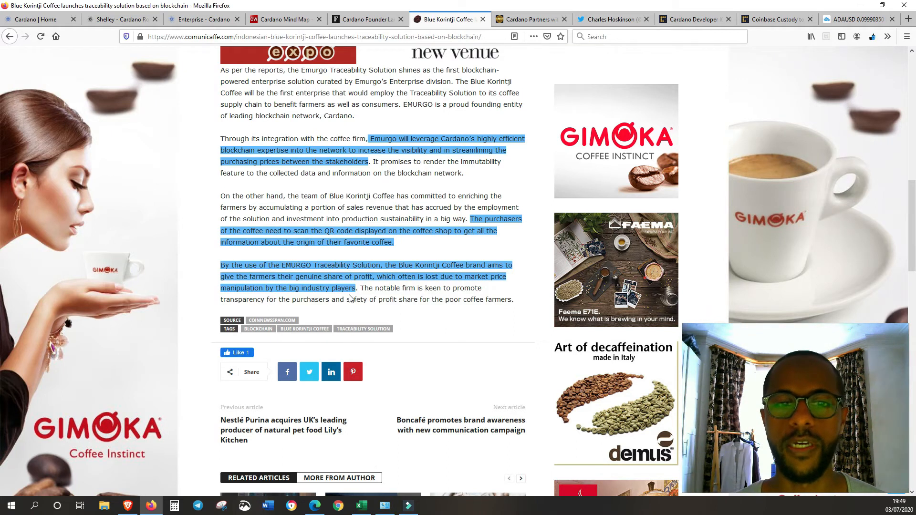
scroll(up, 3)
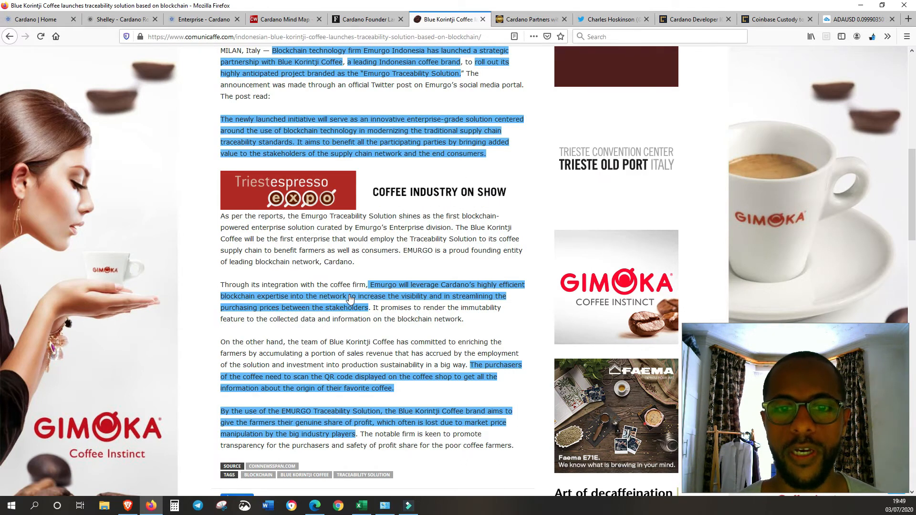
scroll(up, 3)
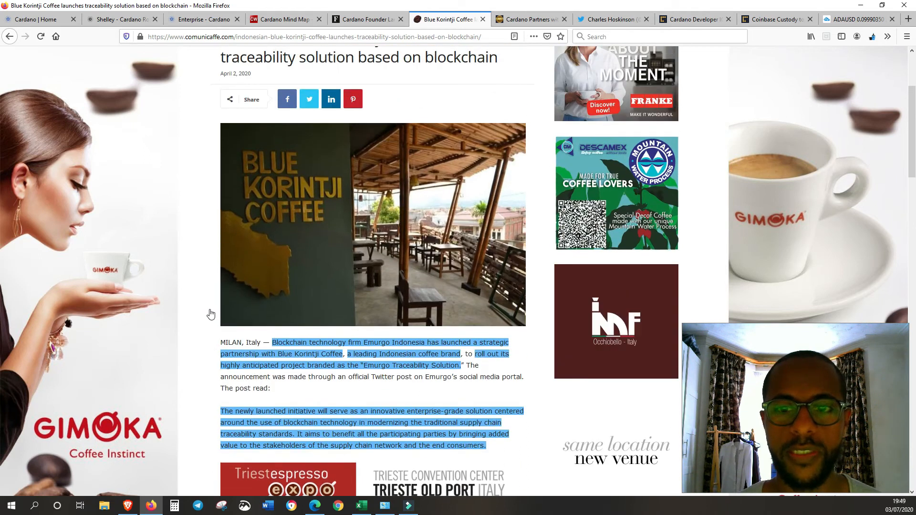
scroll(up, 3)
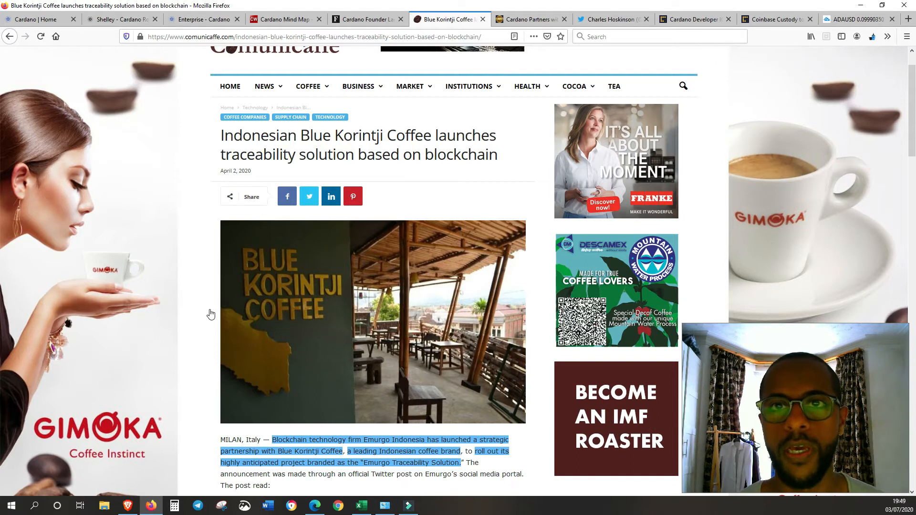
click(528, 19)
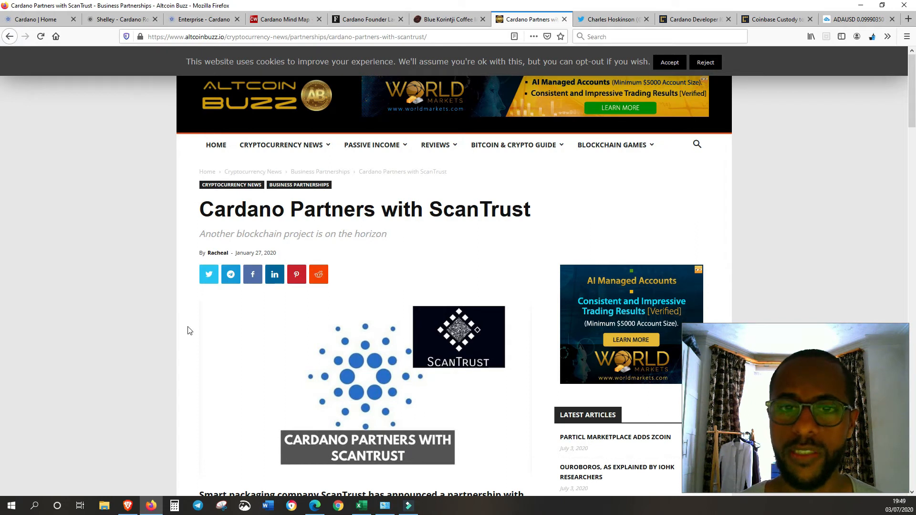
Read through the ScanTrust article back to its headline, then open Charles Hoskinson's Twitter profile.
scroll(down, 3)
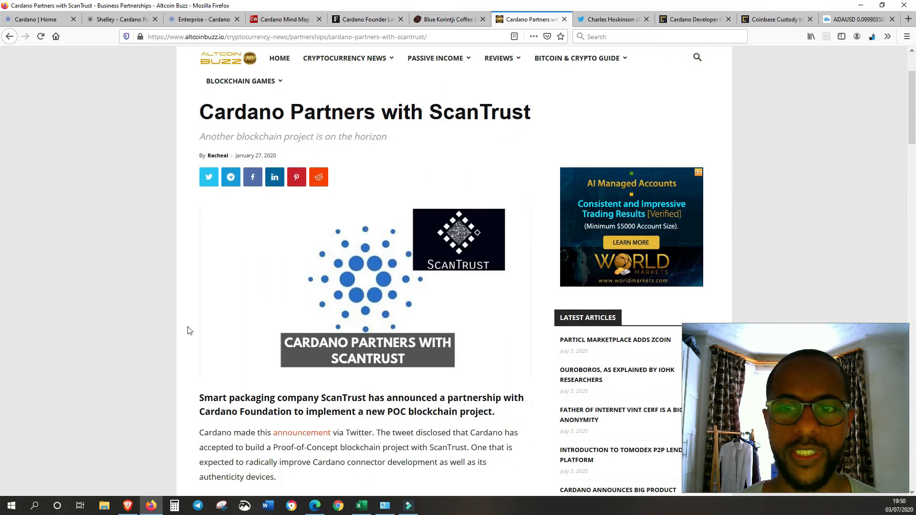
scroll(down, 3)
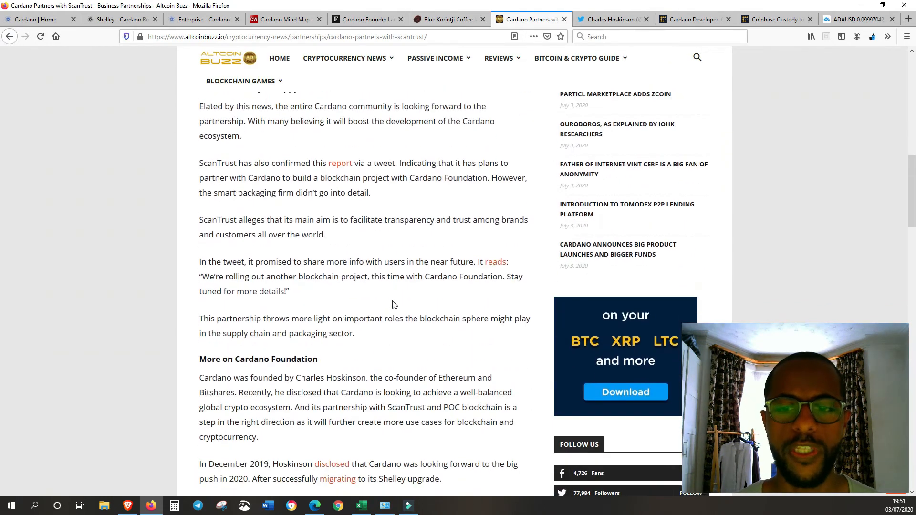
scroll(up, 3)
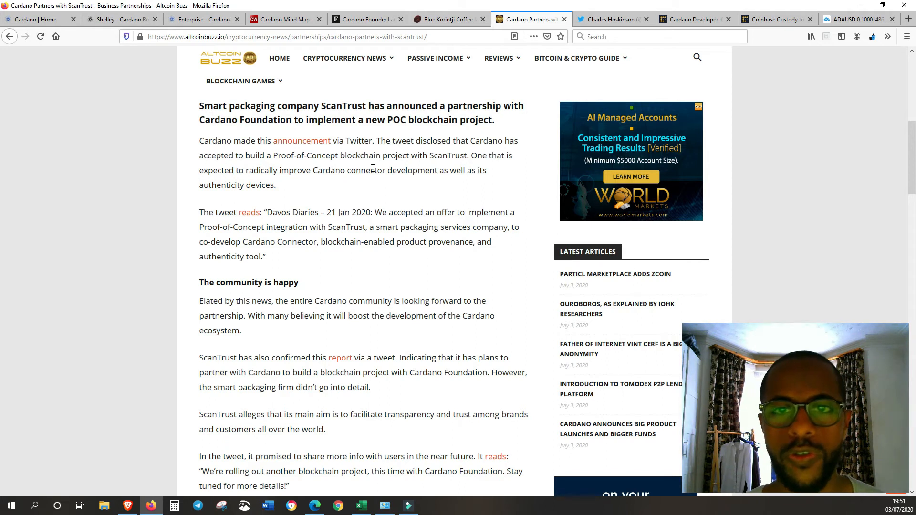
scroll(up, 3)
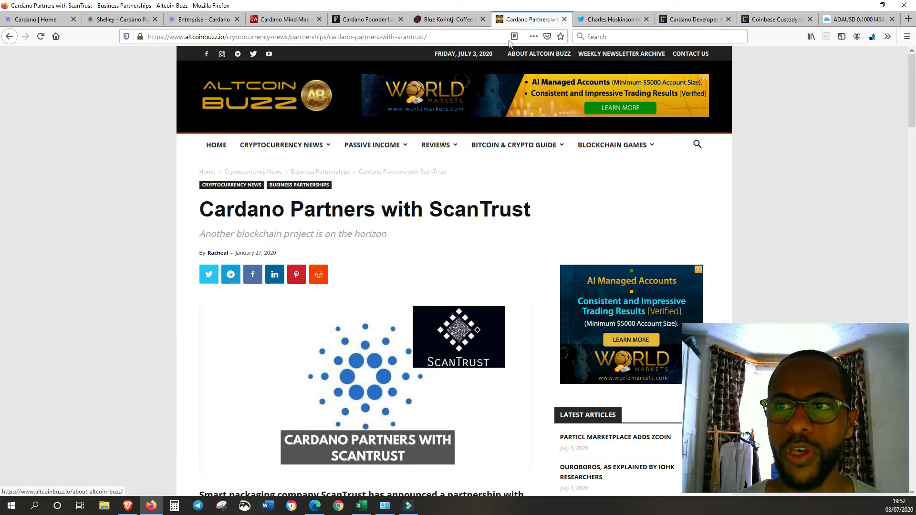
click(611, 19)
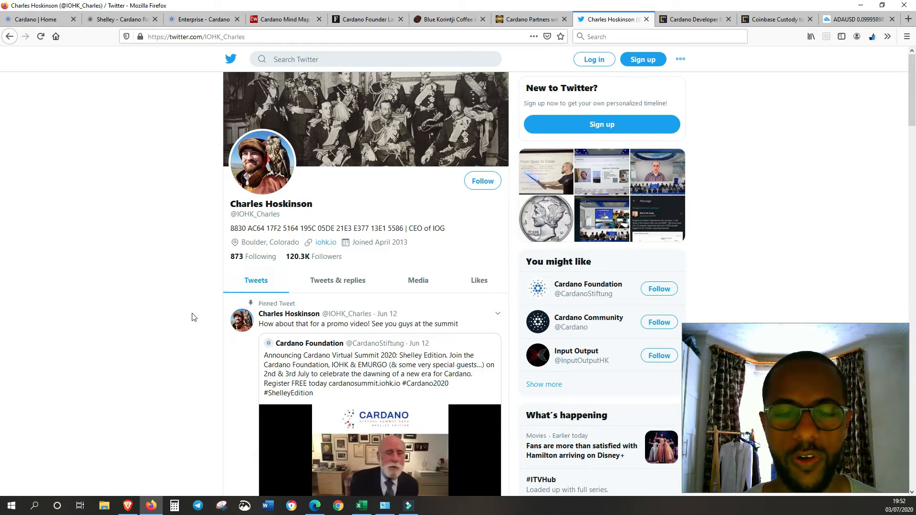
scroll(down, 3)
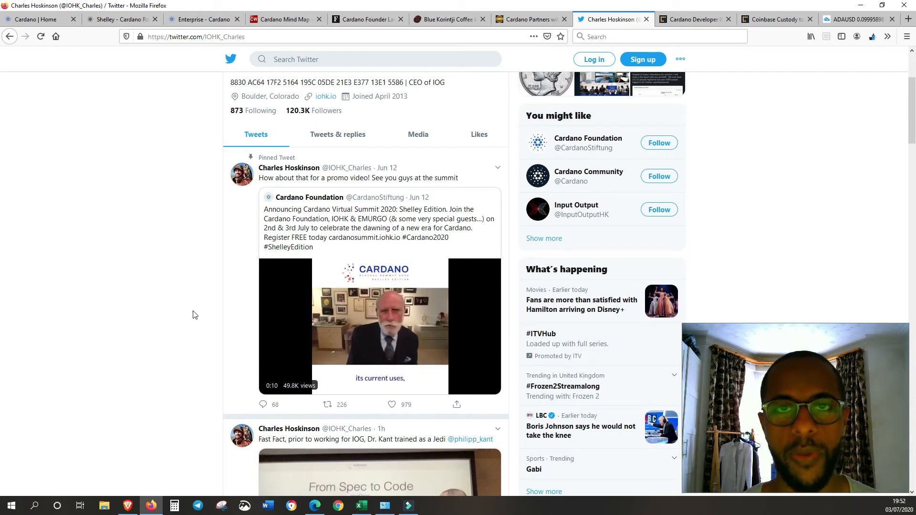
scroll(down, 3)
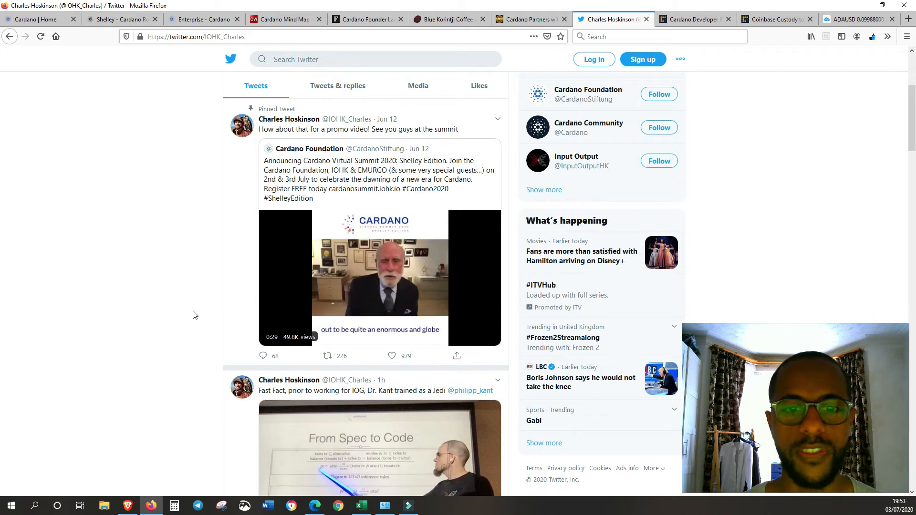
scroll(down, 3)
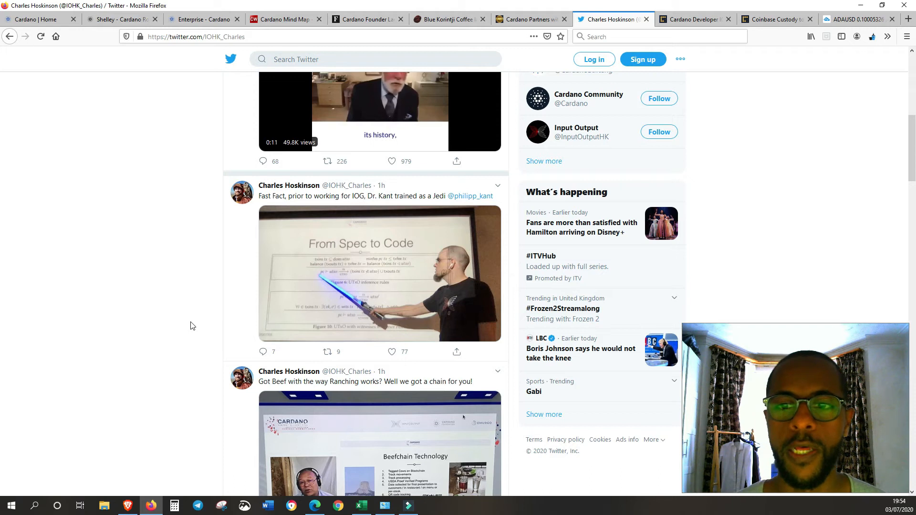
scroll(up, 3)
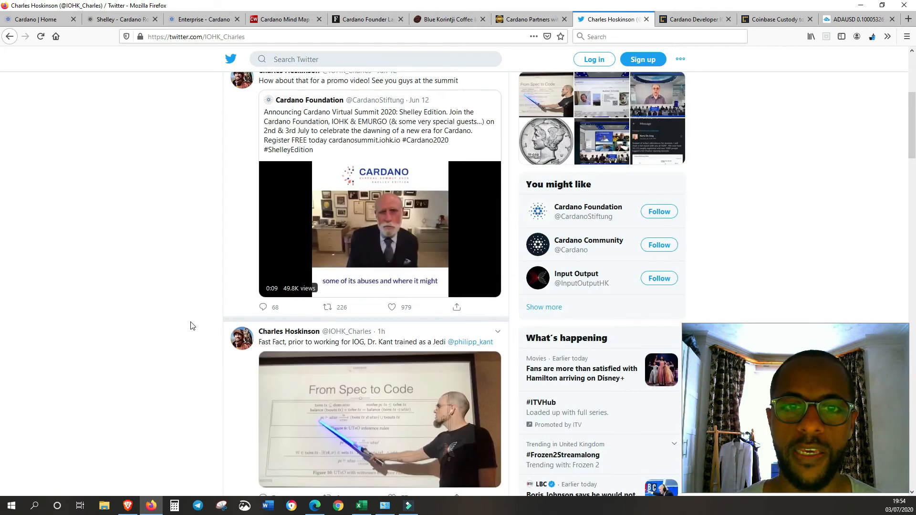
scroll(up, 3)
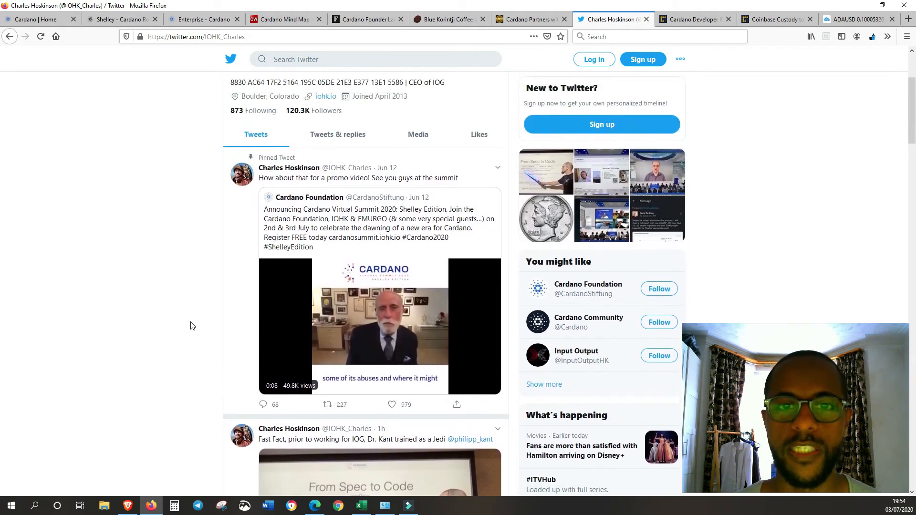
scroll(up, 3)
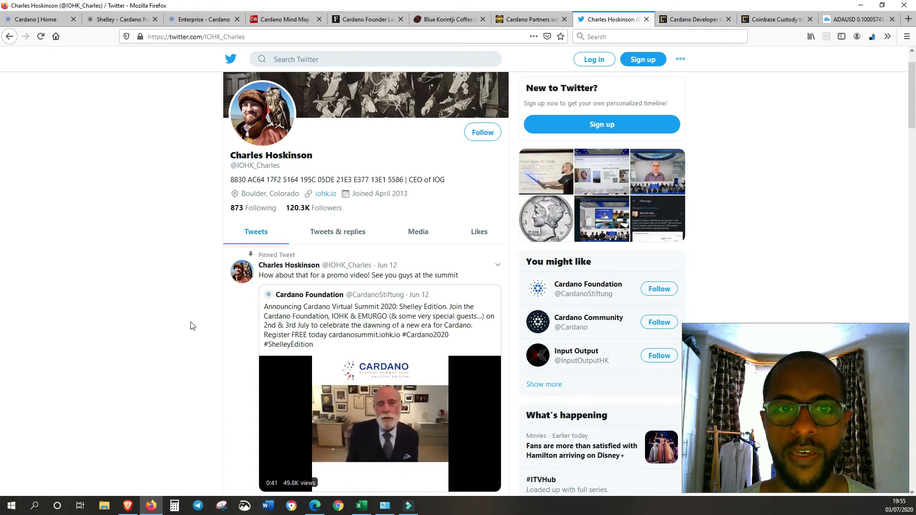
scroll(up, 3)
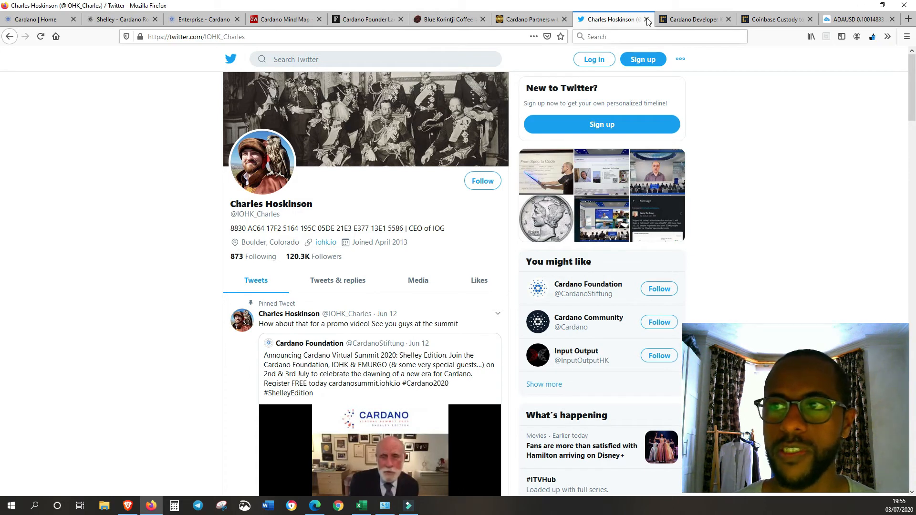
Open CoinDesk's IOHK $20M cFund article and read through its key bullet points.
click(692, 19)
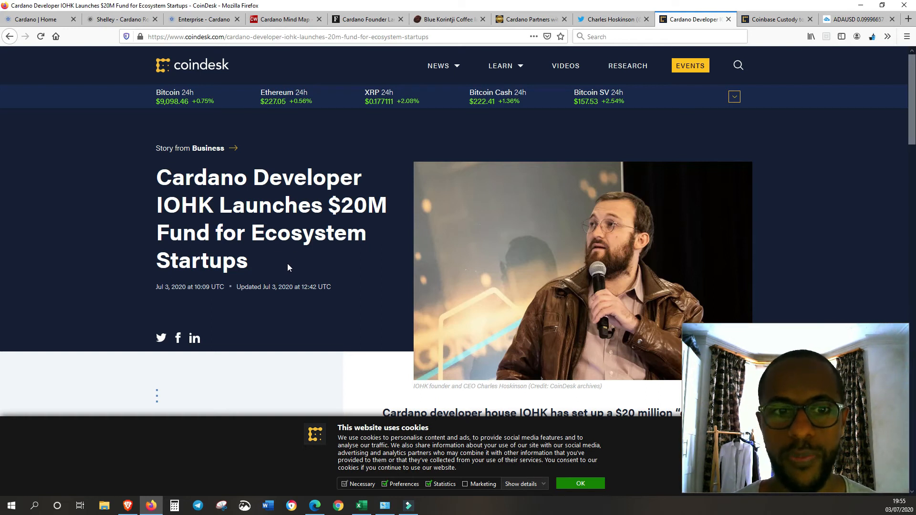
scroll(down, 3)
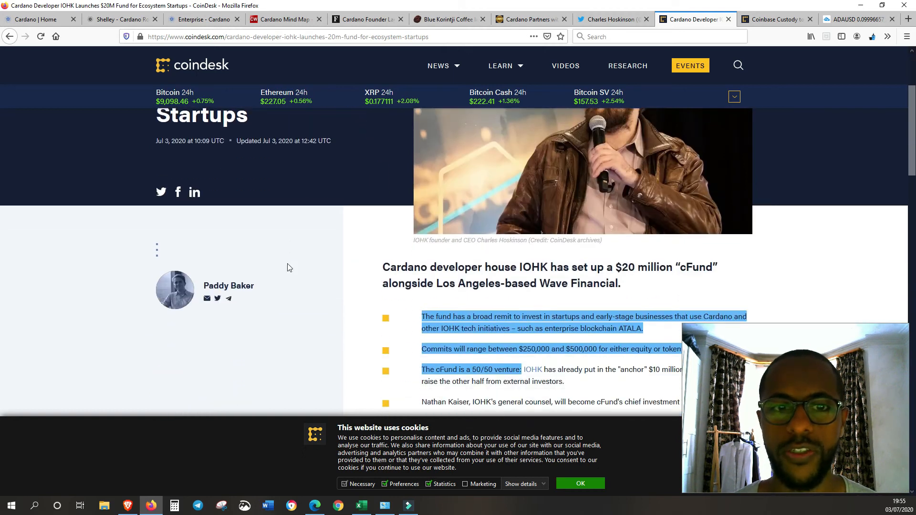
scroll(down, 3)
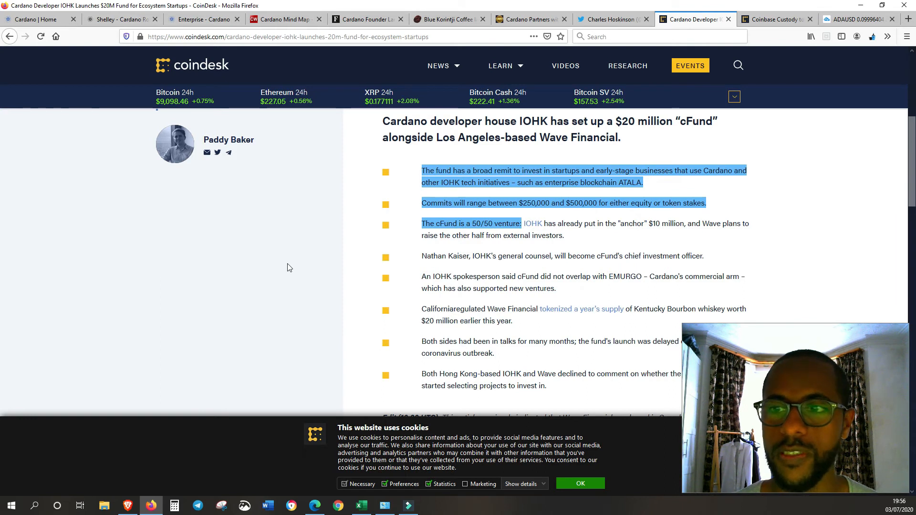
mouse_move(396, 214)
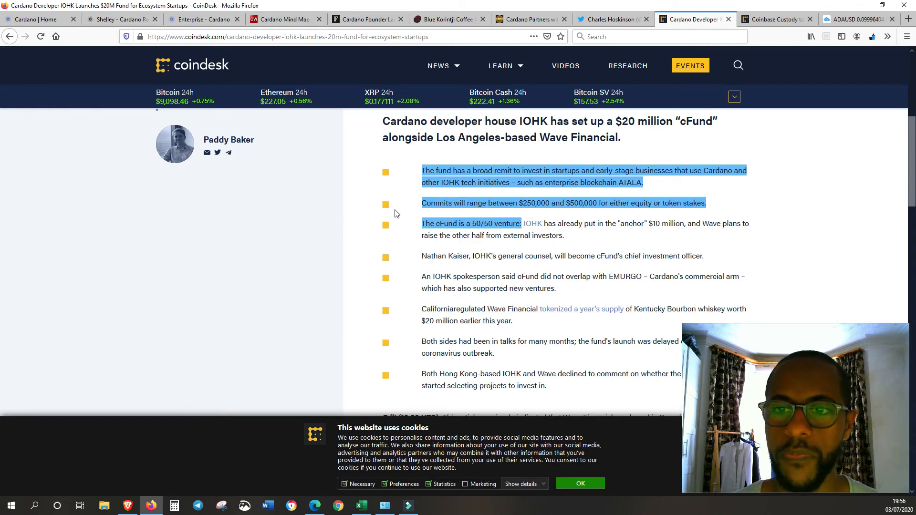
mouse_move(396, 223)
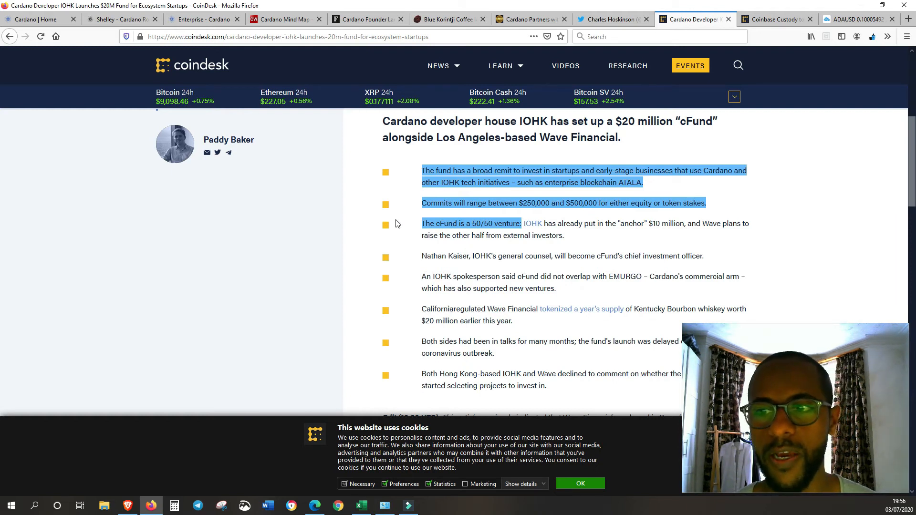
mouse_move(388, 256)
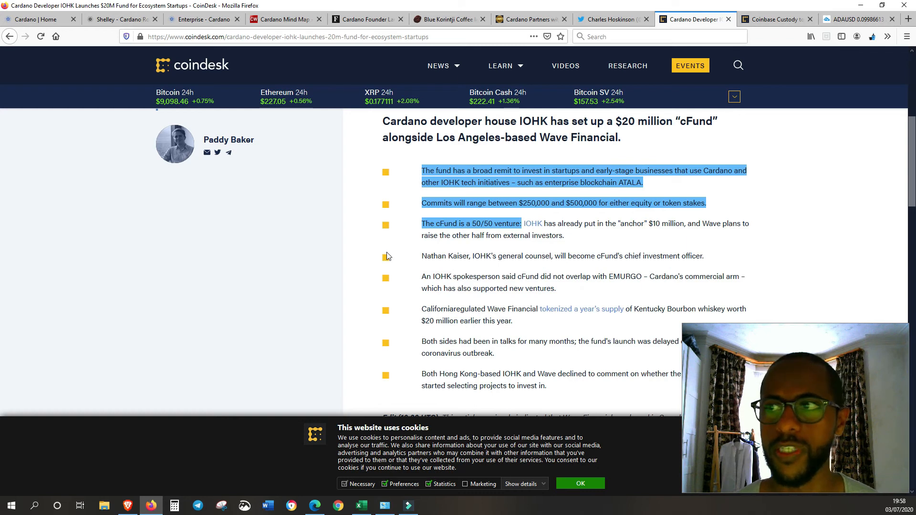
scroll(up, 3)
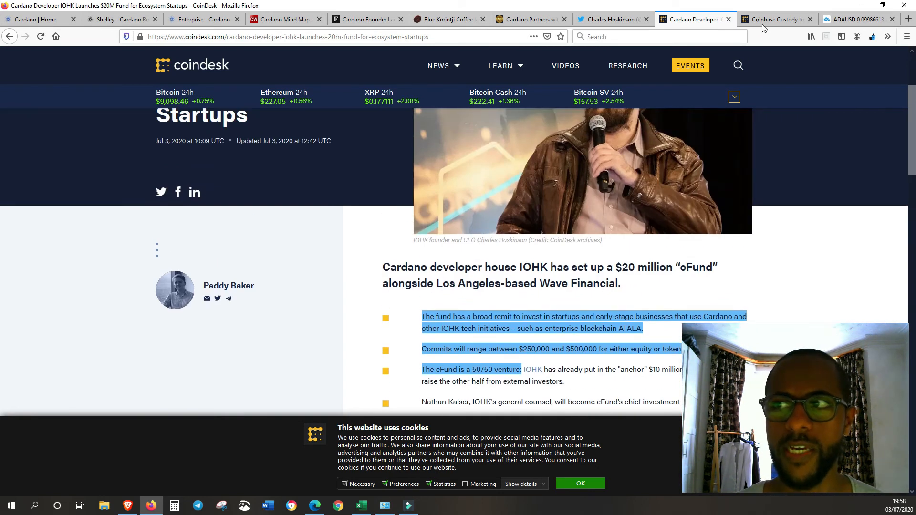
Open the Coinbase Custody staking article and read its Q4 2020 staking and Shelley points.
click(776, 19)
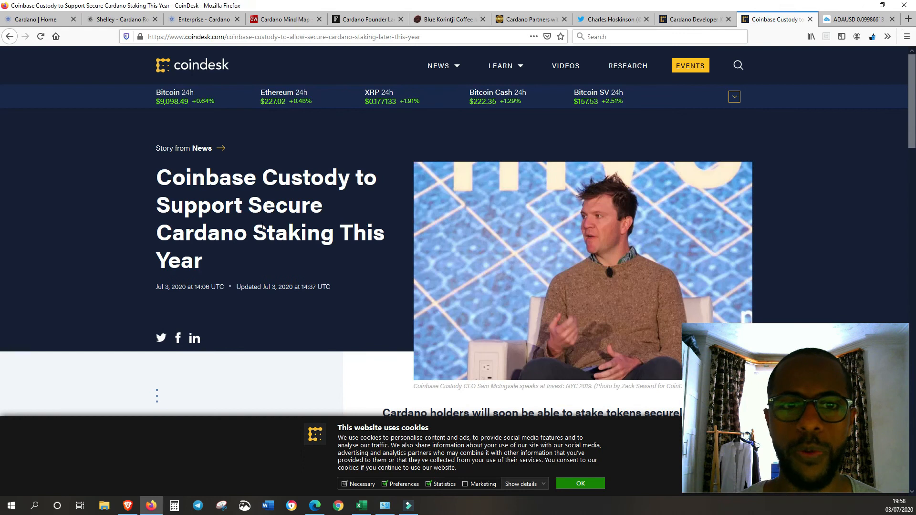
scroll(down, 3)
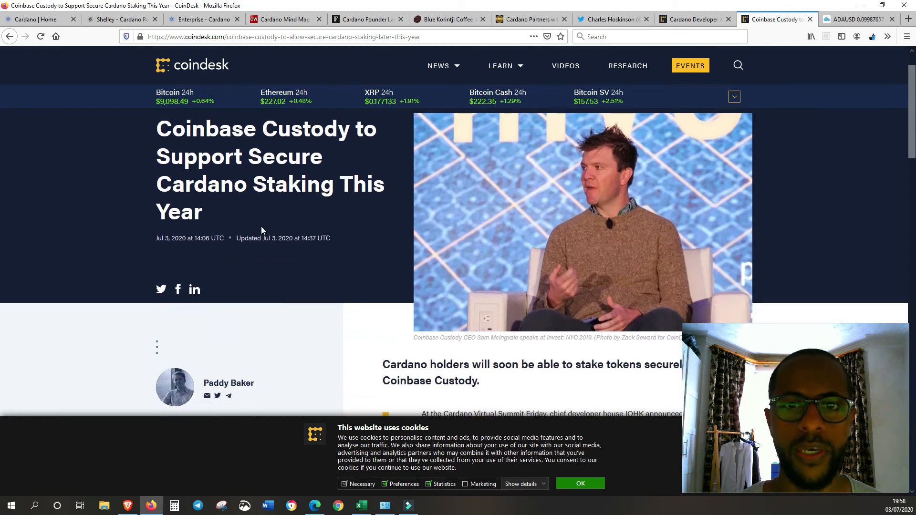
mouse_move(262, 215)
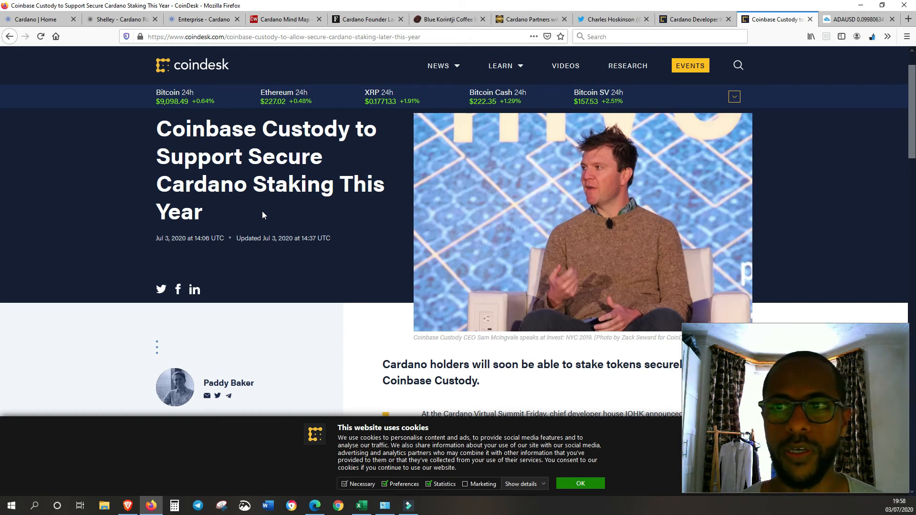
scroll(down, 3)
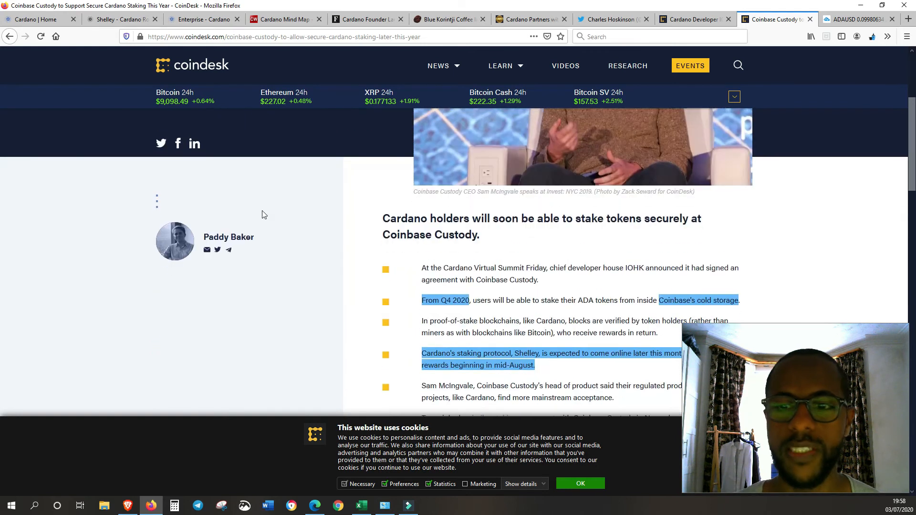
scroll(down, 3)
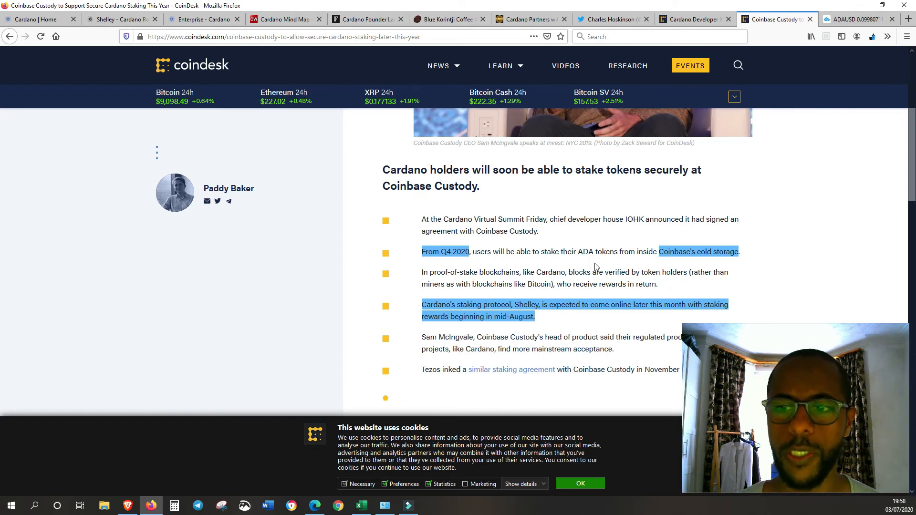
mouse_move(554, 328)
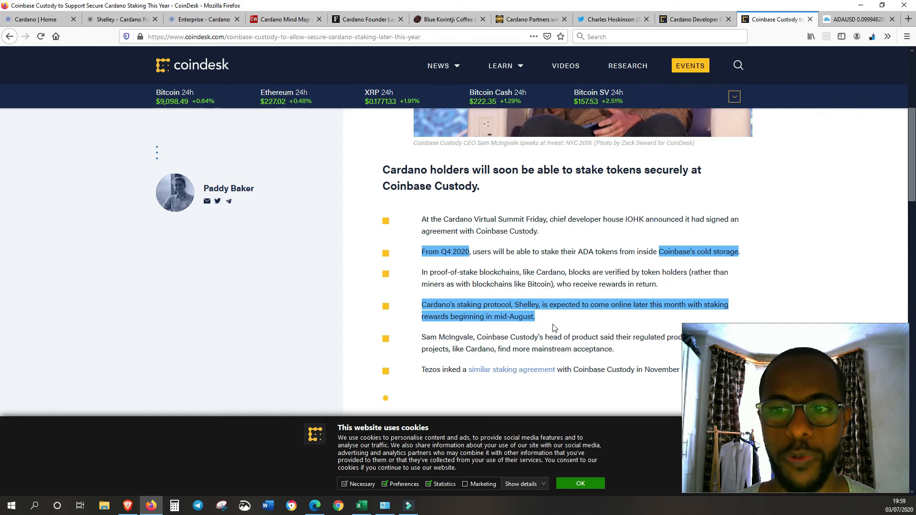
scroll(up, 3)
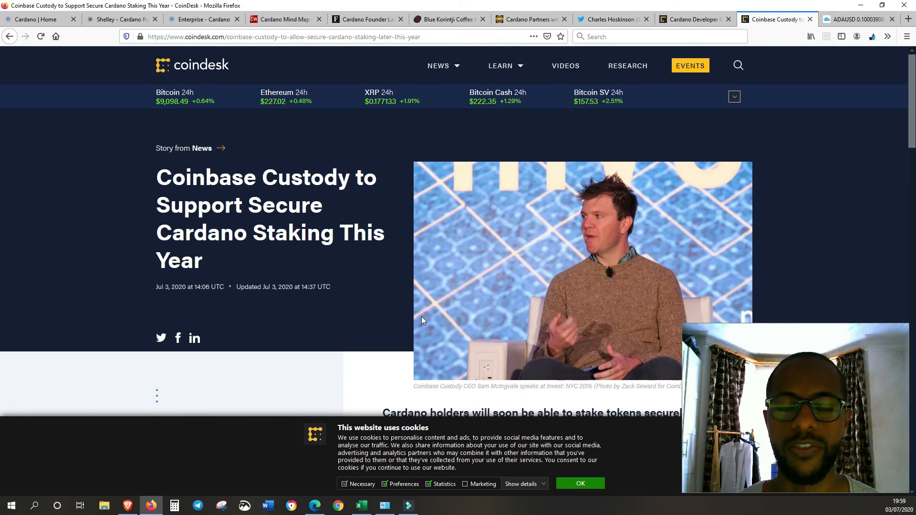
scroll(down, 3)
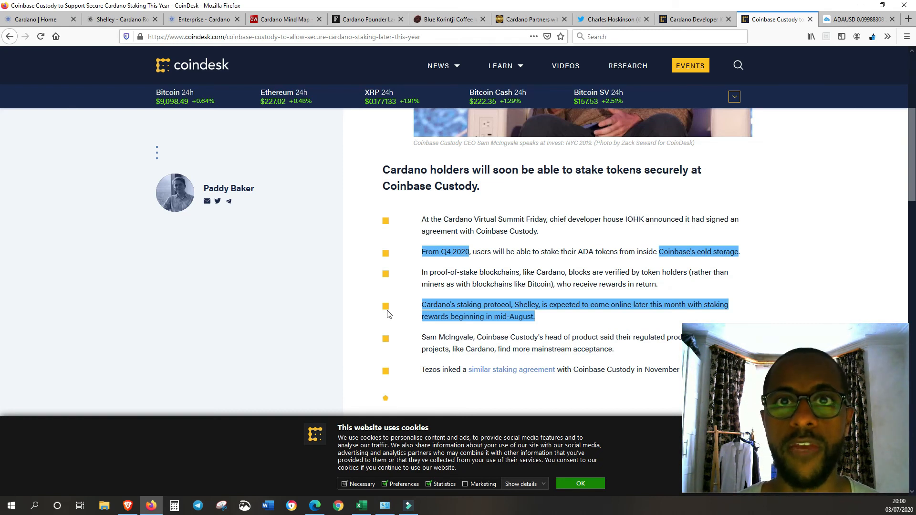
scroll(up, 3)
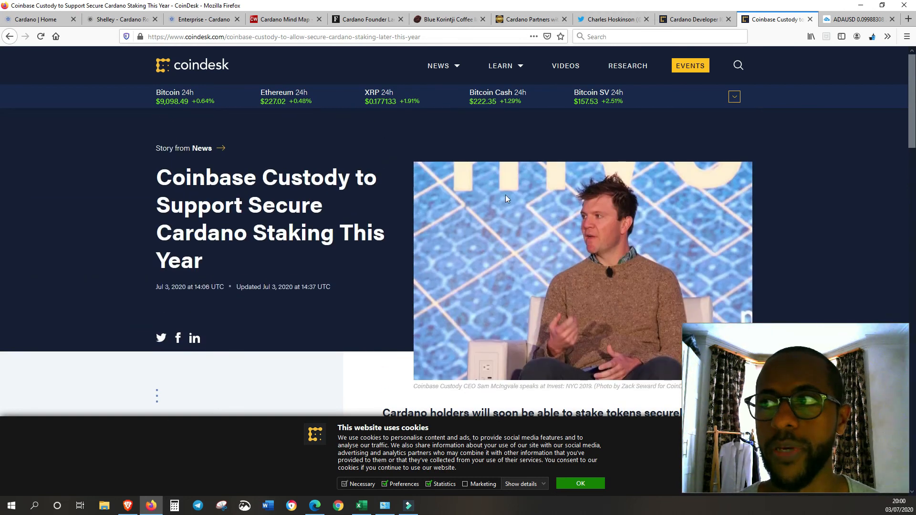
mouse_move(697, 110)
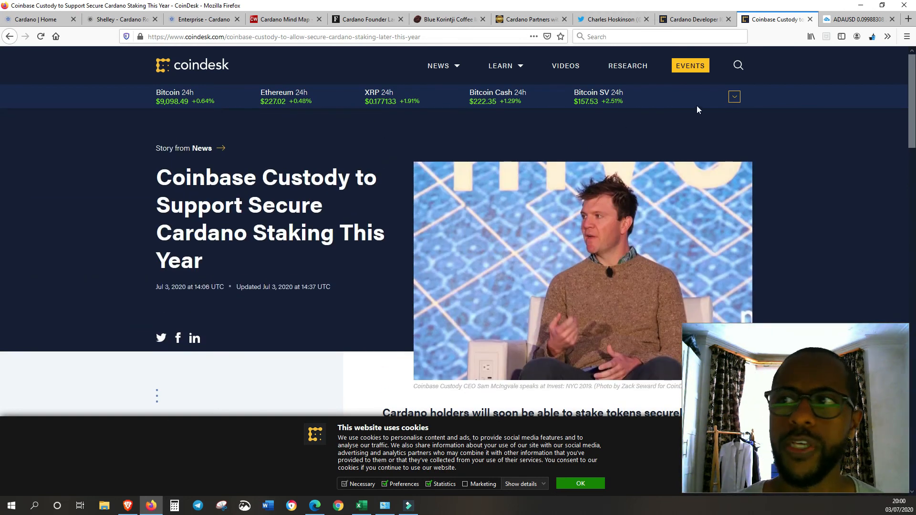
Show the weekly ADA/USD TradingView chart with horizontal levels back to 2018.
click(857, 19)
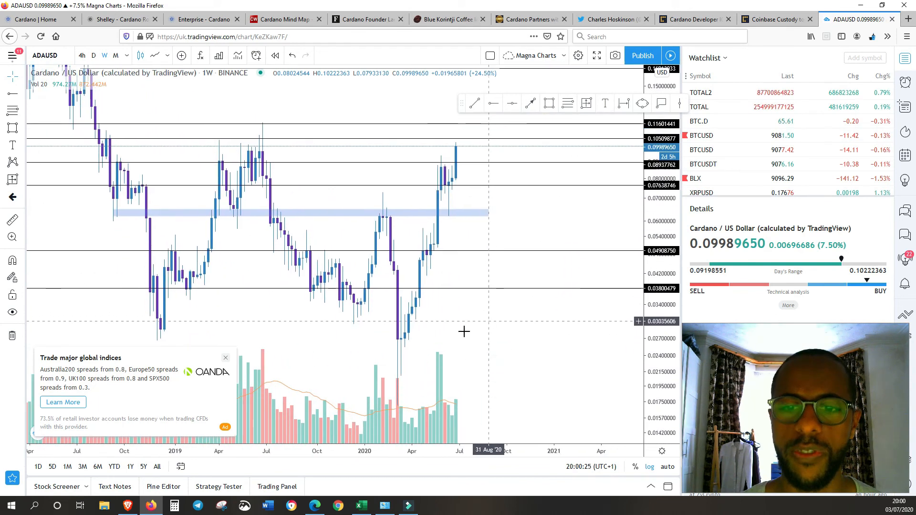
mouse_move(402, 343)
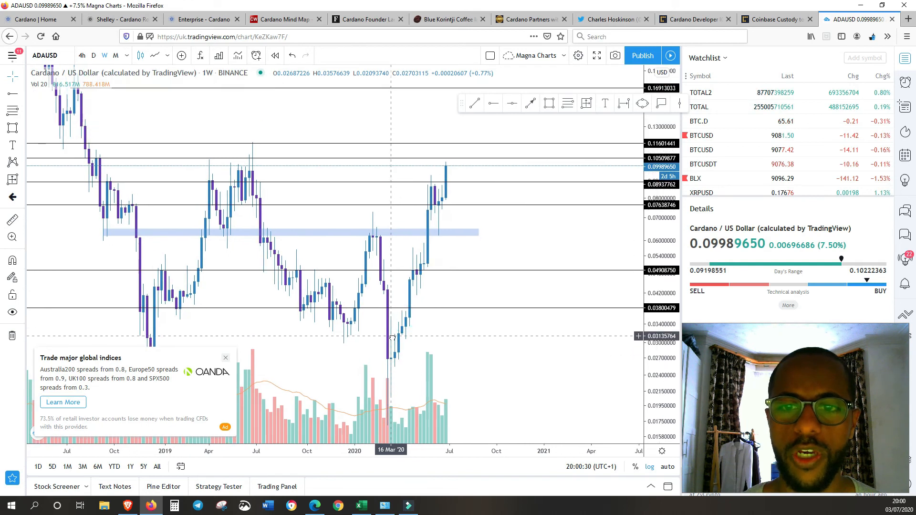
click(586, 104)
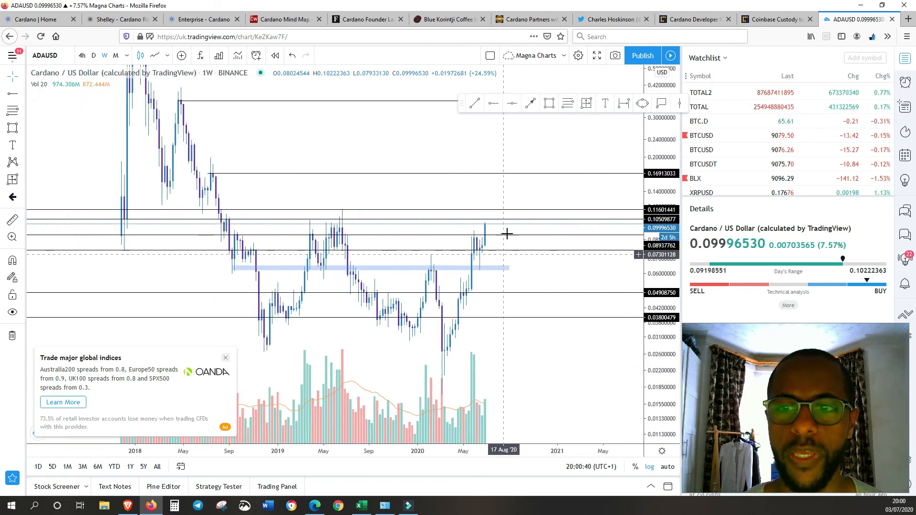
mouse_move(514, 224)
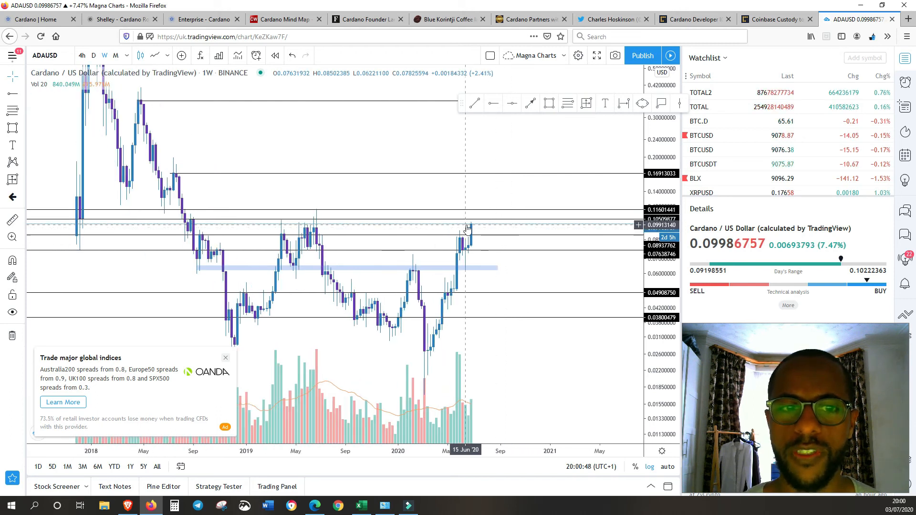
mouse_move(495, 213)
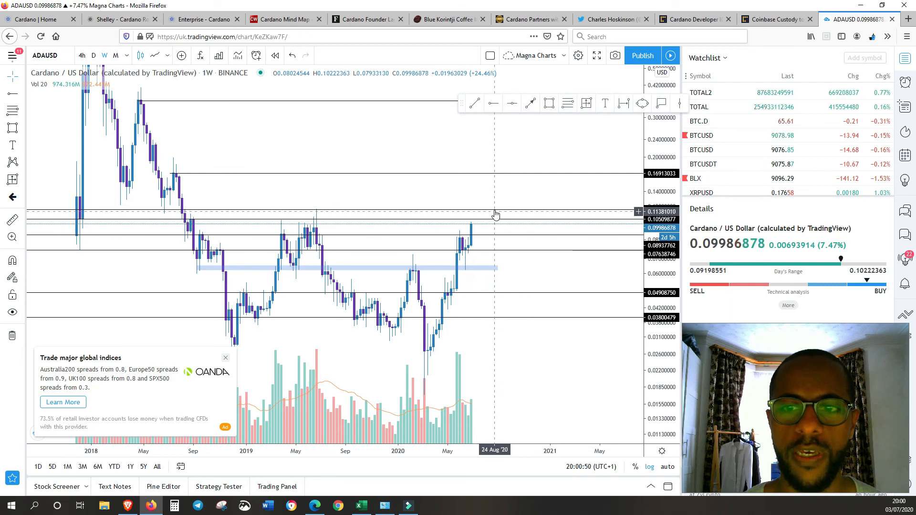
mouse_move(316, 218)
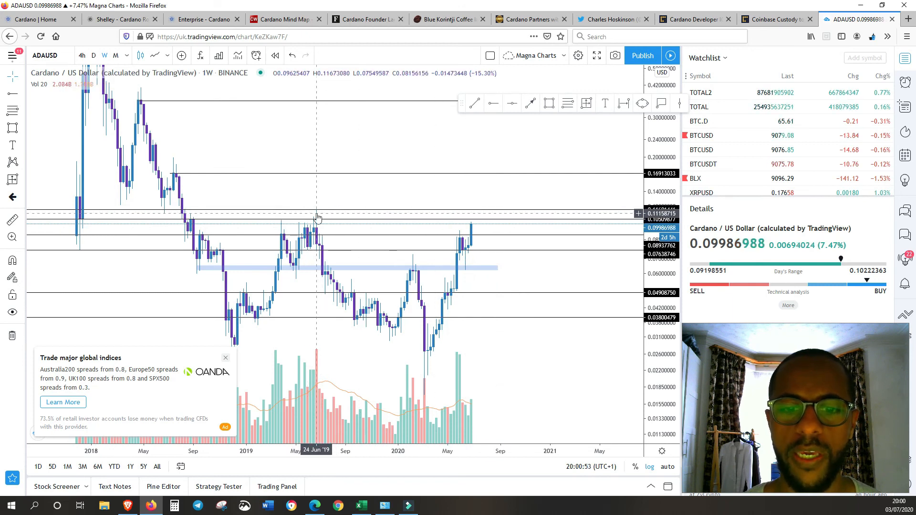
mouse_move(474, 212)
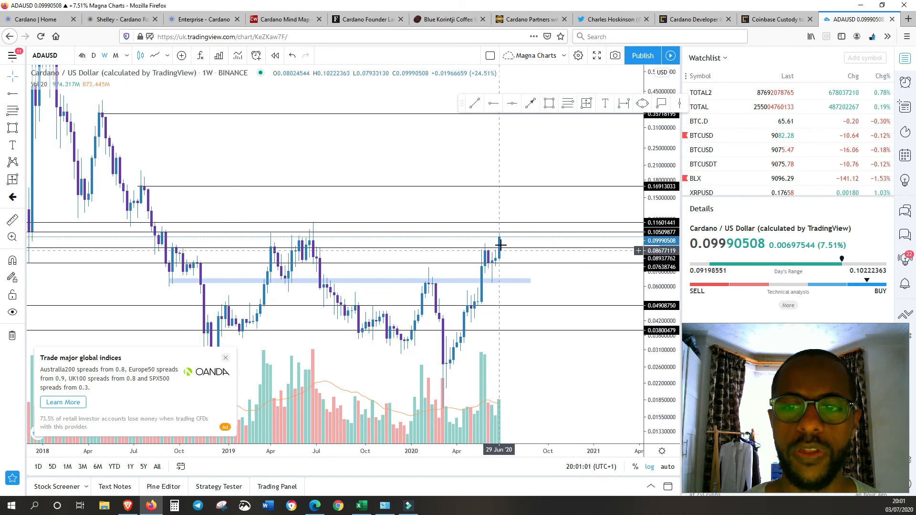
mouse_move(501, 243)
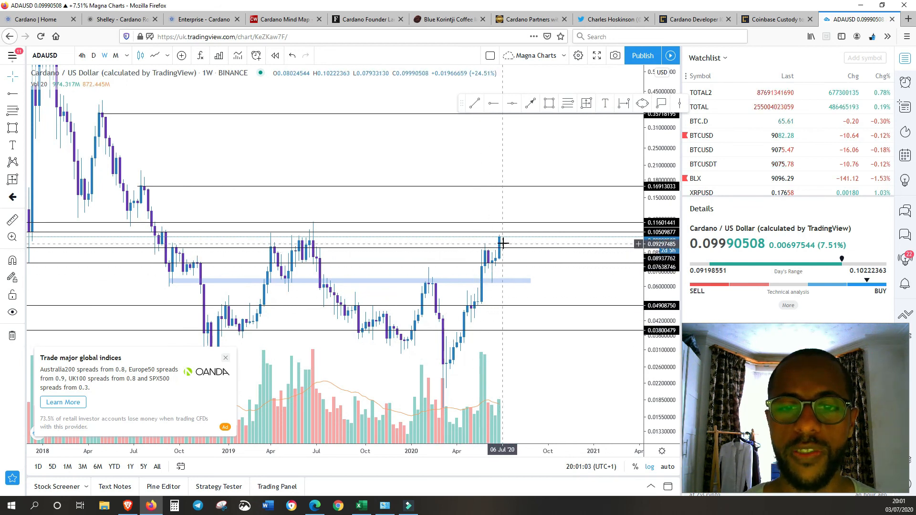
mouse_move(472, 292)
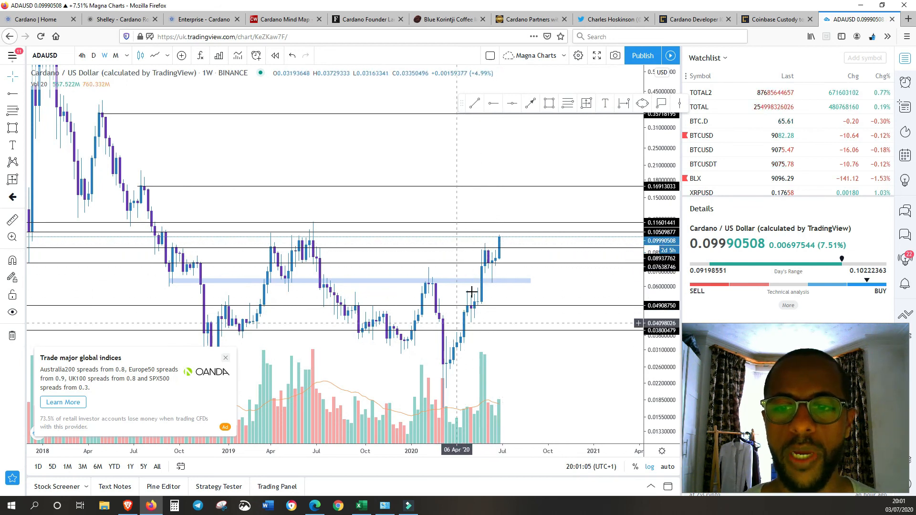
mouse_move(510, 240)
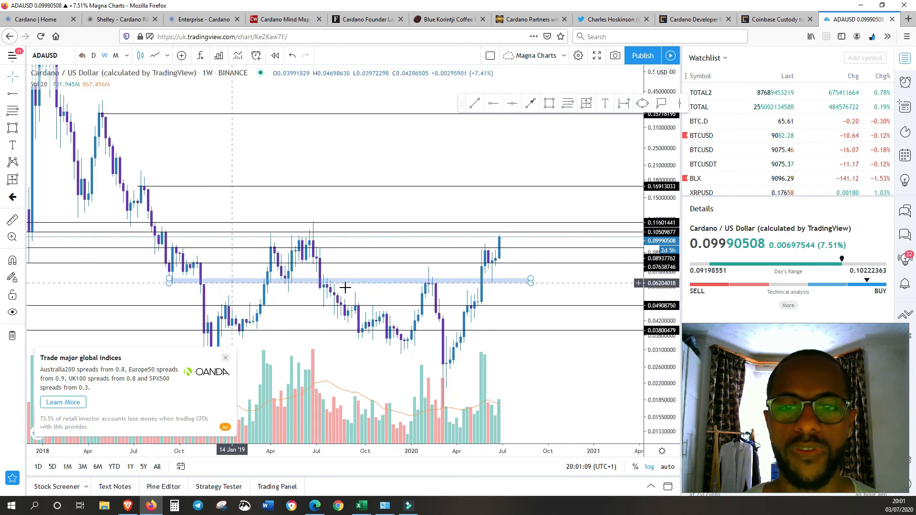
mouse_move(456, 281)
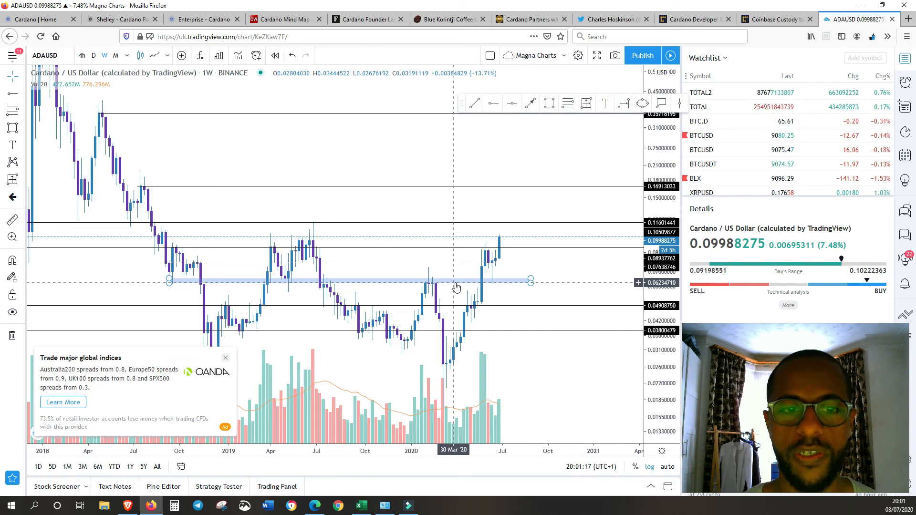
mouse_move(275, 280)
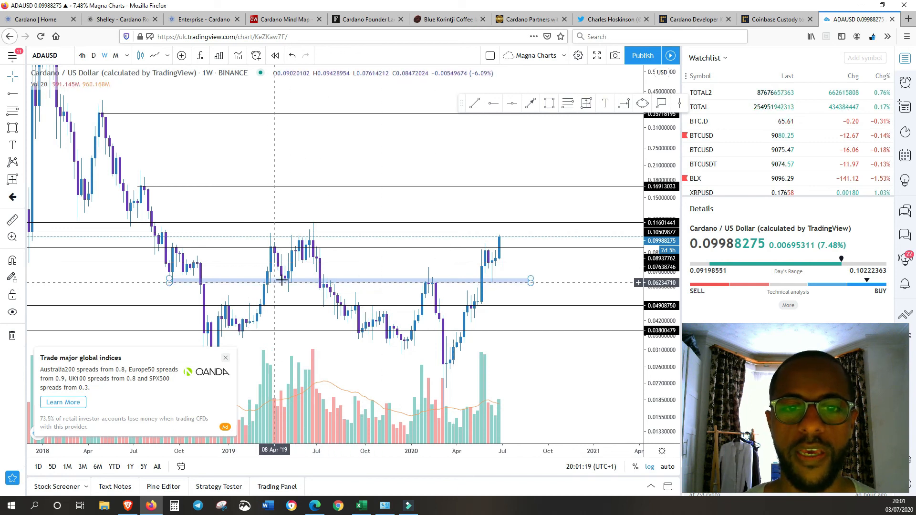
mouse_move(289, 286)
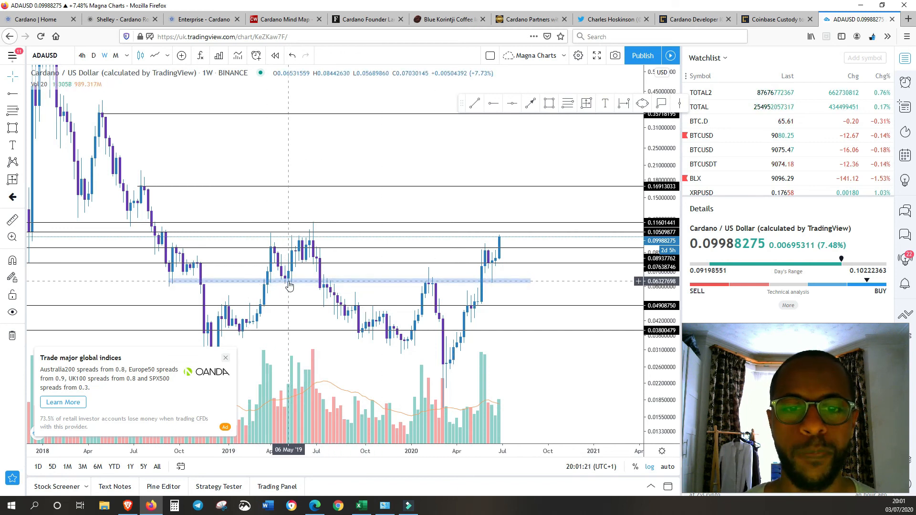
mouse_move(320, 285)
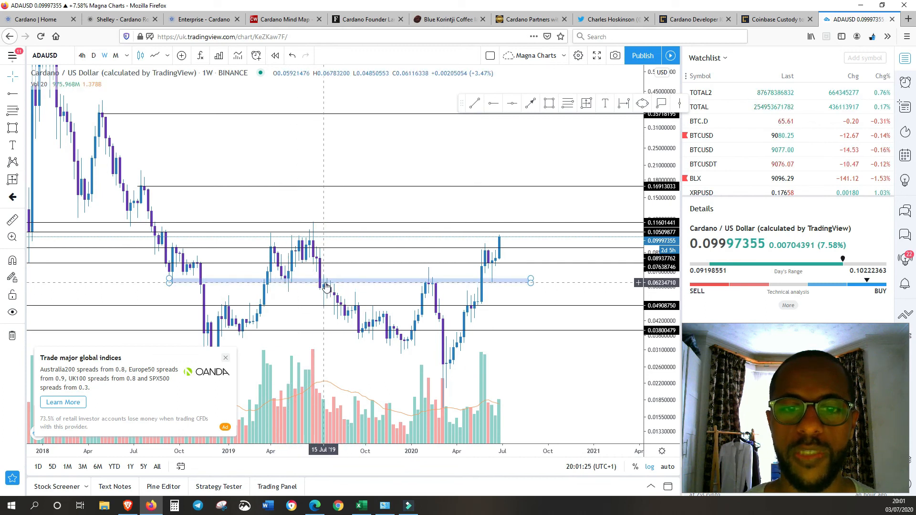
mouse_move(334, 287)
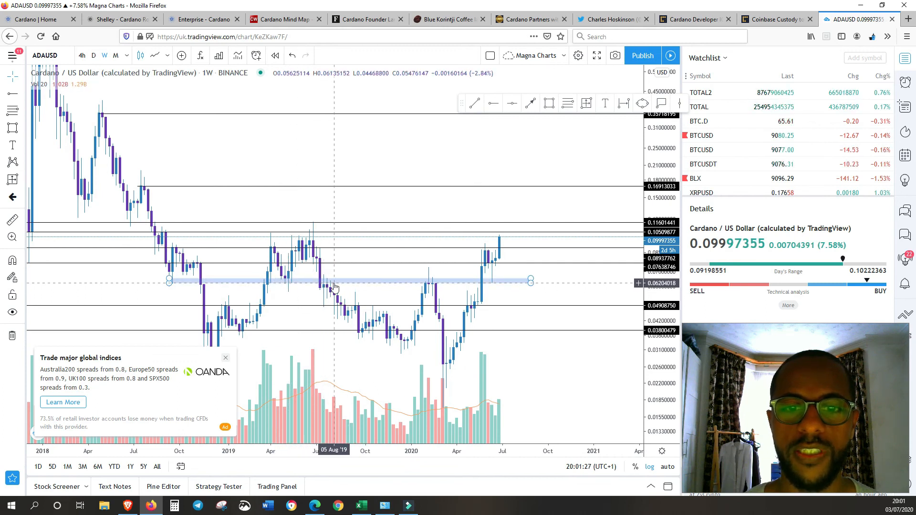
mouse_move(430, 289)
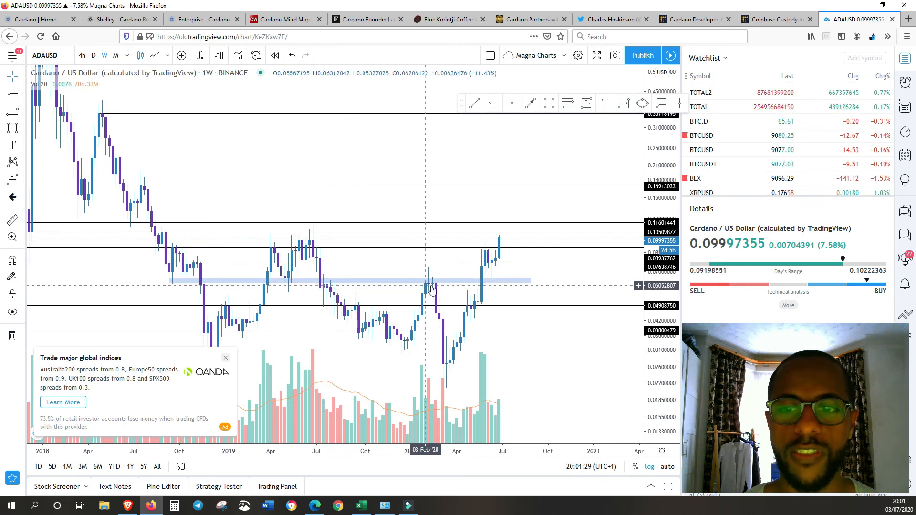
mouse_move(495, 268)
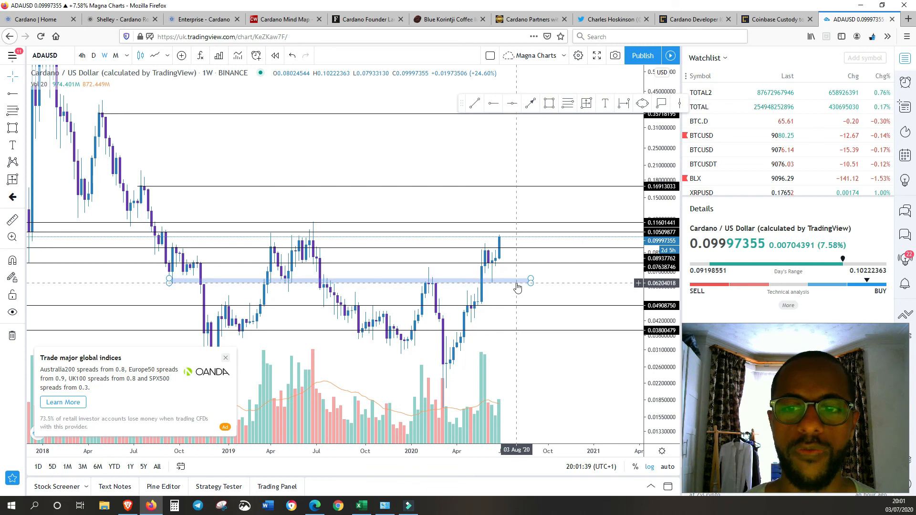
mouse_move(493, 239)
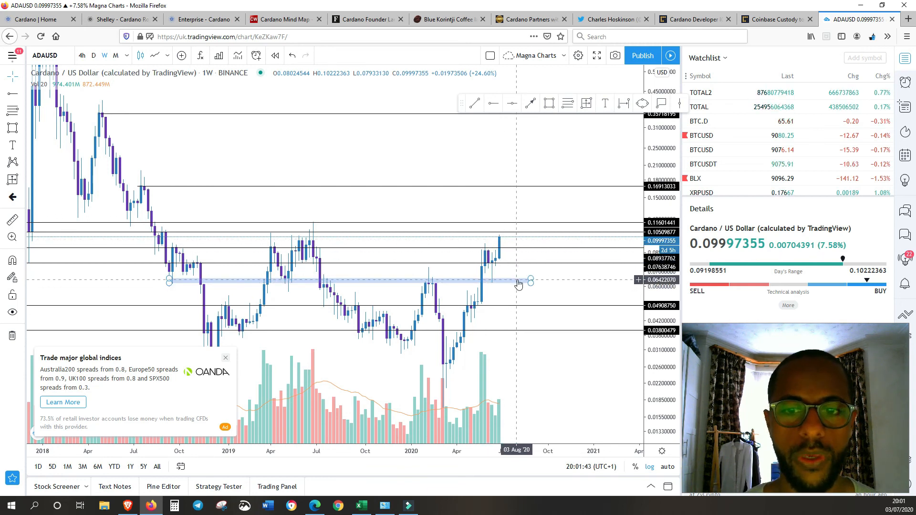
mouse_move(513, 304)
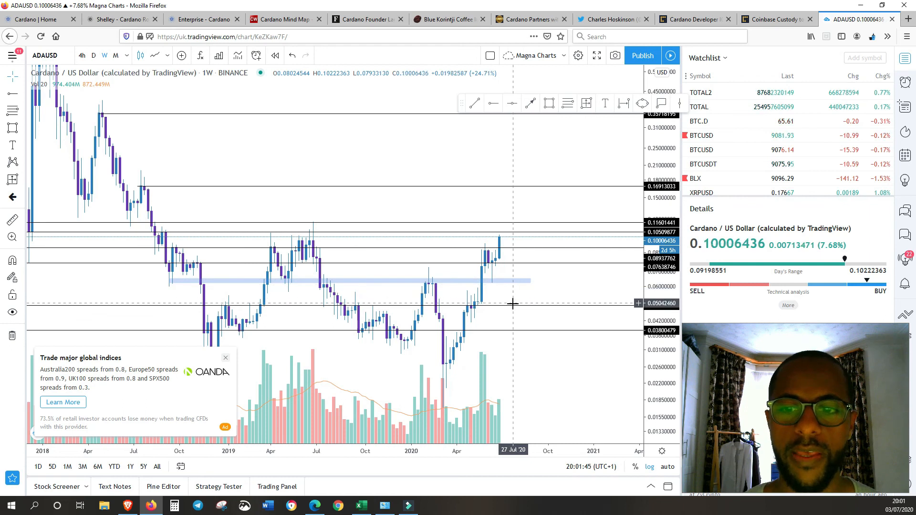
mouse_move(521, 310)
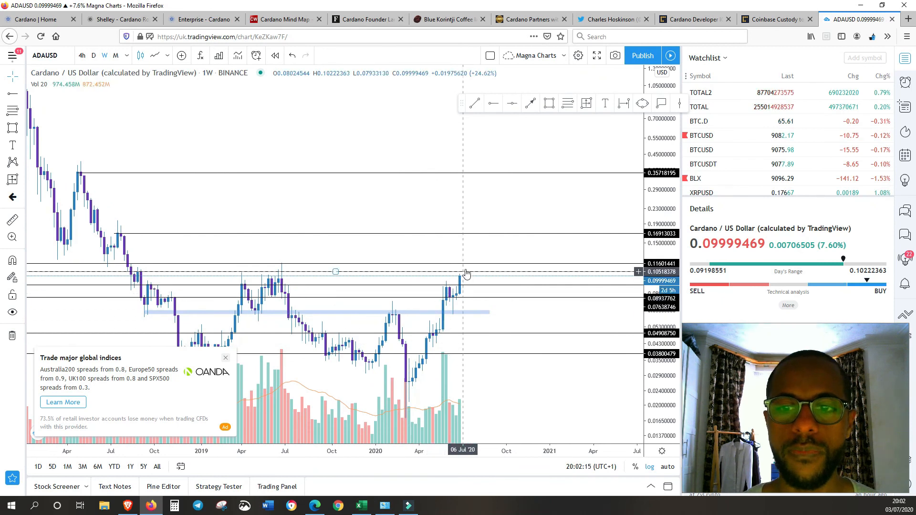
mouse_move(465, 269)
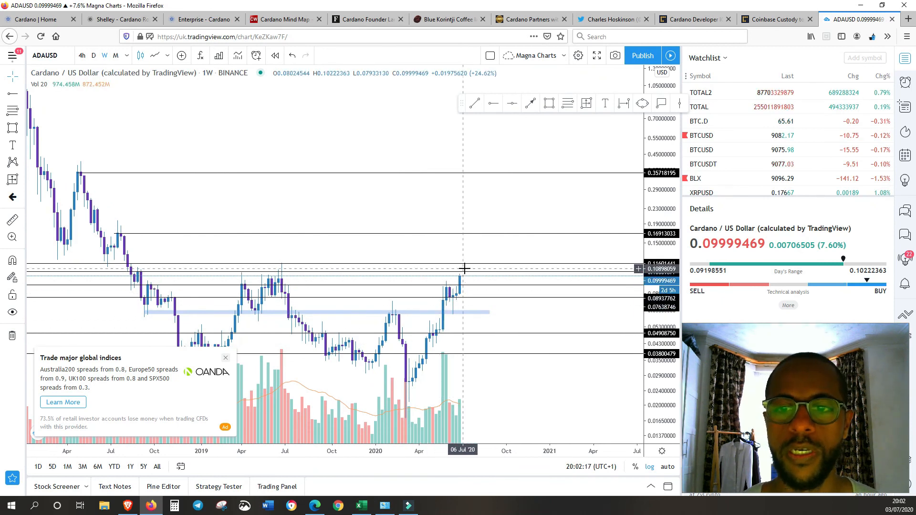
mouse_move(469, 247)
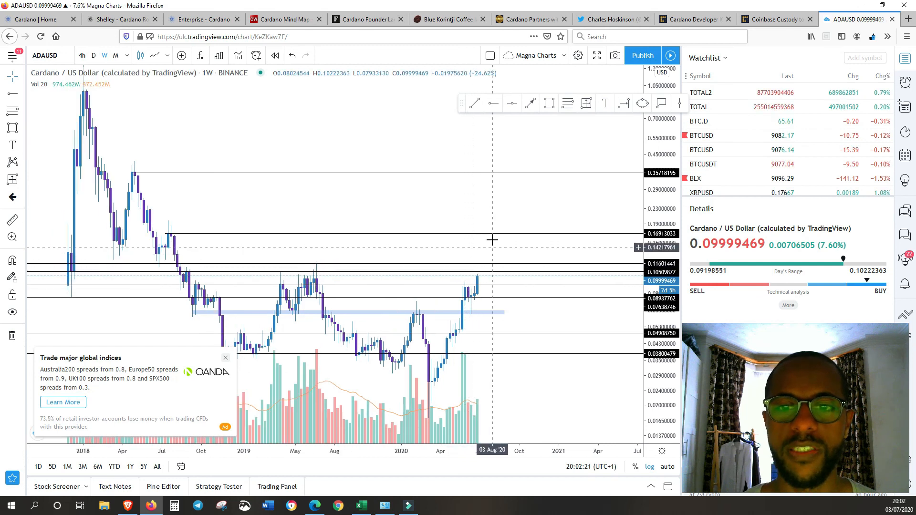
mouse_move(490, 205)
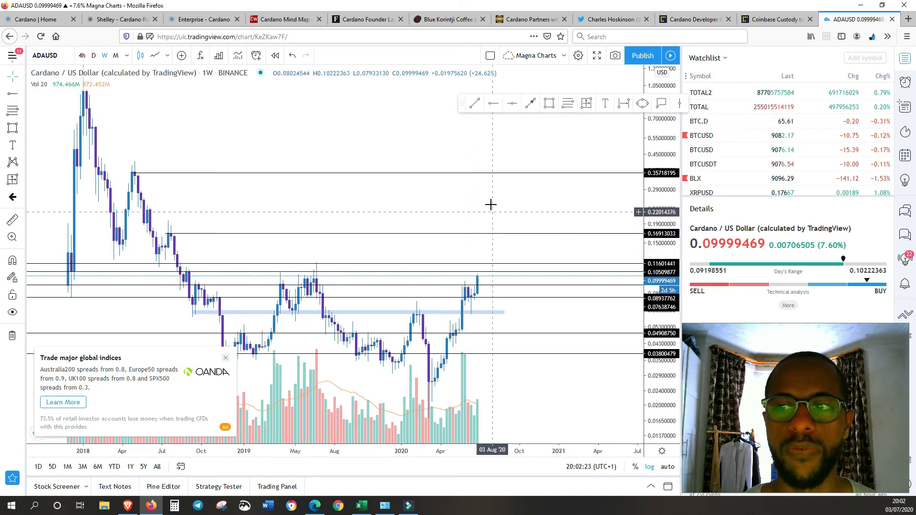
mouse_move(596, 152)
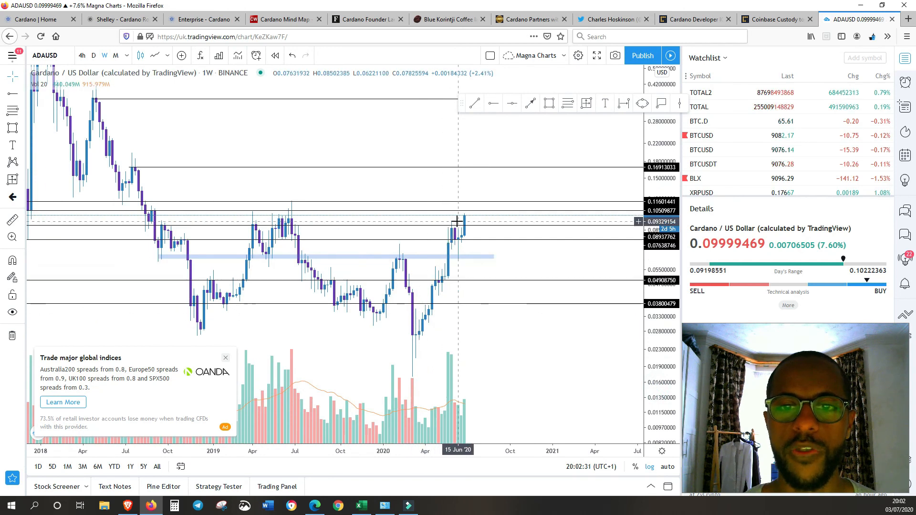
mouse_move(476, 203)
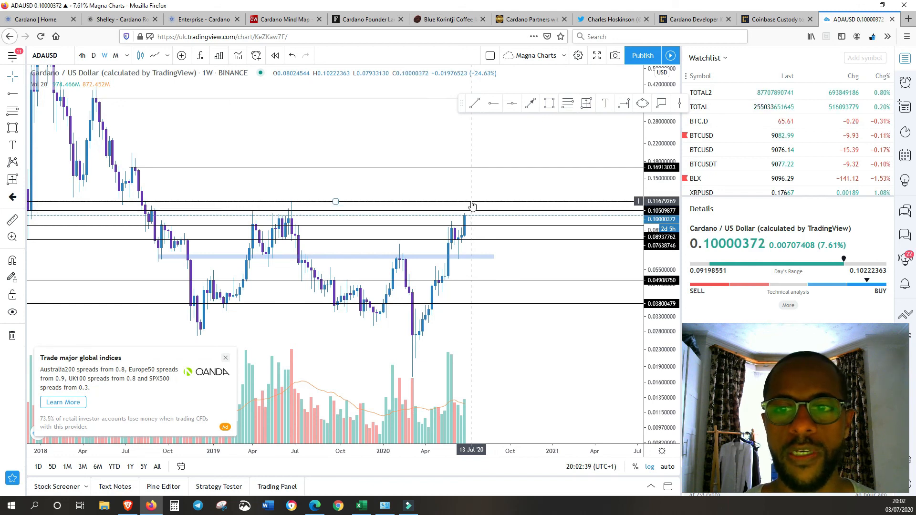
mouse_move(481, 258)
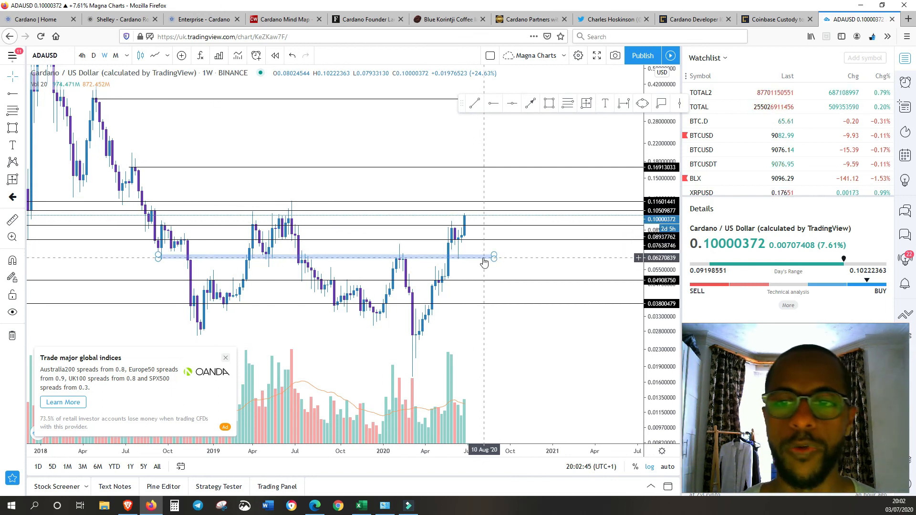
mouse_move(505, 221)
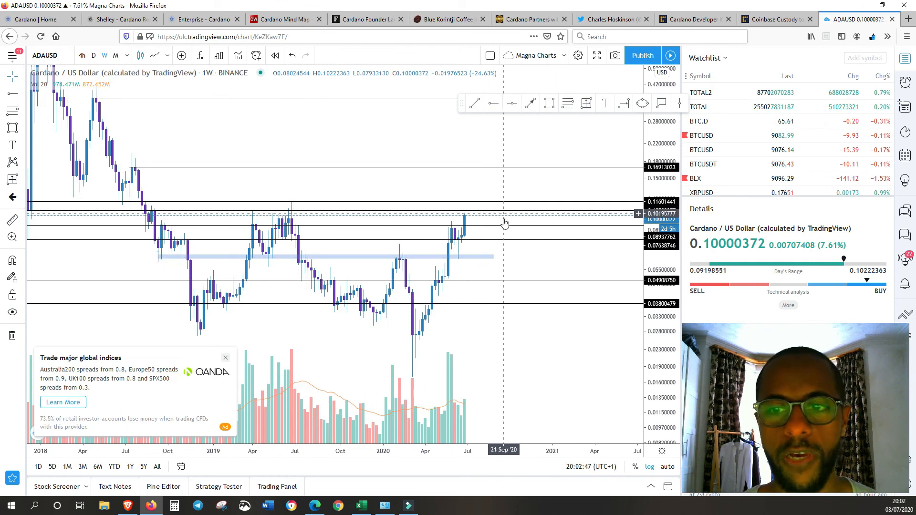